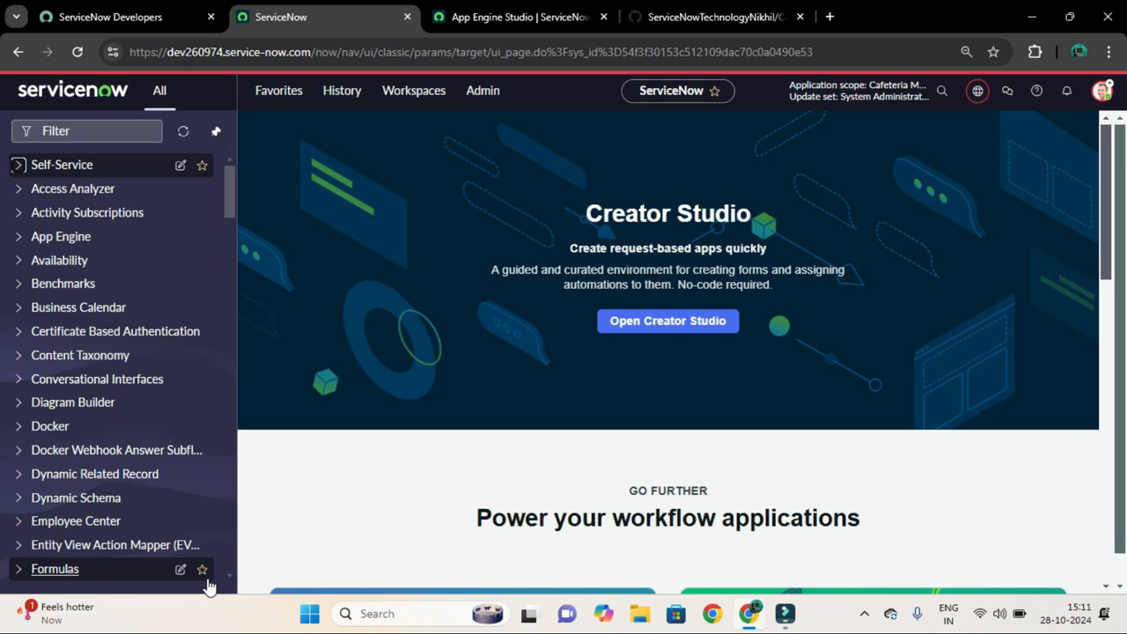
pyautogui.moveTo(213, 584)
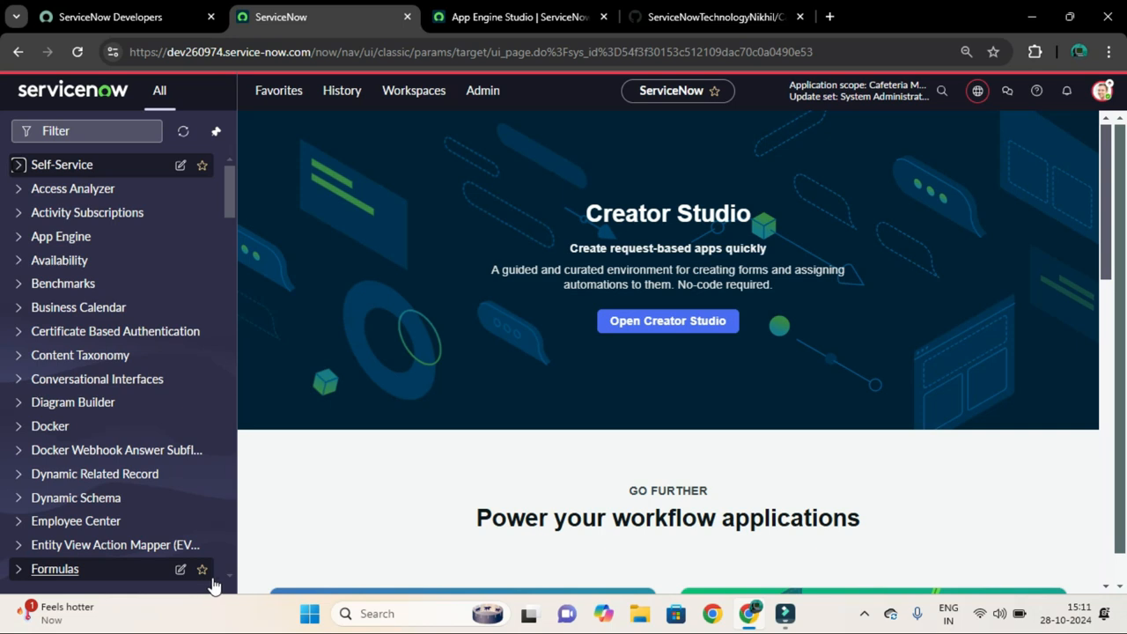
# Step: Look over the app's GitHub repository tab, then return to the Cafeteria Management app in App Engine Studio
pyautogui.click(515, 16)
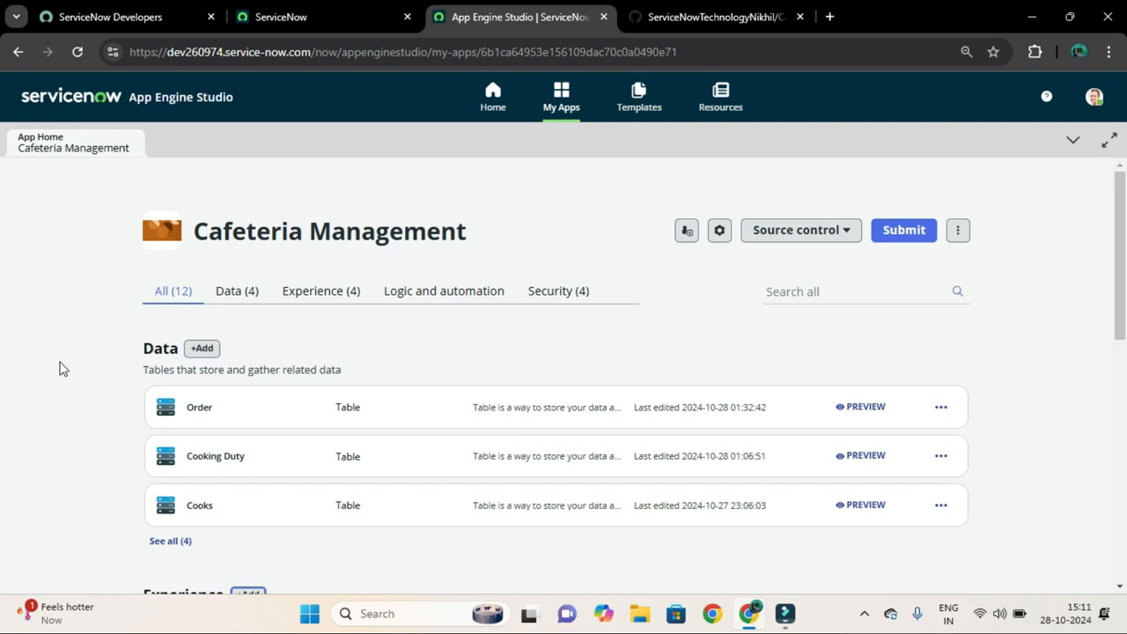
pyautogui.scroll(-3)
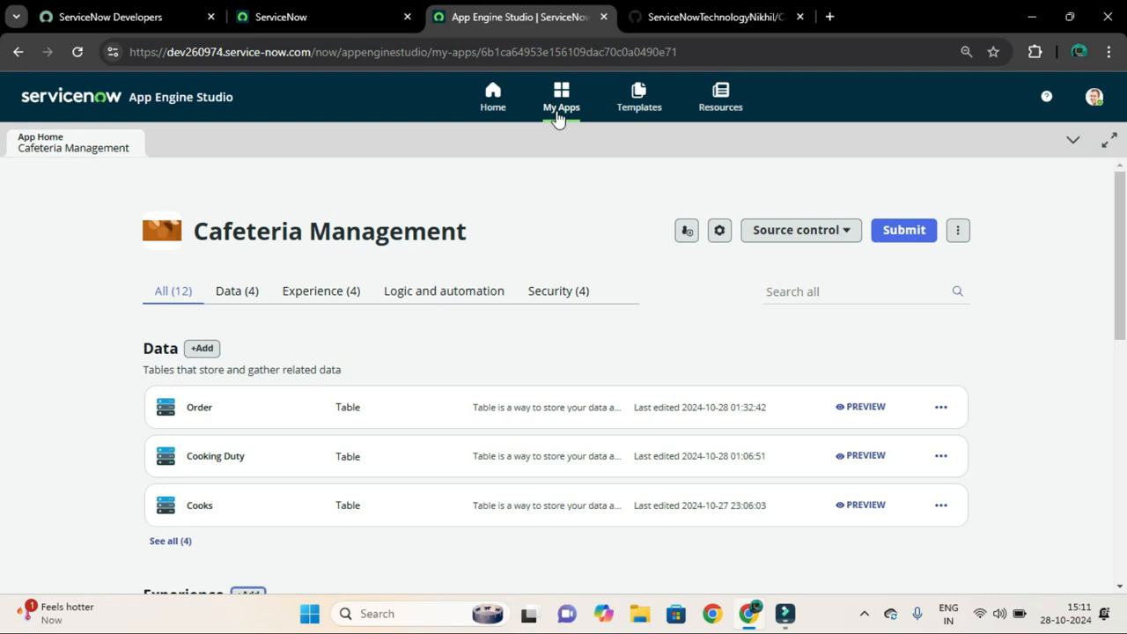
pyautogui.click(722, 17)
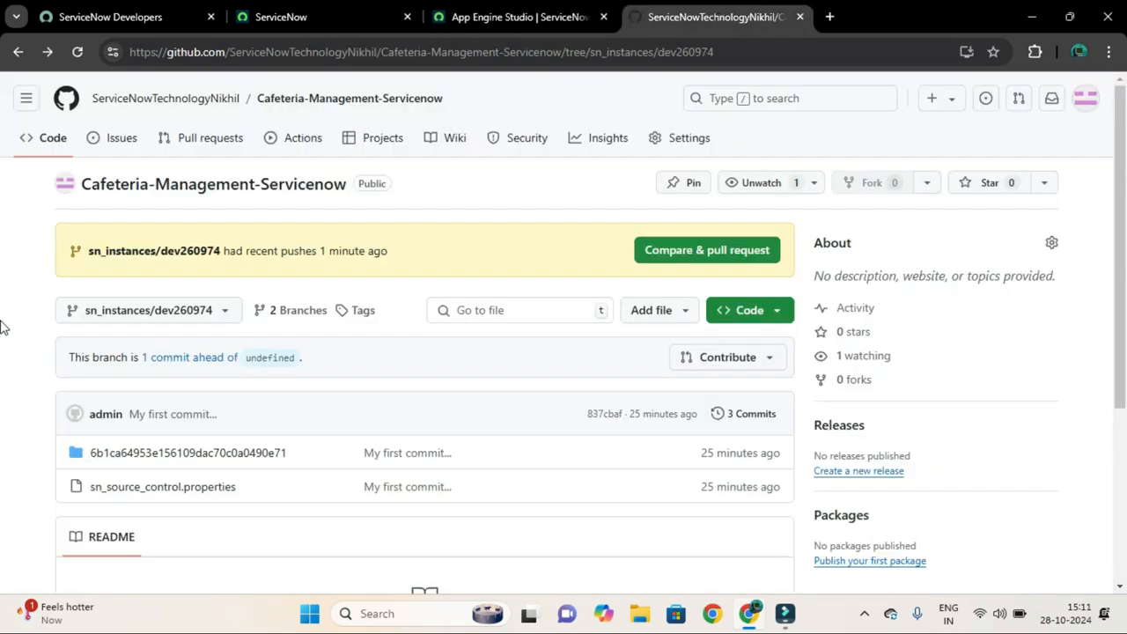
pyautogui.moveTo(471, 289)
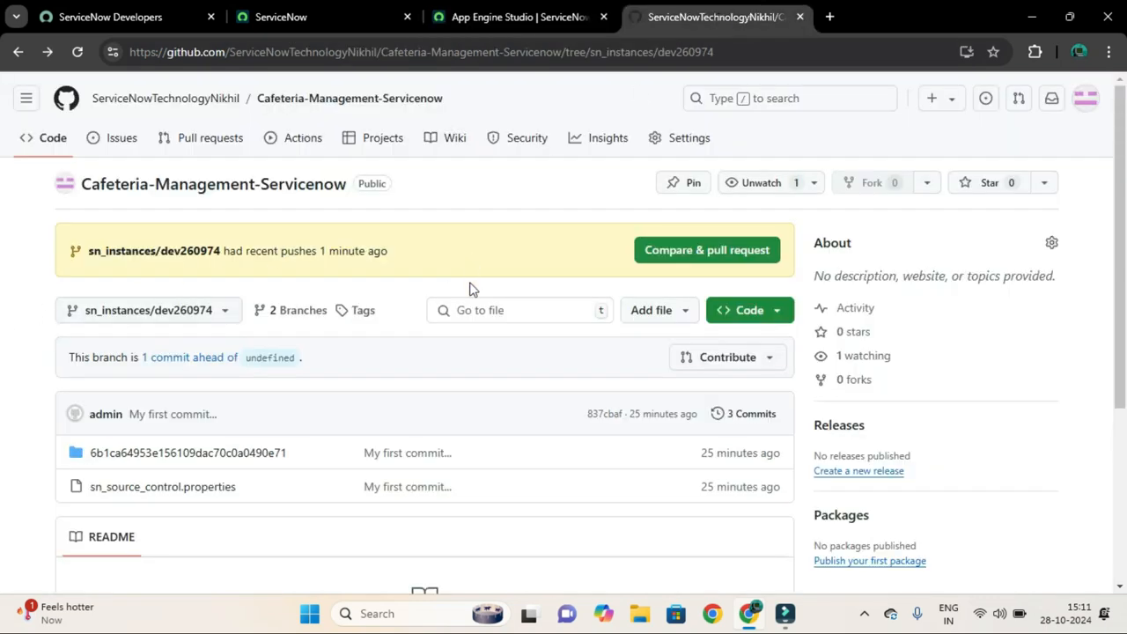
pyautogui.click(519, 17)
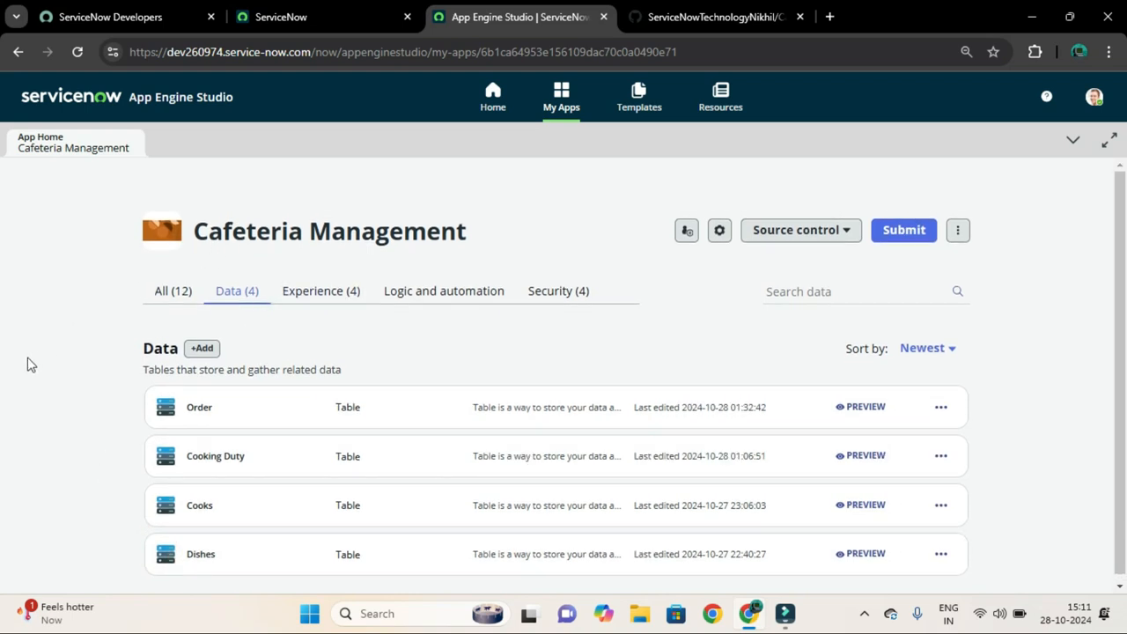
pyautogui.moveTo(44, 363)
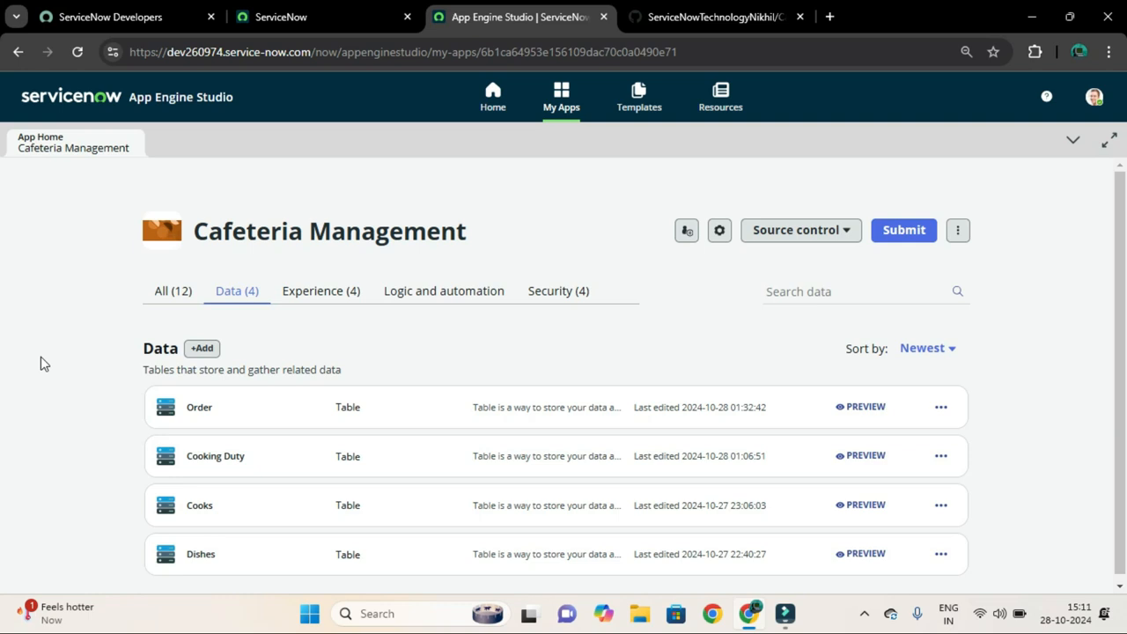
# Step: List all Cafeteria Management components and scroll to the Order, Cooking Duty and Cooks experience forms
pyautogui.scroll(-3)
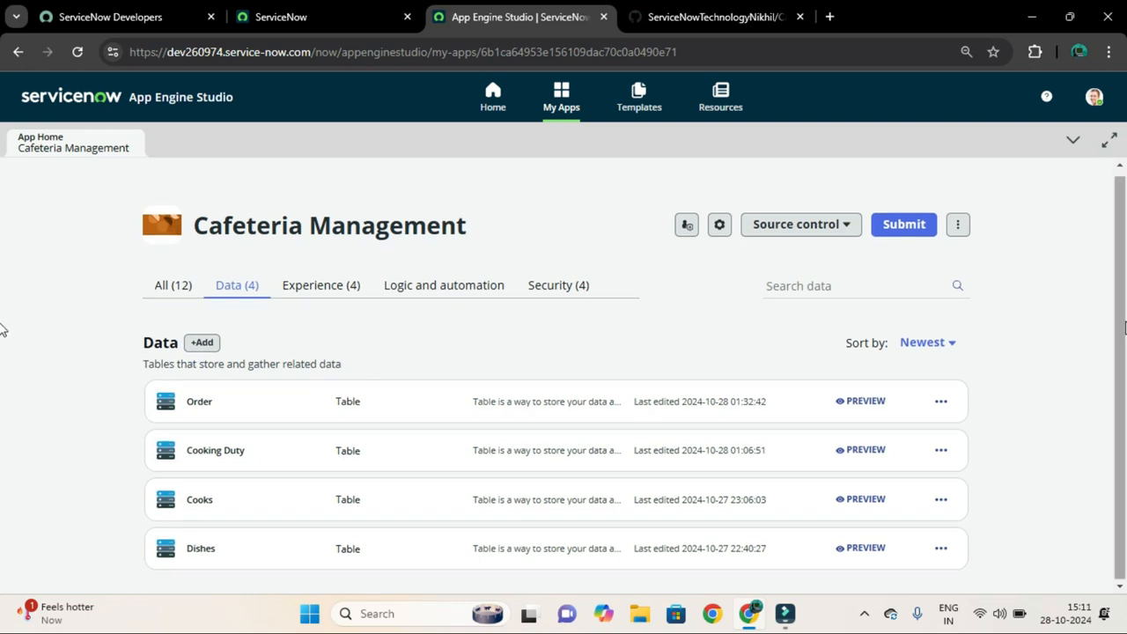
pyautogui.click(173, 284)
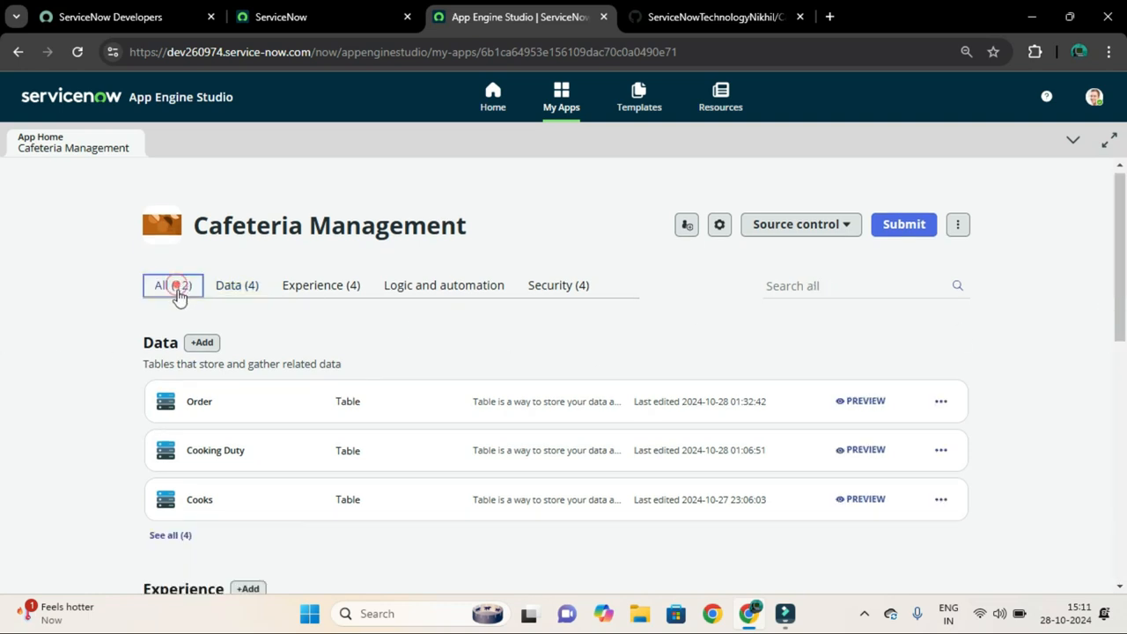
pyautogui.scroll(-3)
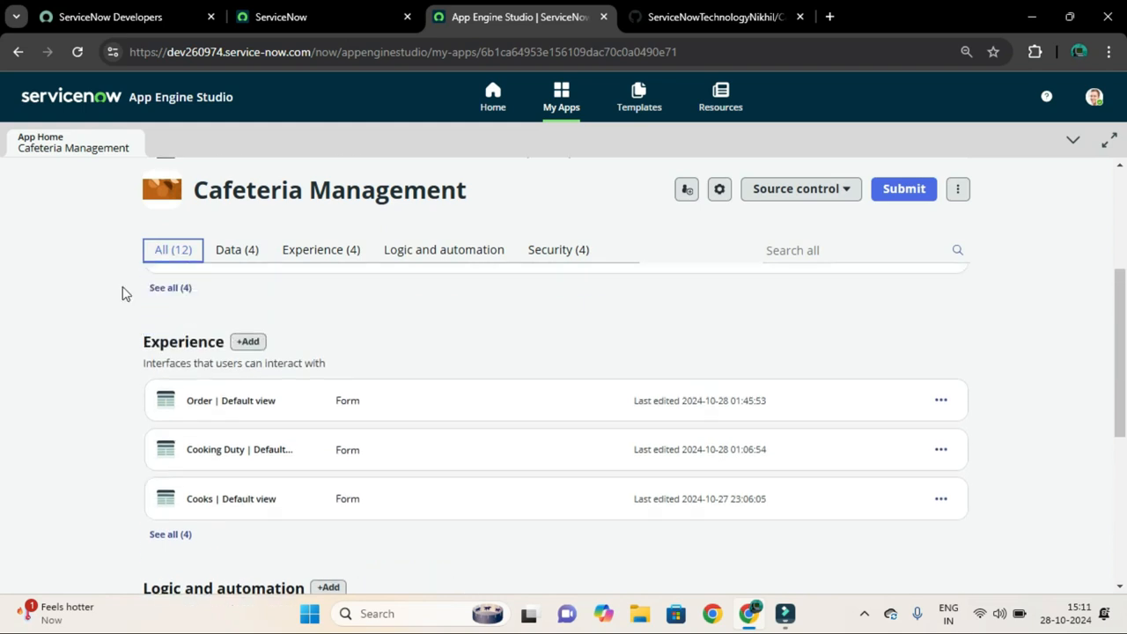
pyautogui.scroll(-3)
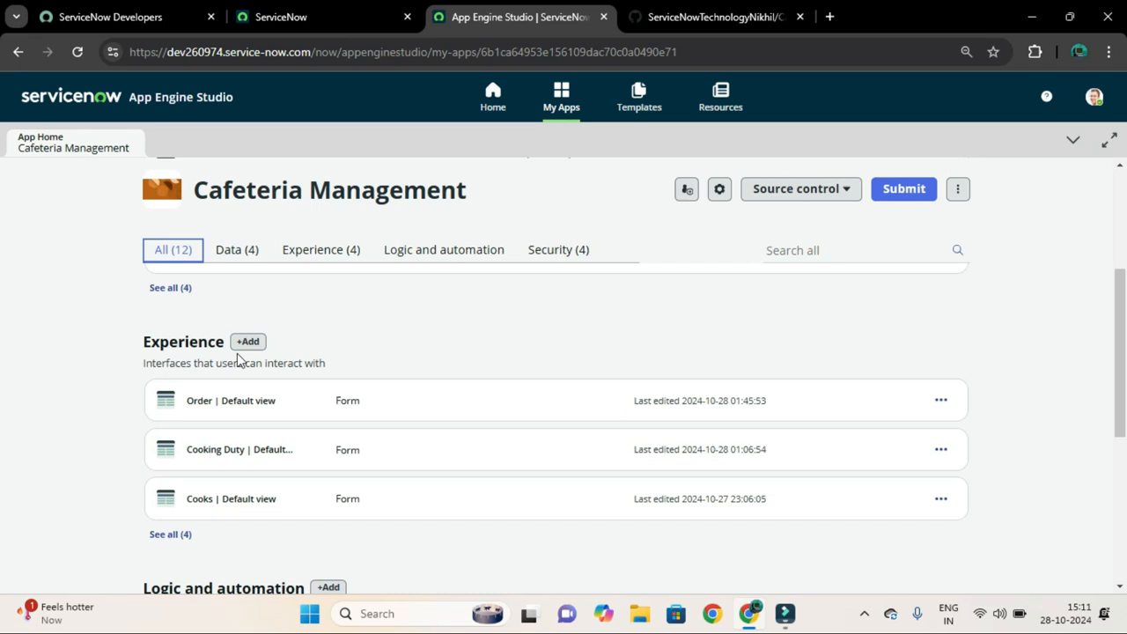
pyautogui.moveTo(170, 336)
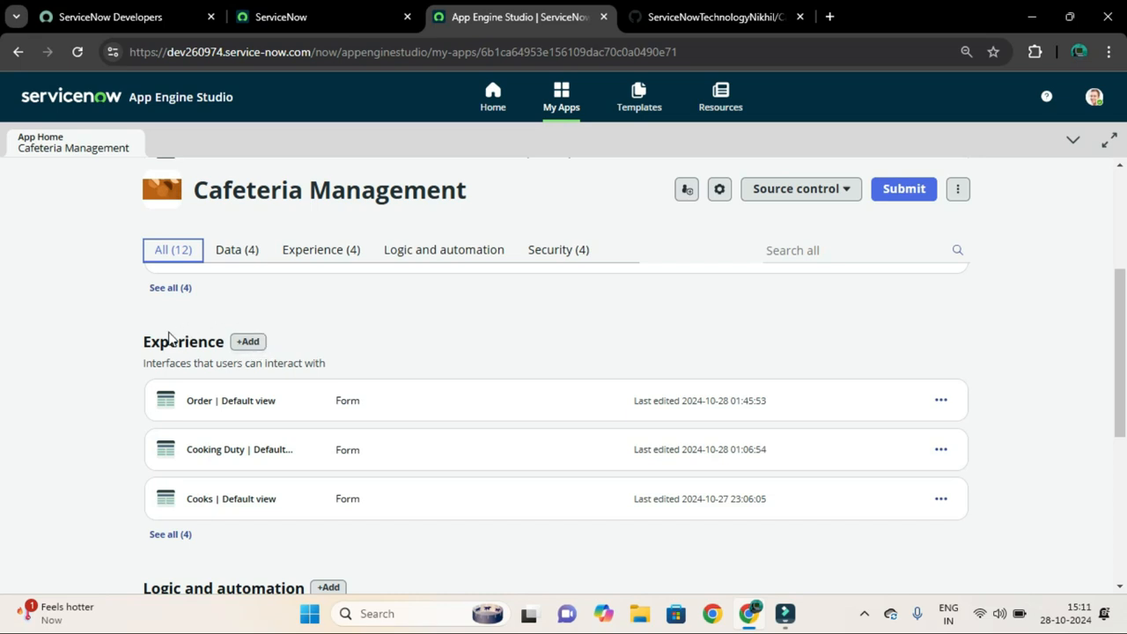
pyautogui.moveTo(247, 341)
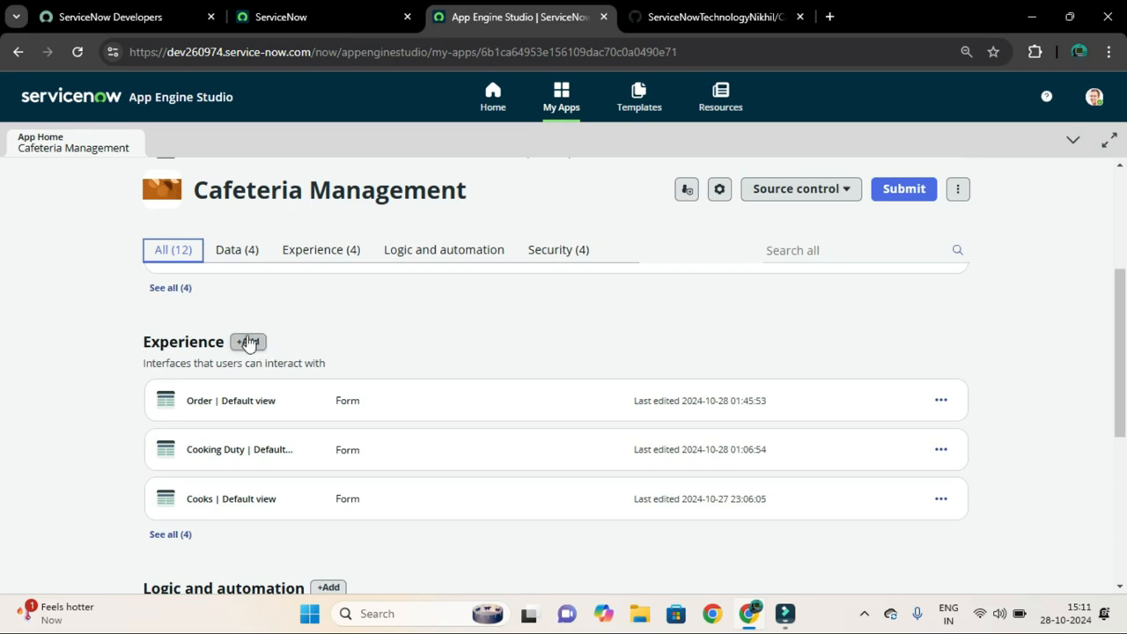
pyautogui.moveTo(347, 339)
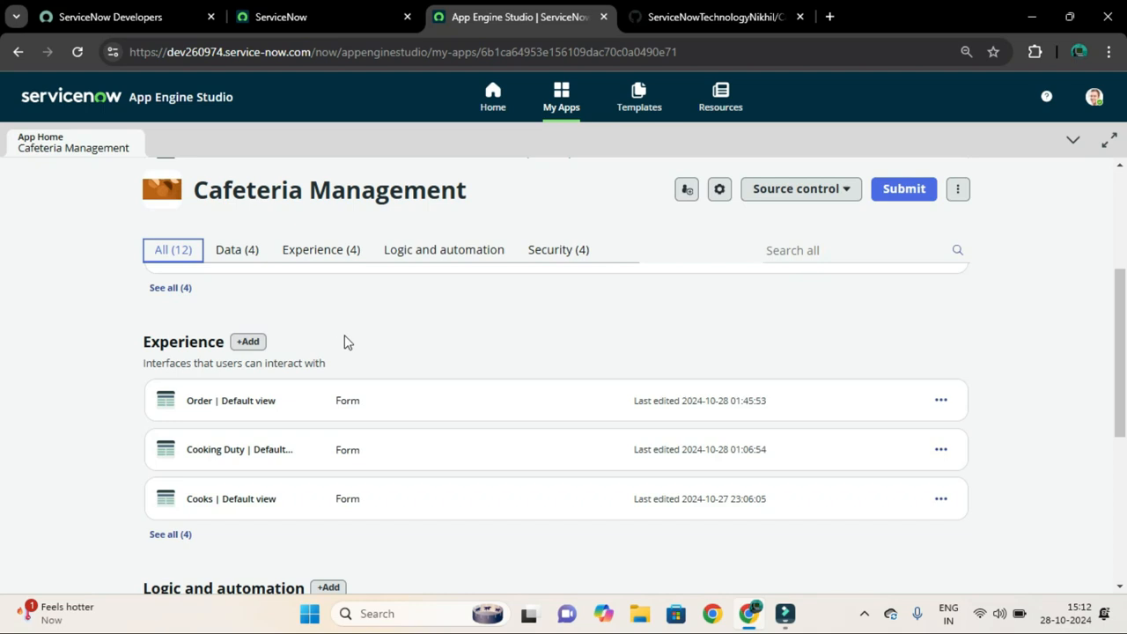
pyautogui.moveTo(348, 338)
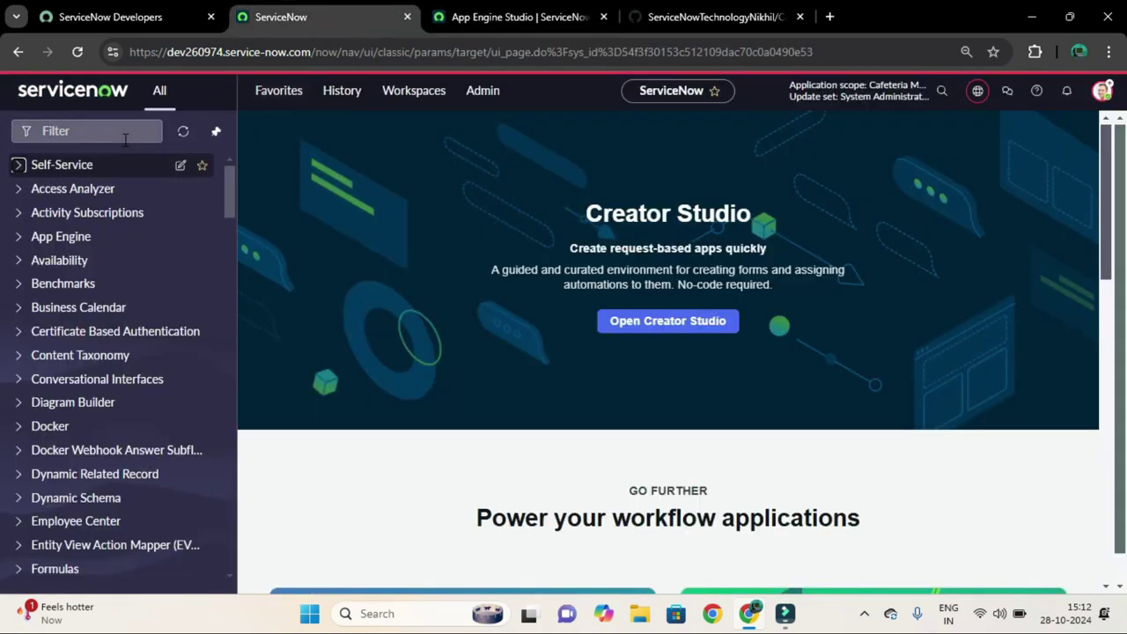
# Step: Search the ServiceNow filter navigator for 'ui builder'
pyautogui.click(88, 130)
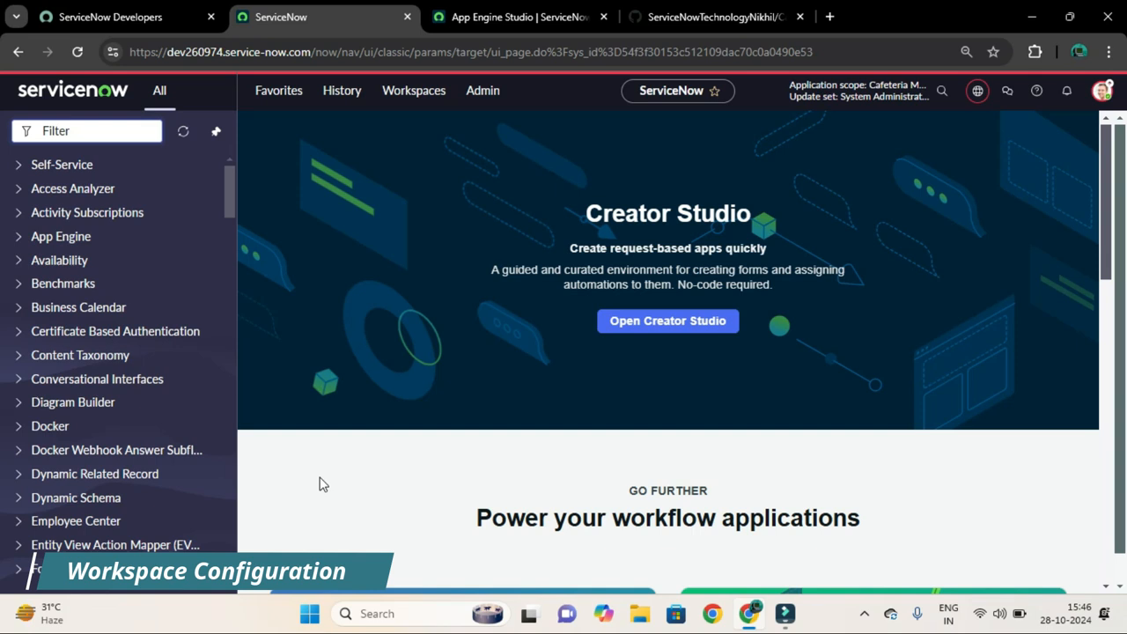
pyautogui.moveTo(321, 491)
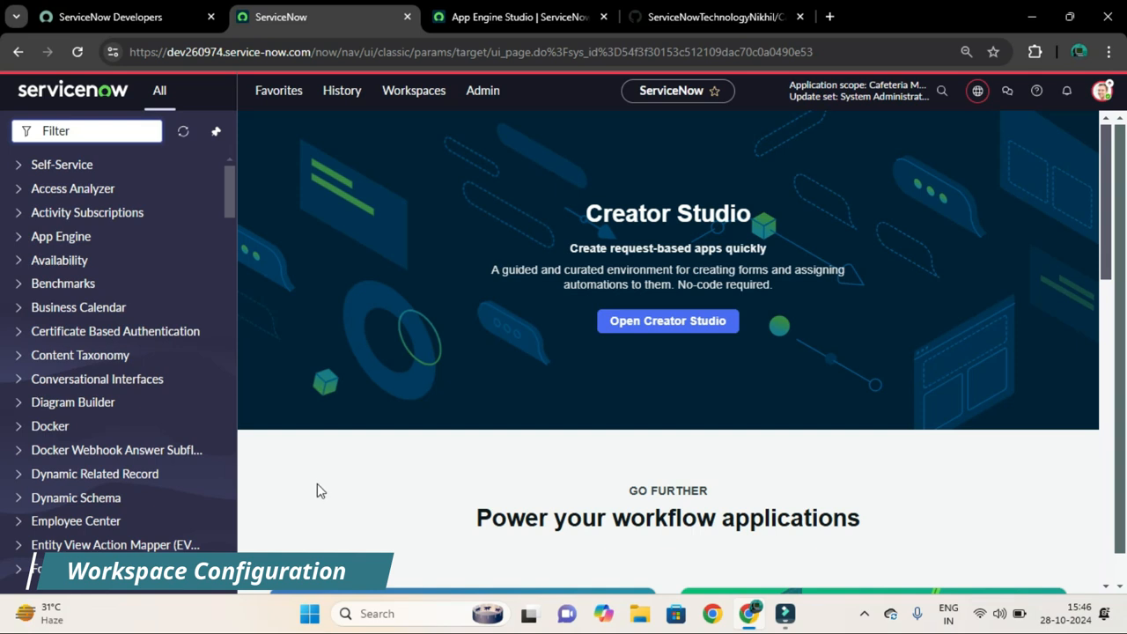
pyautogui.click(60, 130)
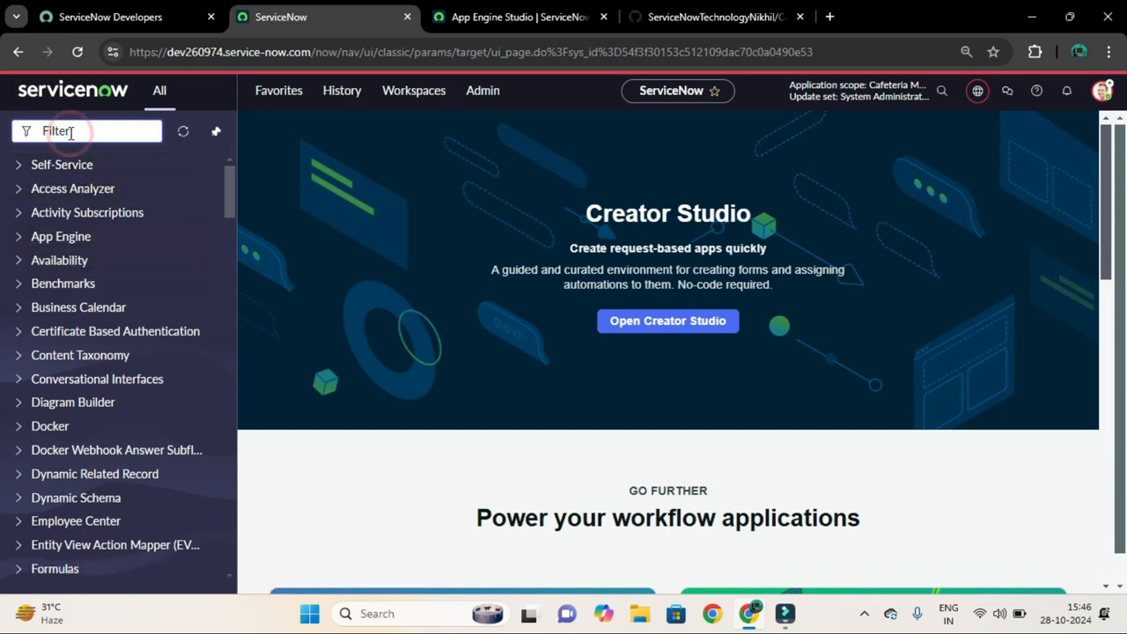
pyautogui.write('ui builder')
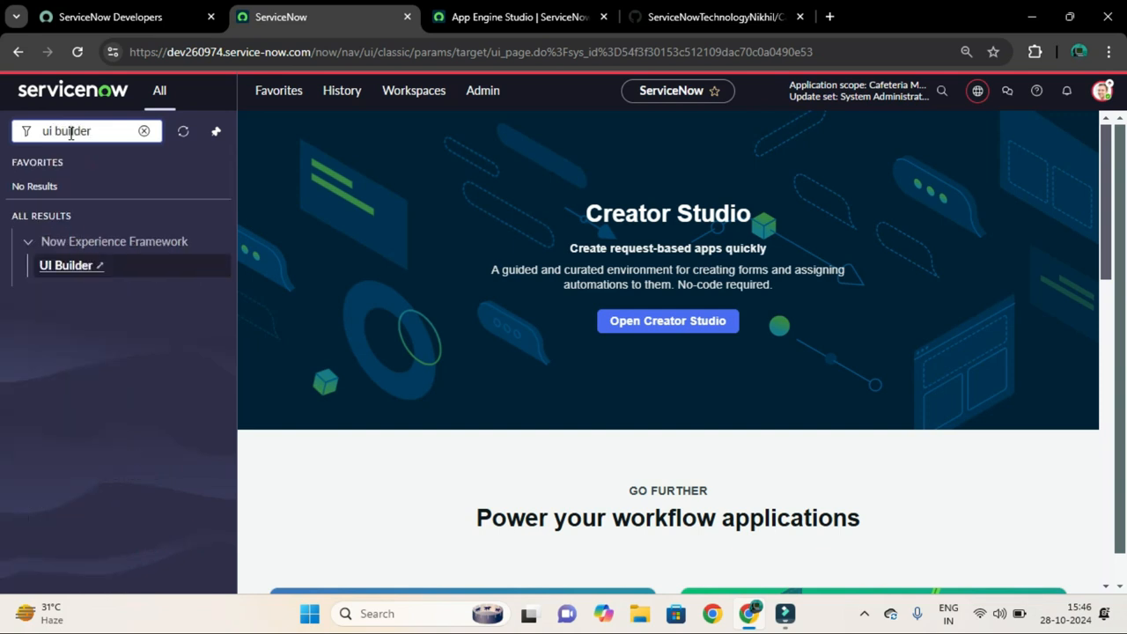
pyautogui.moveTo(66, 265)
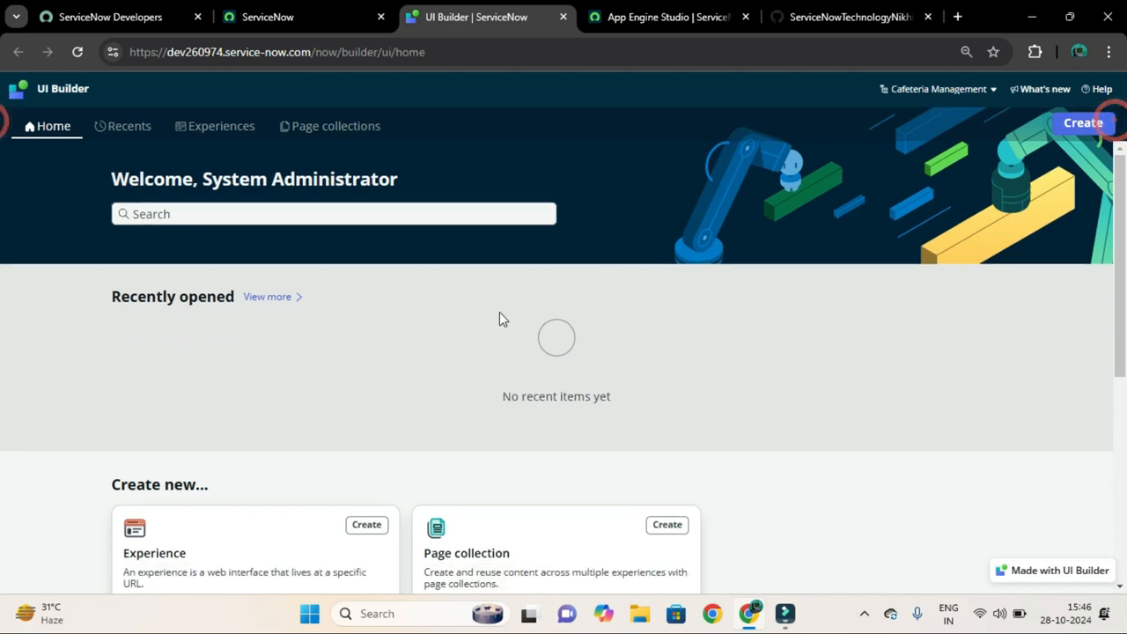
# Step: Scroll the UI Builder home page down to the 'Create new' experience and page collection options
pyautogui.scroll(-3)
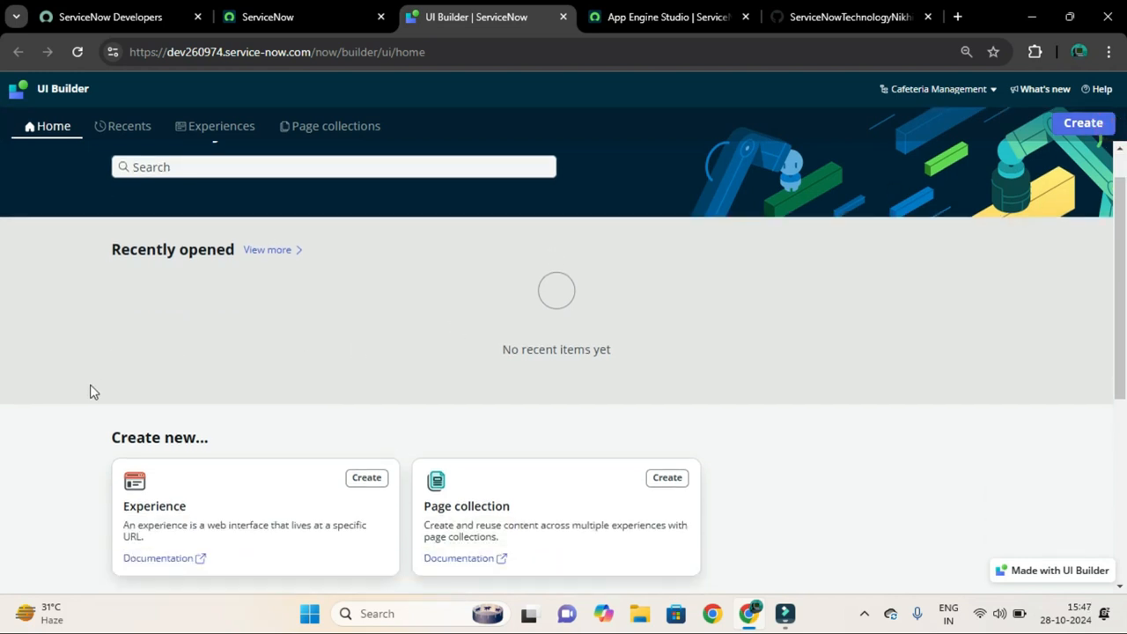
pyautogui.scroll(-3)
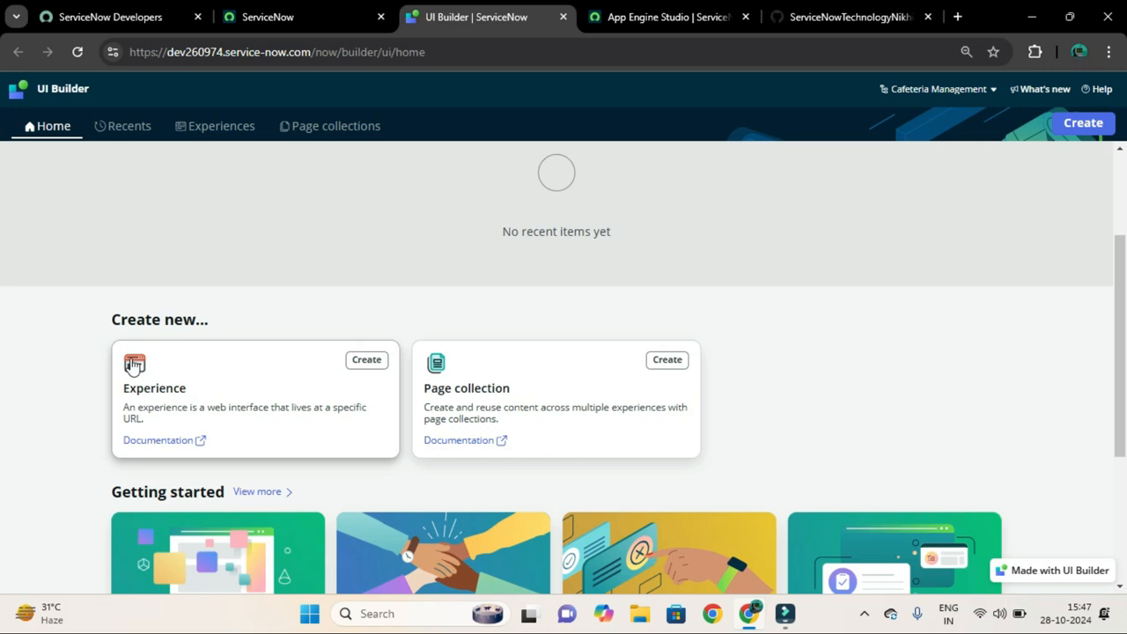
pyautogui.moveTo(146, 385)
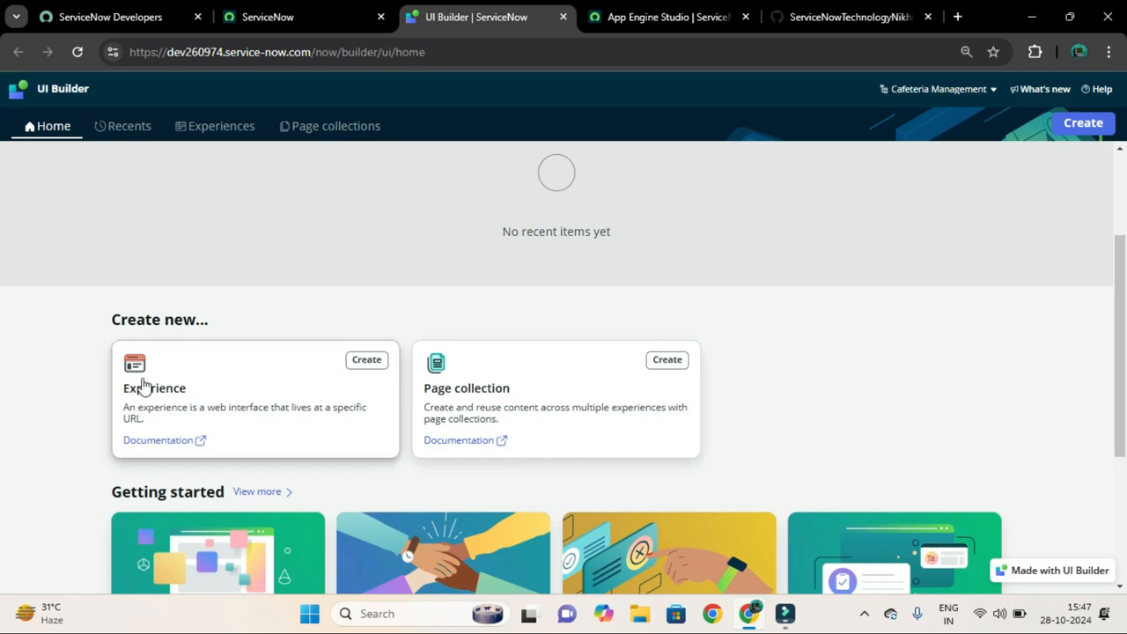
pyautogui.moveTo(173, 412)
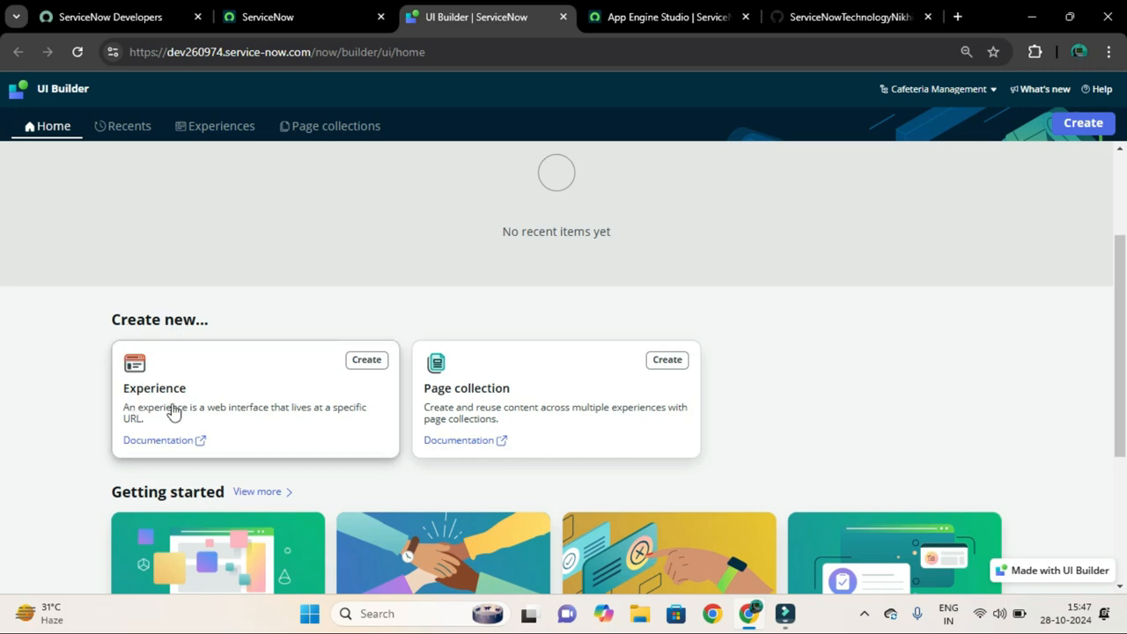
pyautogui.moveTo(362, 370)
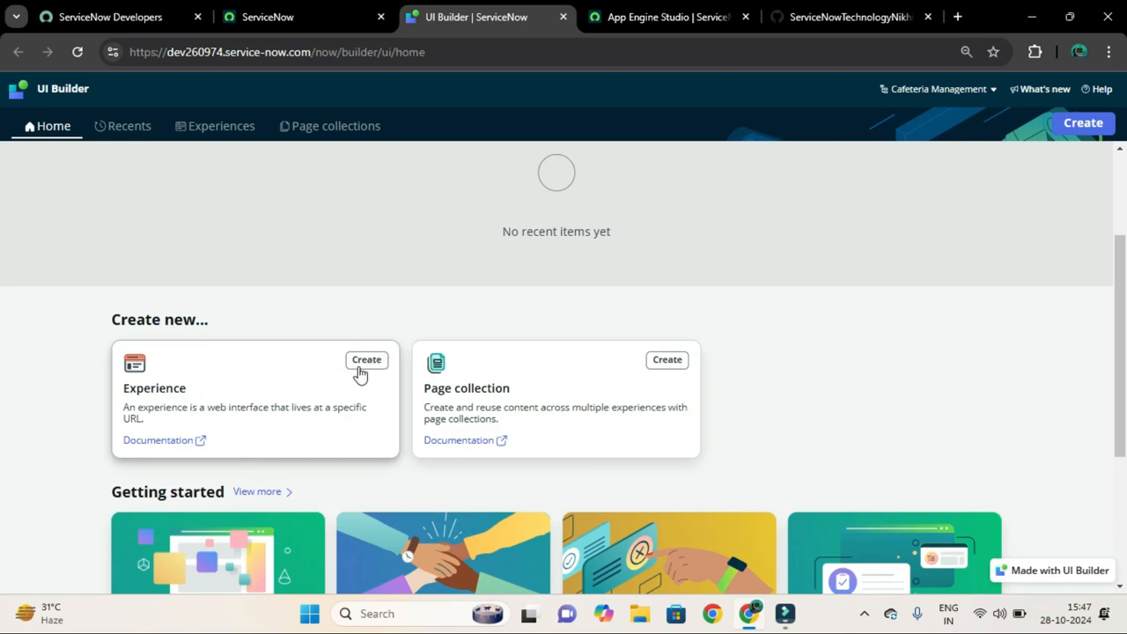
# Step: Start a new experience and name it 'Cafteria Management Workspace'
pyautogui.click(366, 360)
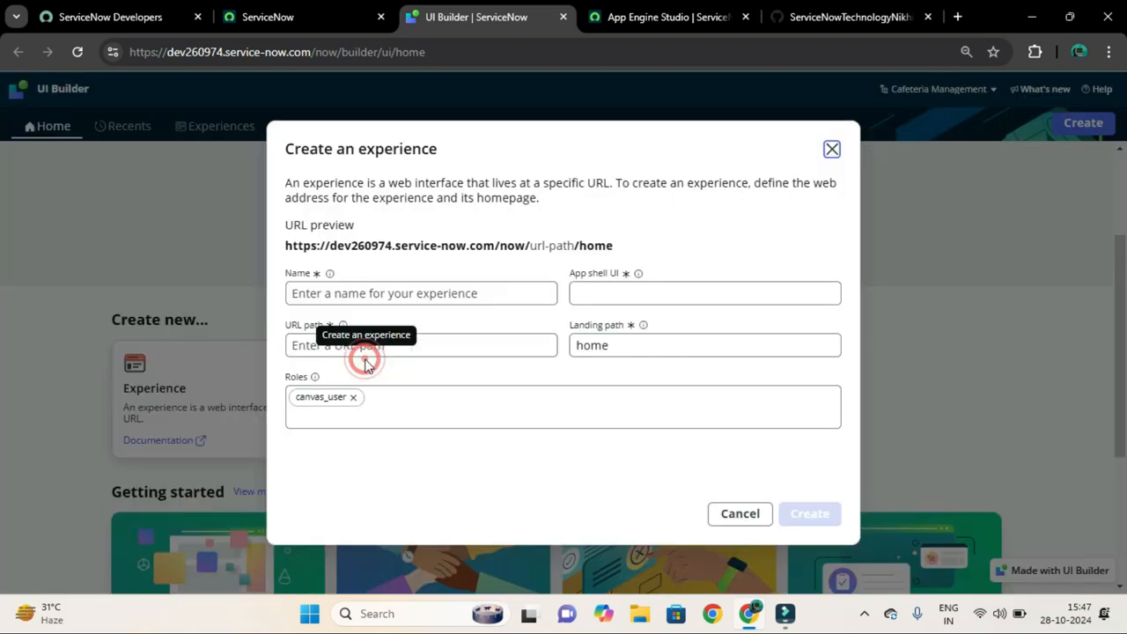
pyautogui.click(420, 293)
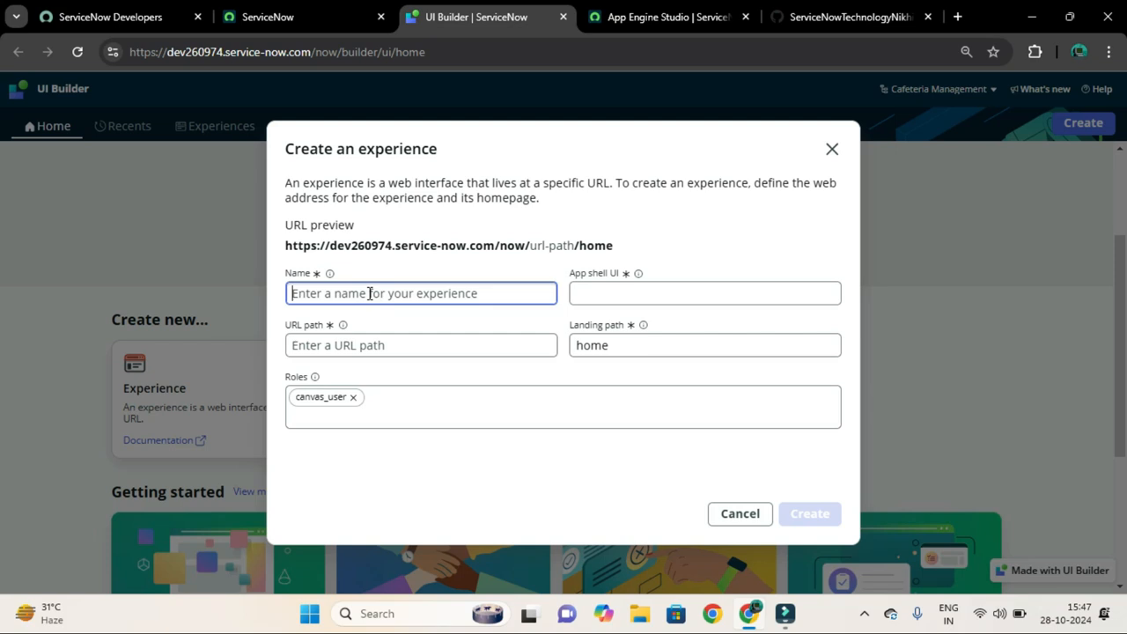
pyautogui.write('Cafteria')
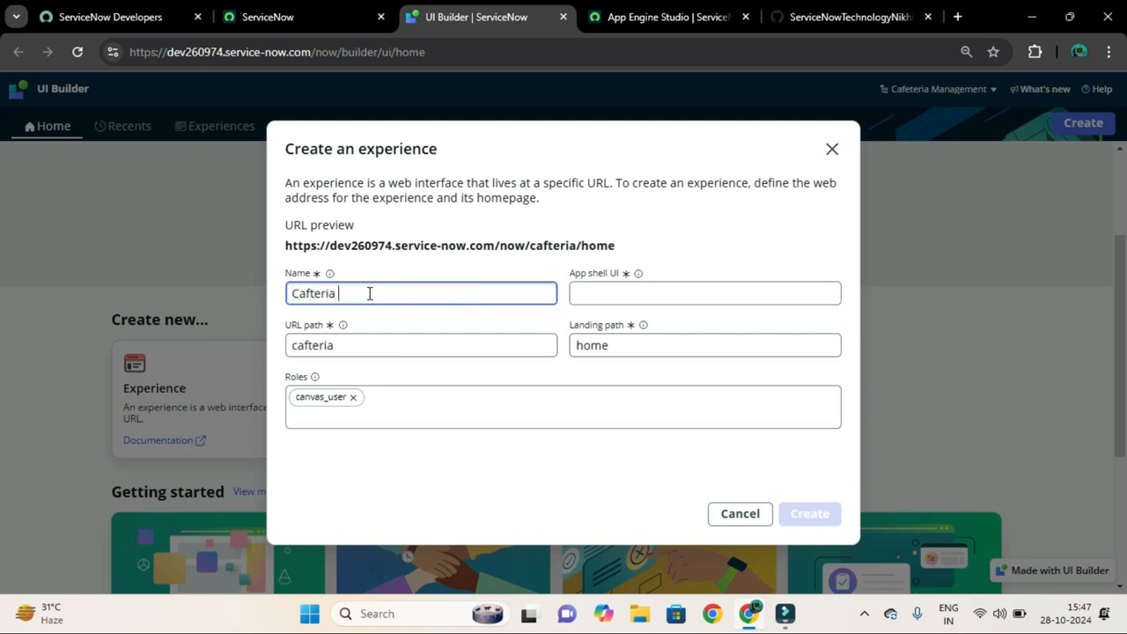
pyautogui.write('-')
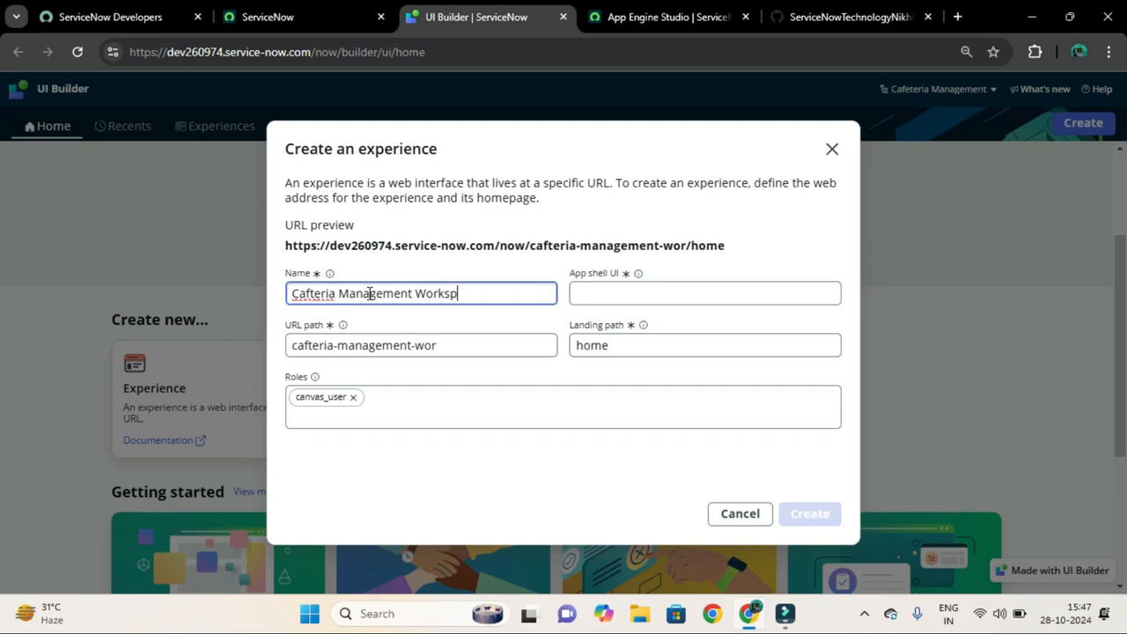
pyautogui.write('ace')
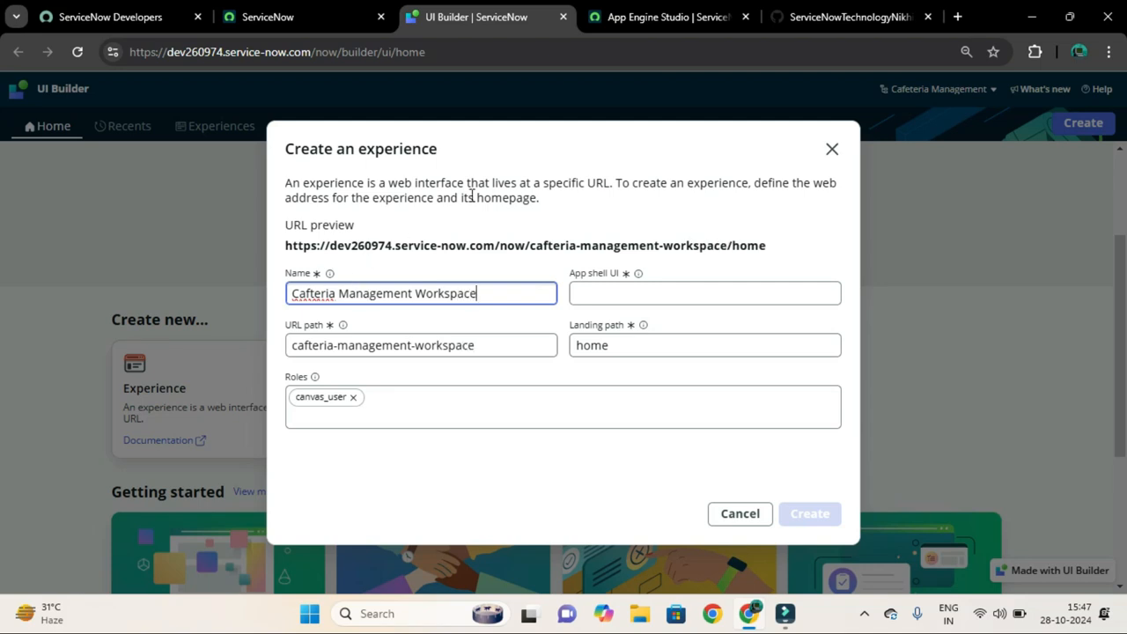
# Step: Choose Workspace App Shell as the experience's app shell
pyautogui.click(704, 293)
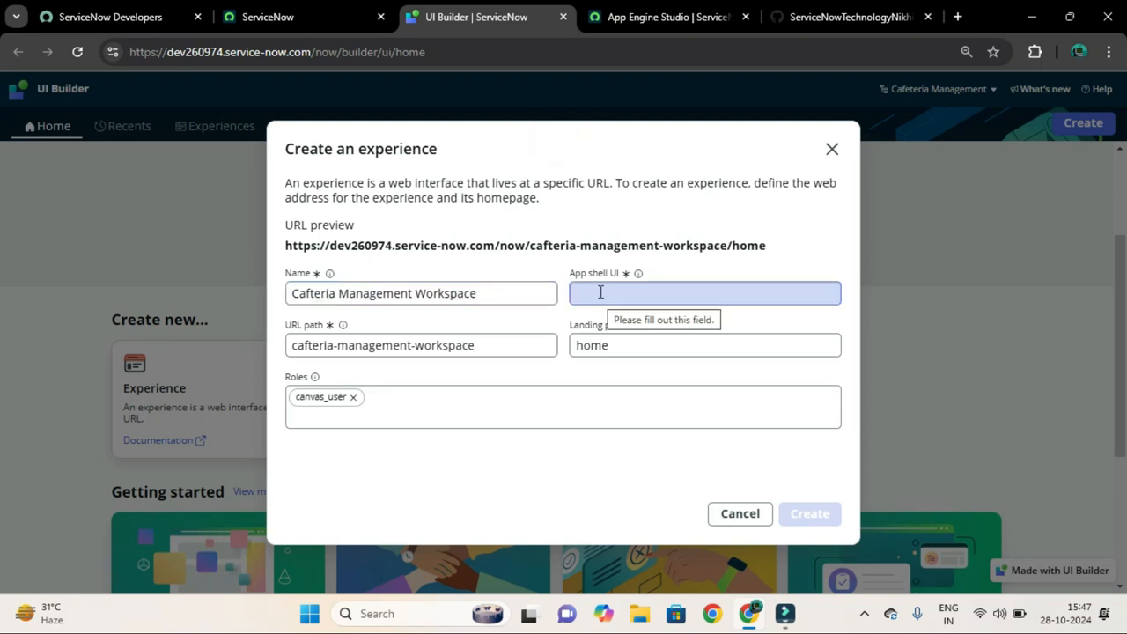
pyautogui.click(704, 293)
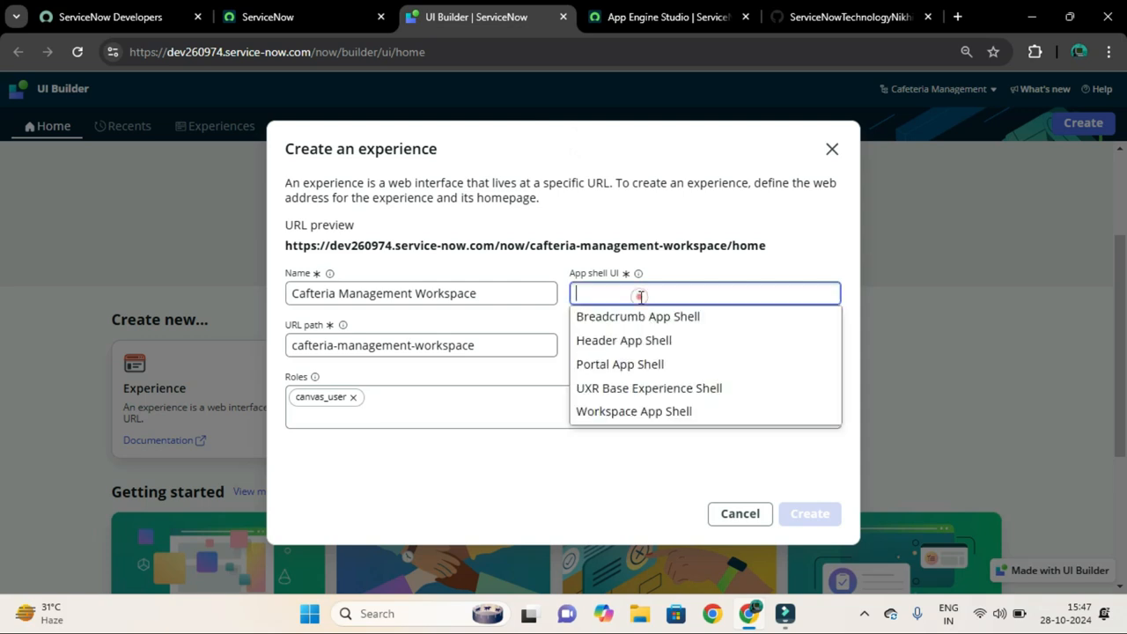
pyautogui.moveTo(604, 416)
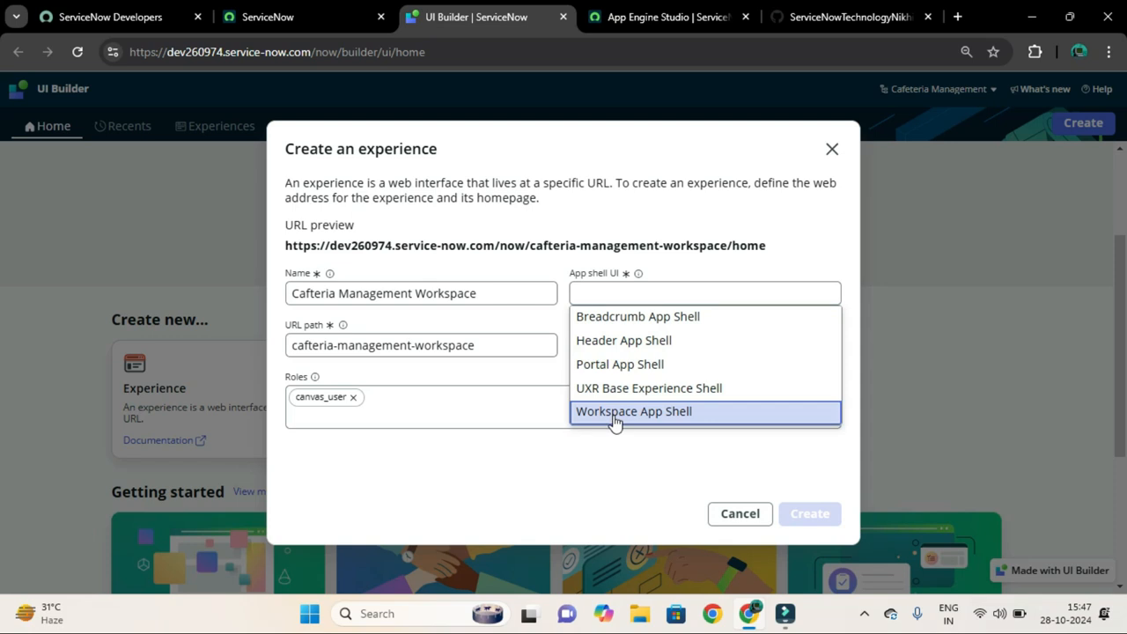
pyautogui.click(633, 411)
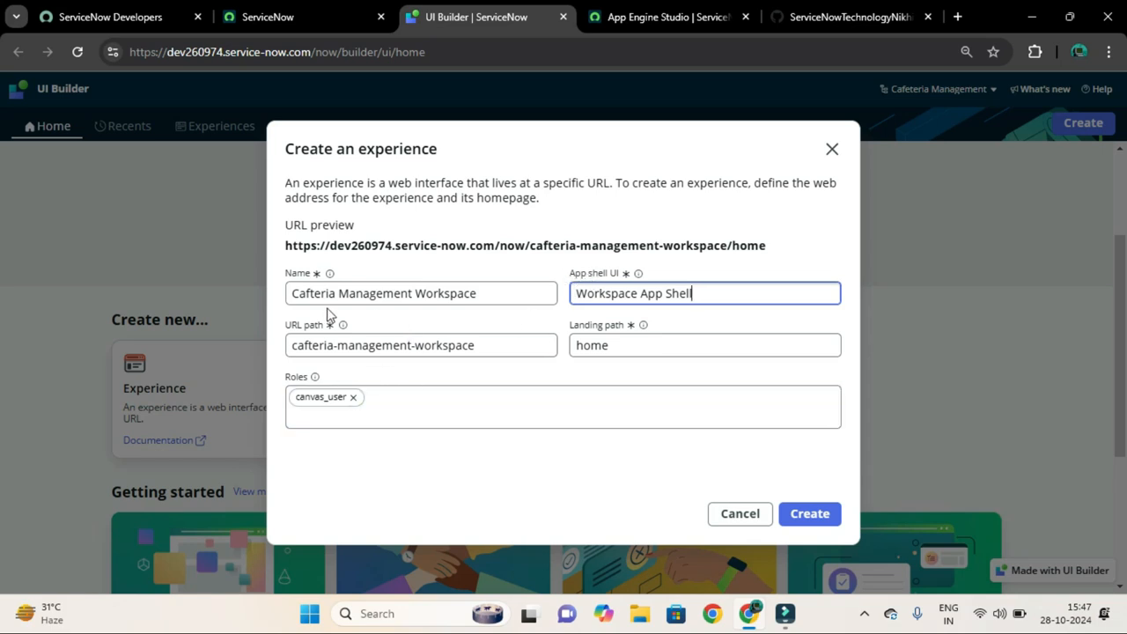
pyautogui.moveTo(622, 217)
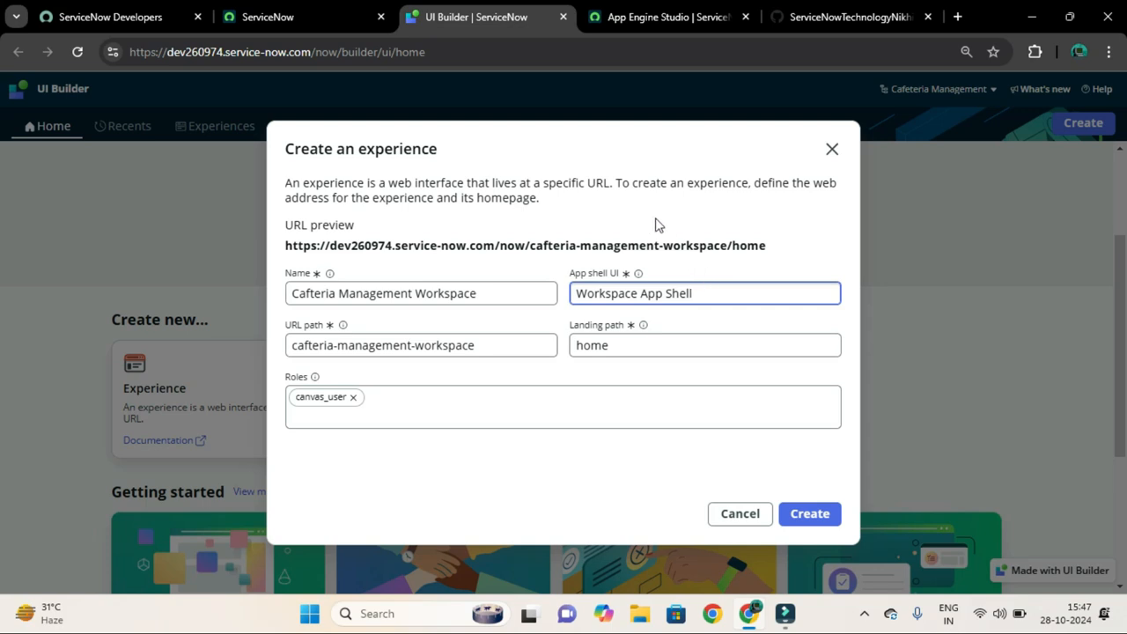
pyautogui.moveTo(642, 215)
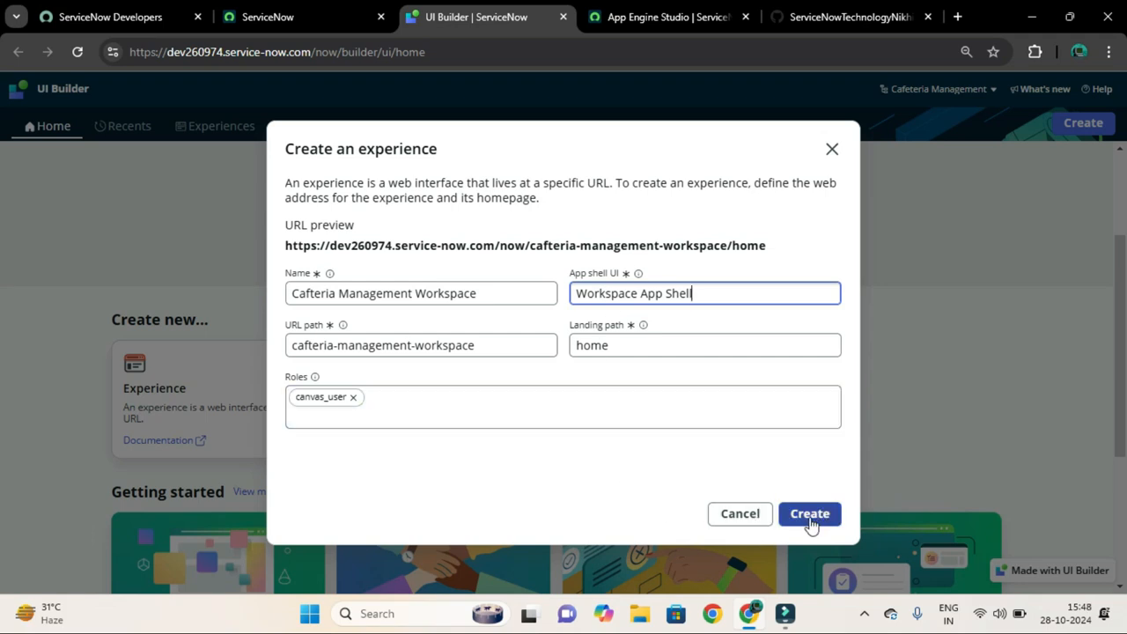
# Step: Create the Cafteria Management Workspace experience, open it, and select its title
pyautogui.click(809, 513)
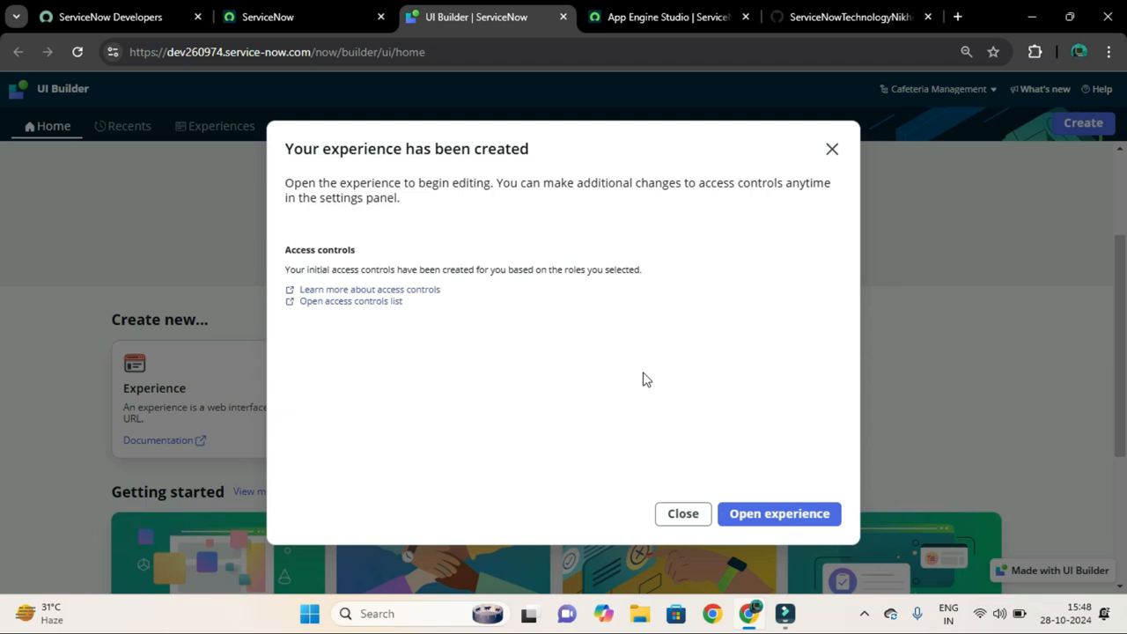
pyautogui.moveTo(622, 462)
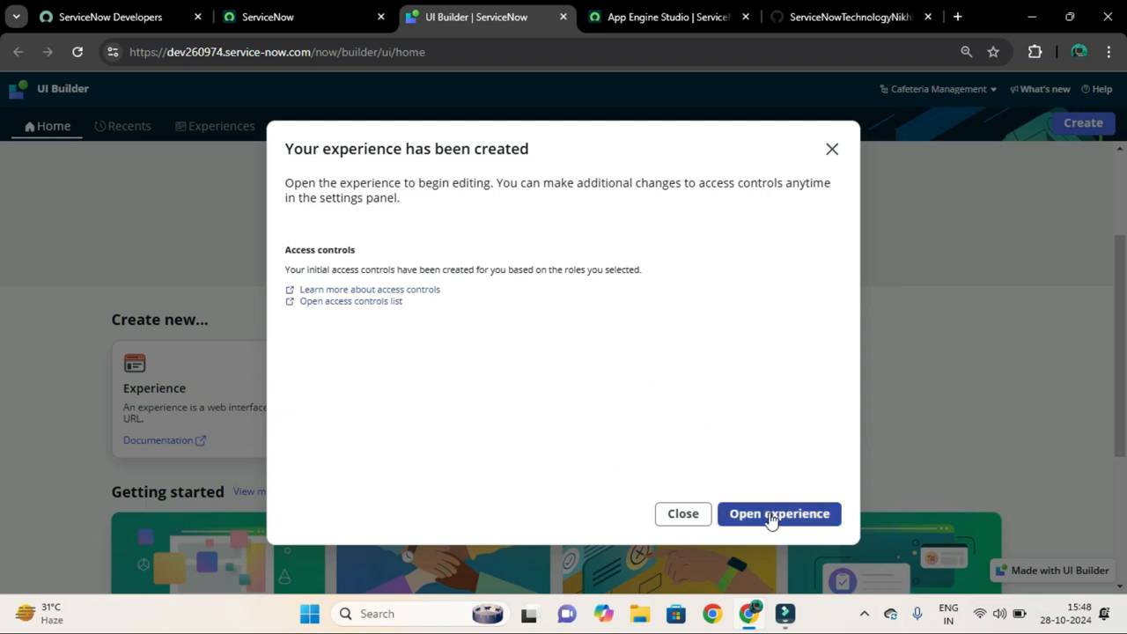
pyautogui.click(779, 514)
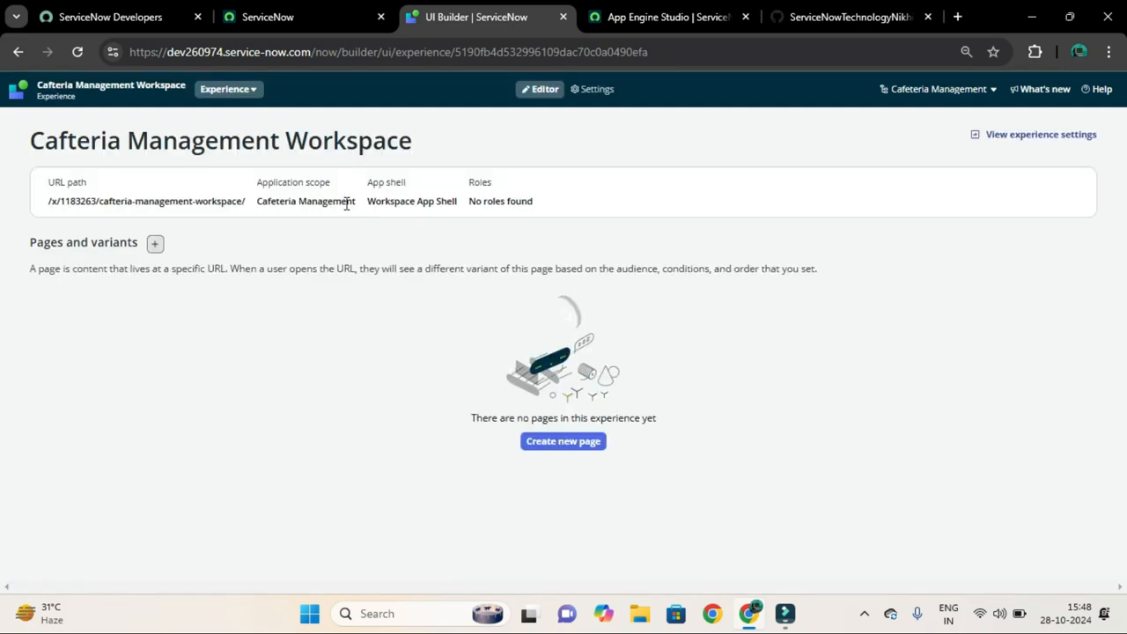
pyautogui.doubleClick(48, 143)
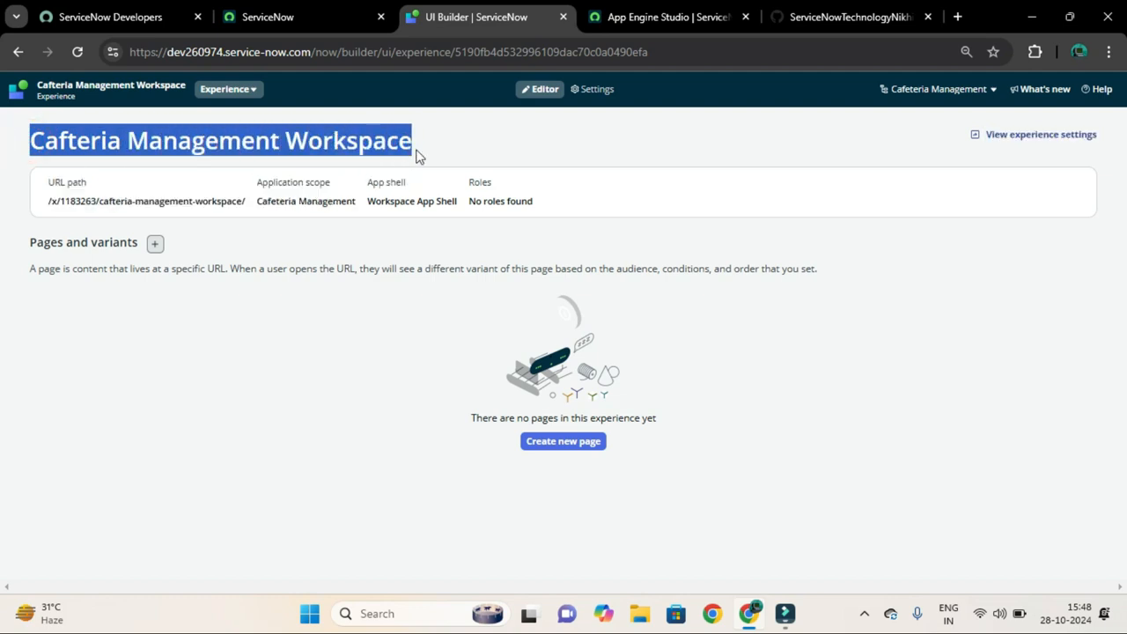
# Step: Check the ServiceNow Workspaces menu for the new workspace, revisiting the experience title in UI Builder
pyautogui.click(273, 17)
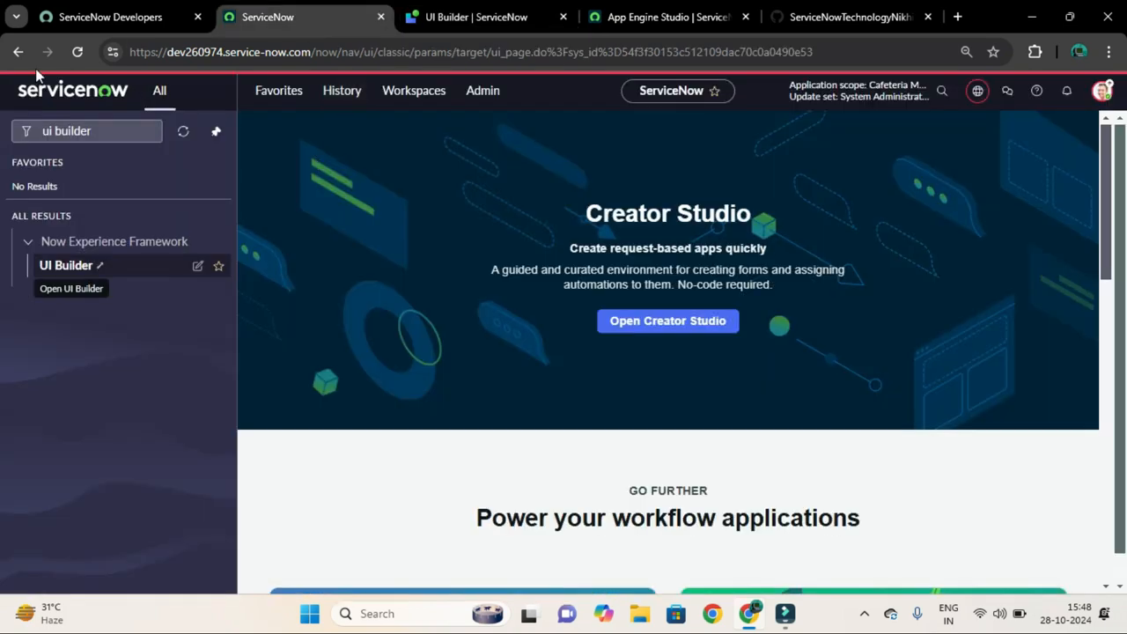
pyautogui.moveTo(378, 150)
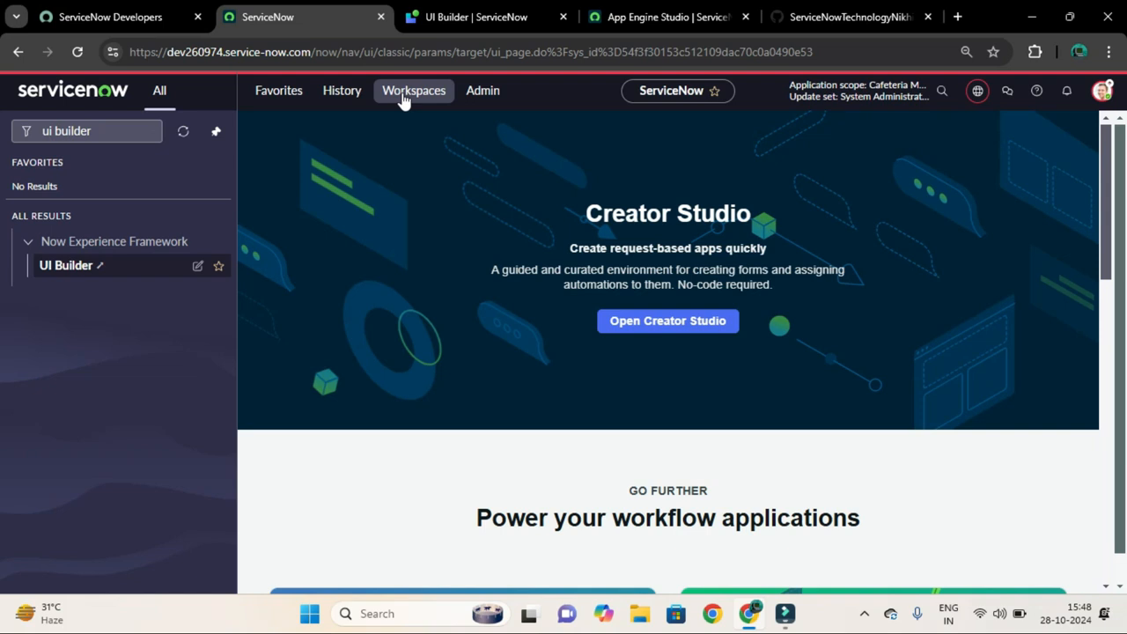
pyautogui.moveTo(422, 107)
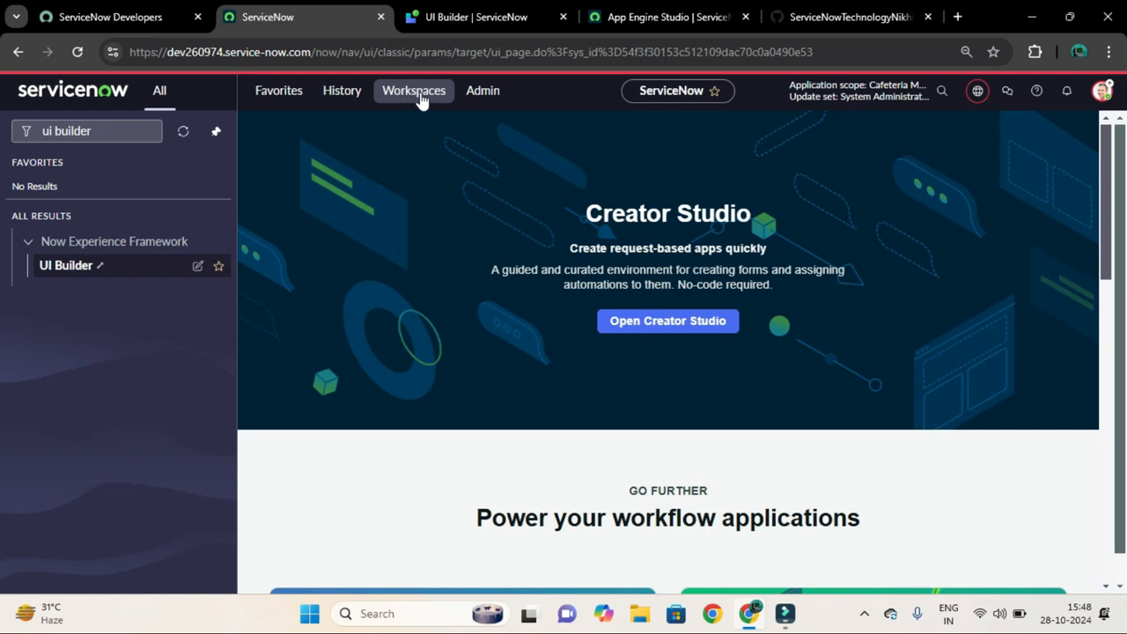
pyautogui.click(413, 91)
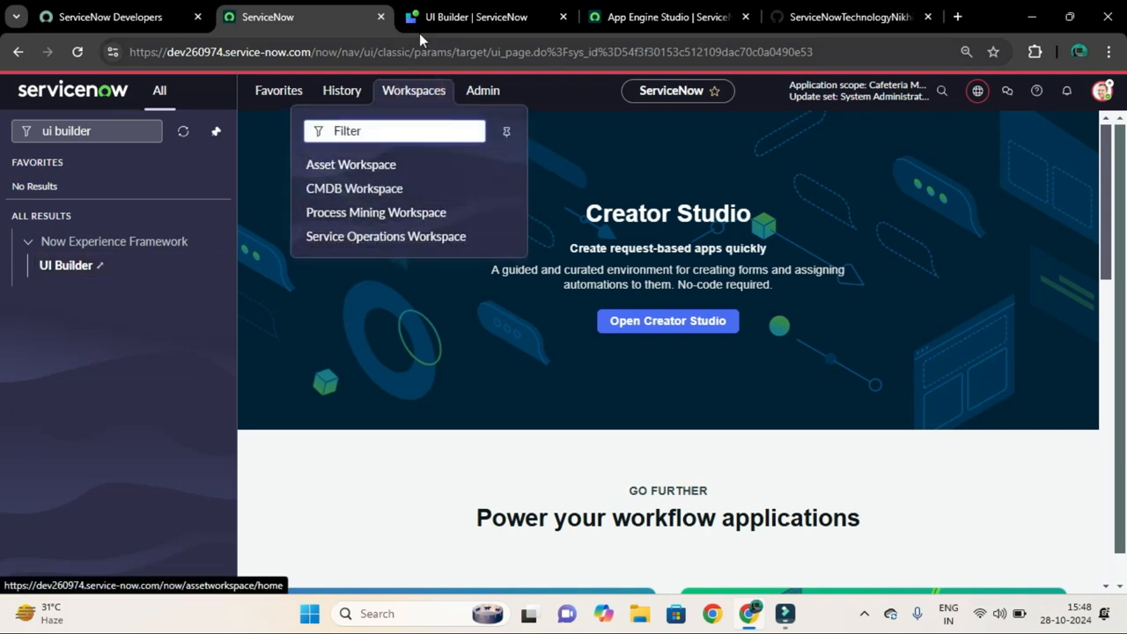
pyautogui.click(475, 16)
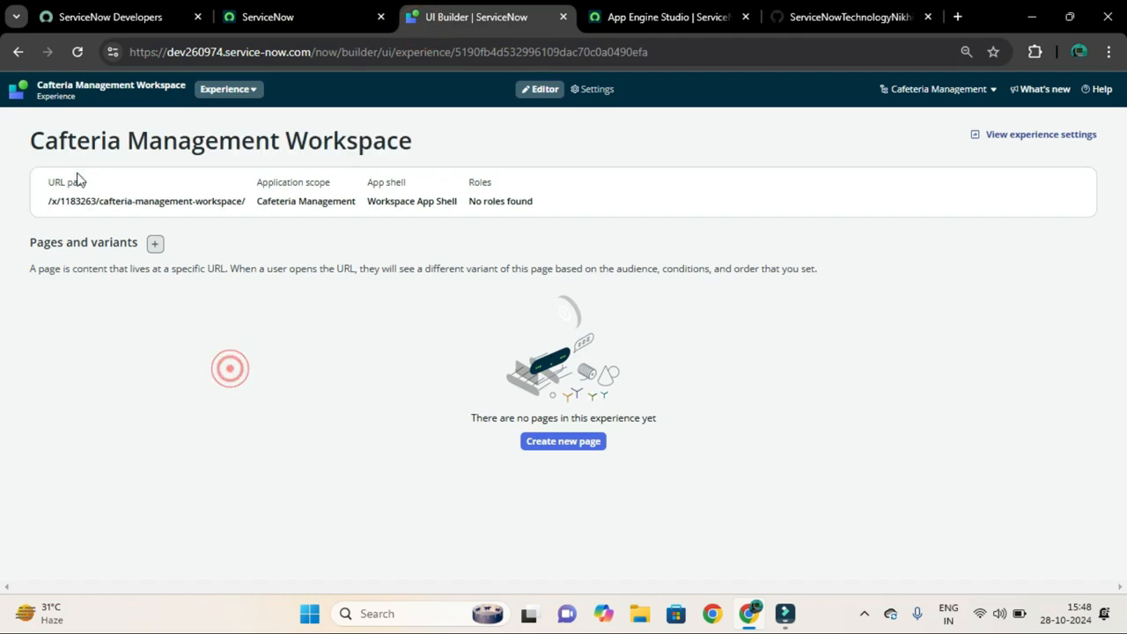
pyautogui.tripleClick(220, 140)
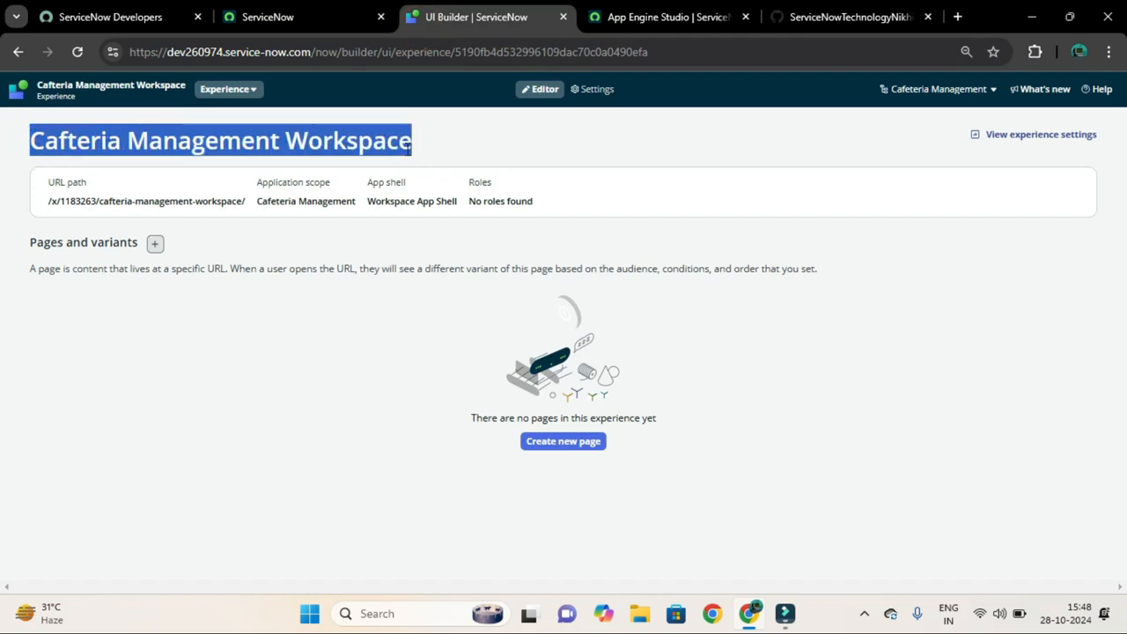
pyautogui.click(297, 17)
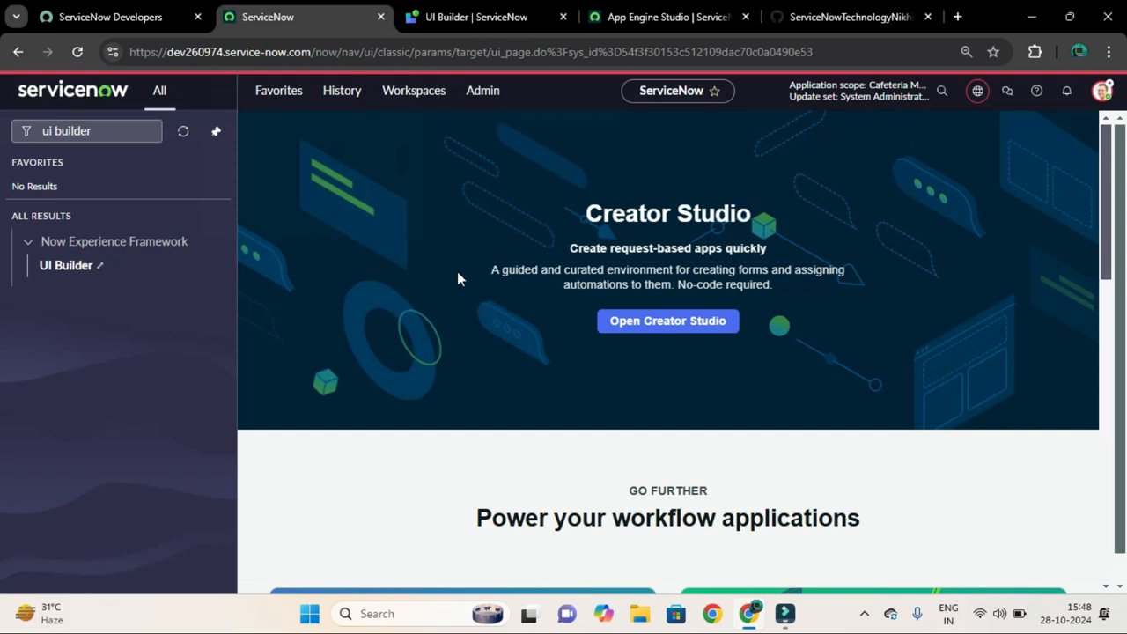
# Step: Search the navigator for 'experiences' and open the UX Applications list of 88 experiences
pyautogui.click(413, 90)
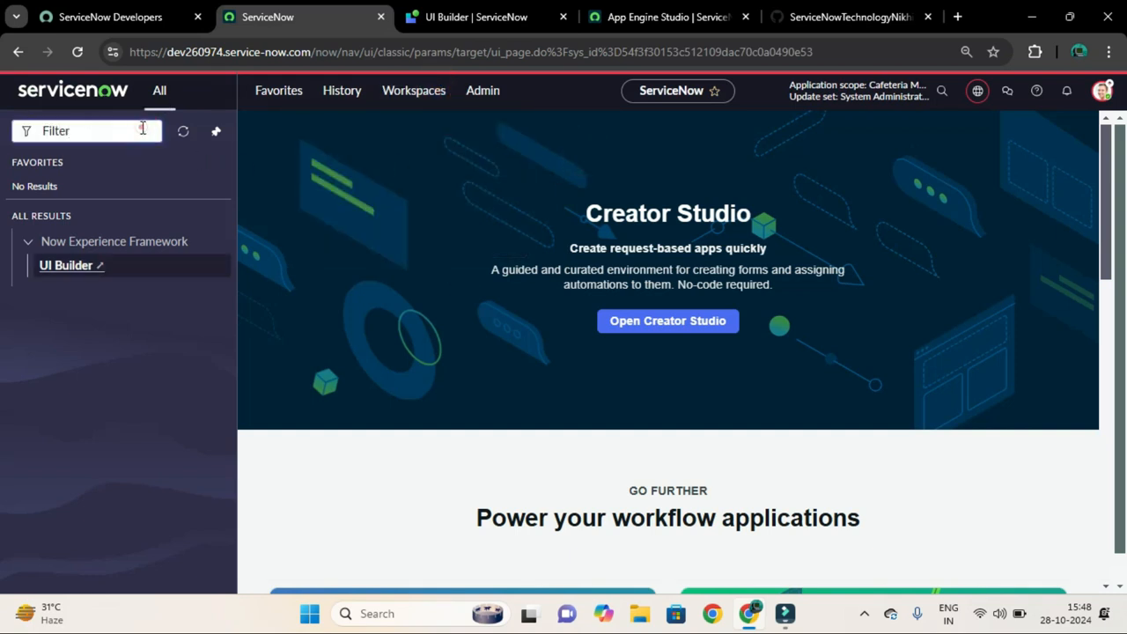
pyautogui.write('e')
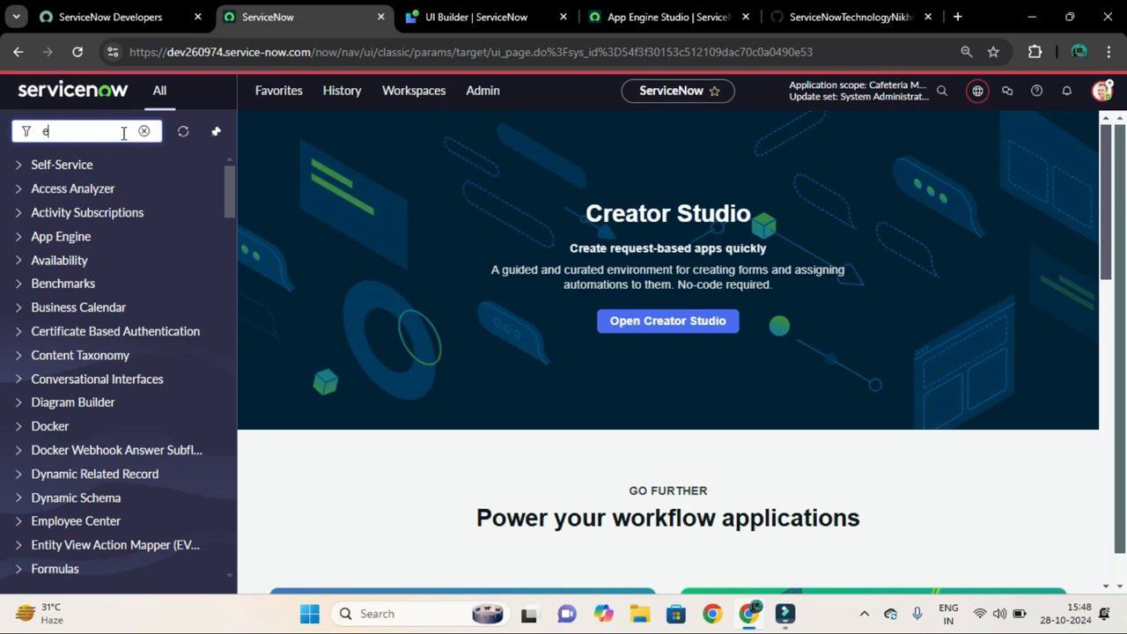
pyautogui.write('xperiences')
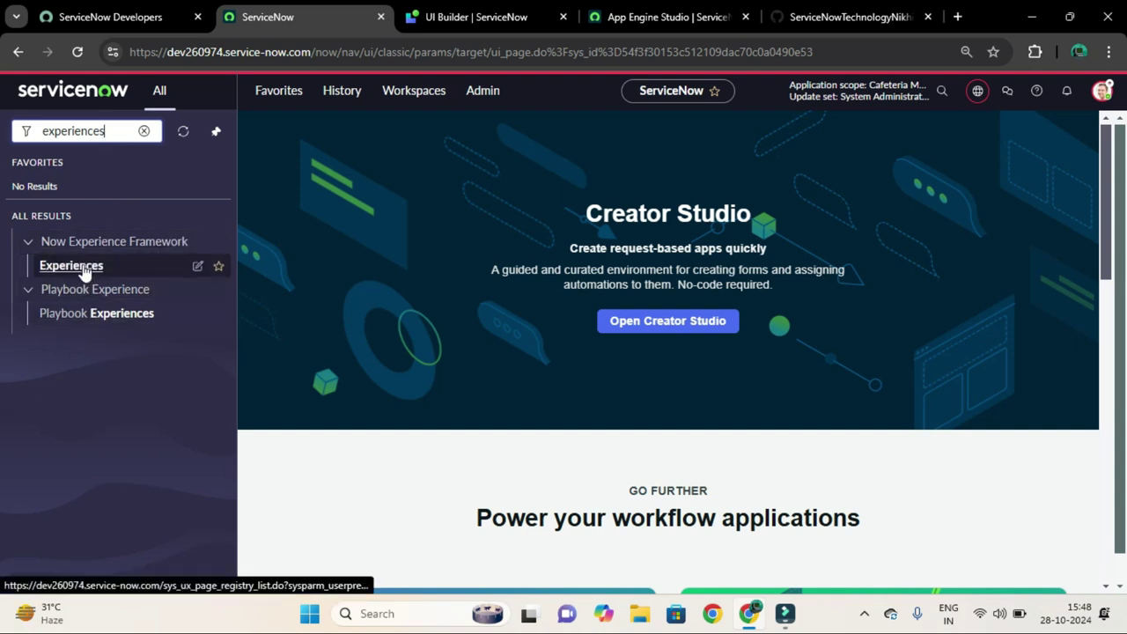
pyautogui.click(70, 265)
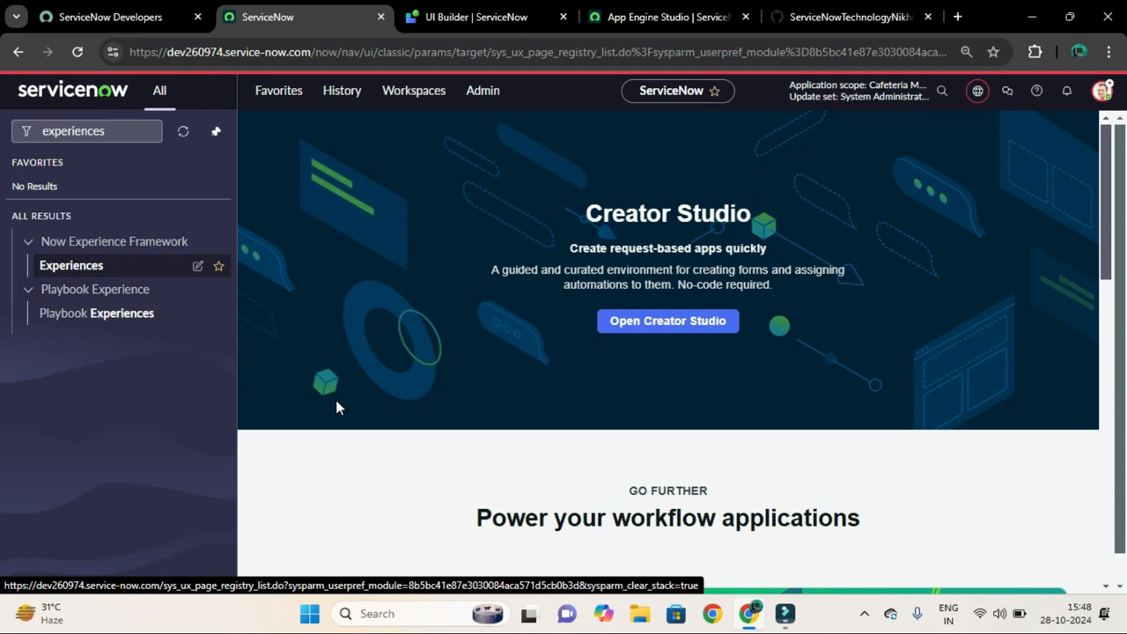
pyautogui.moveTo(408, 419)
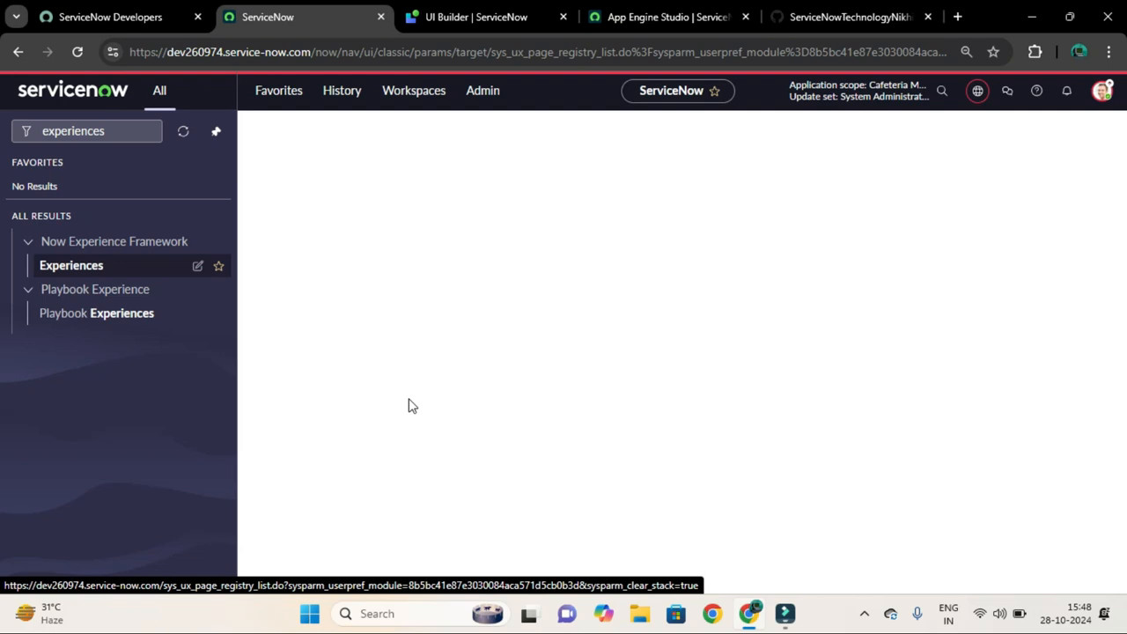
pyautogui.click(70, 265)
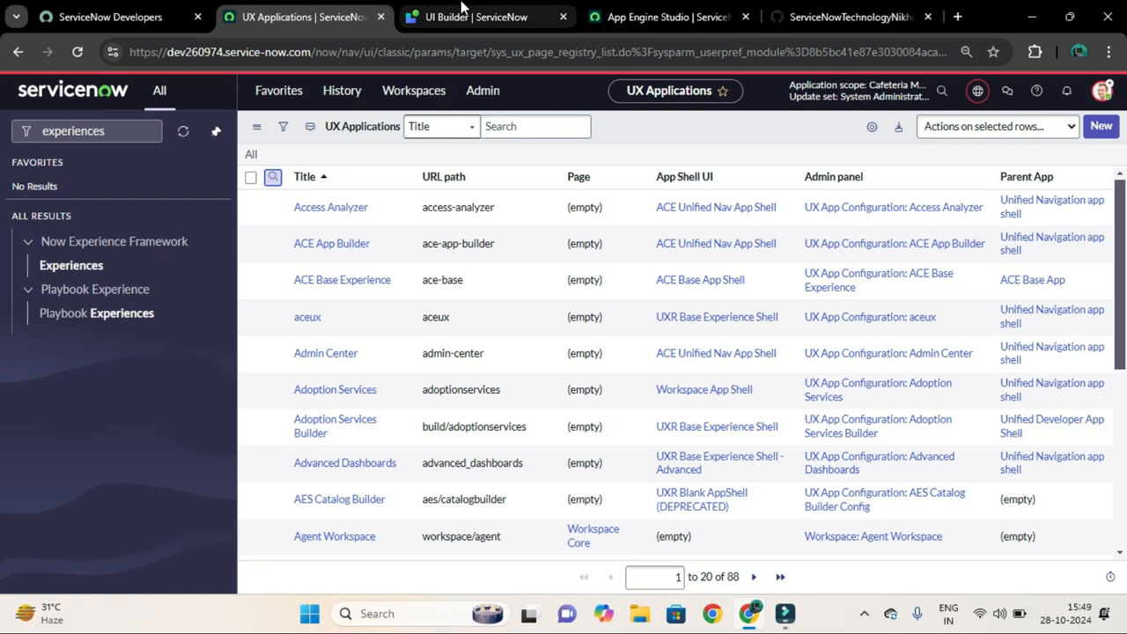
# Step: Copy the experience title, filter UX Applications by 'Cafteria Management Workspace', and open the record in a new tab
pyautogui.click(484, 17)
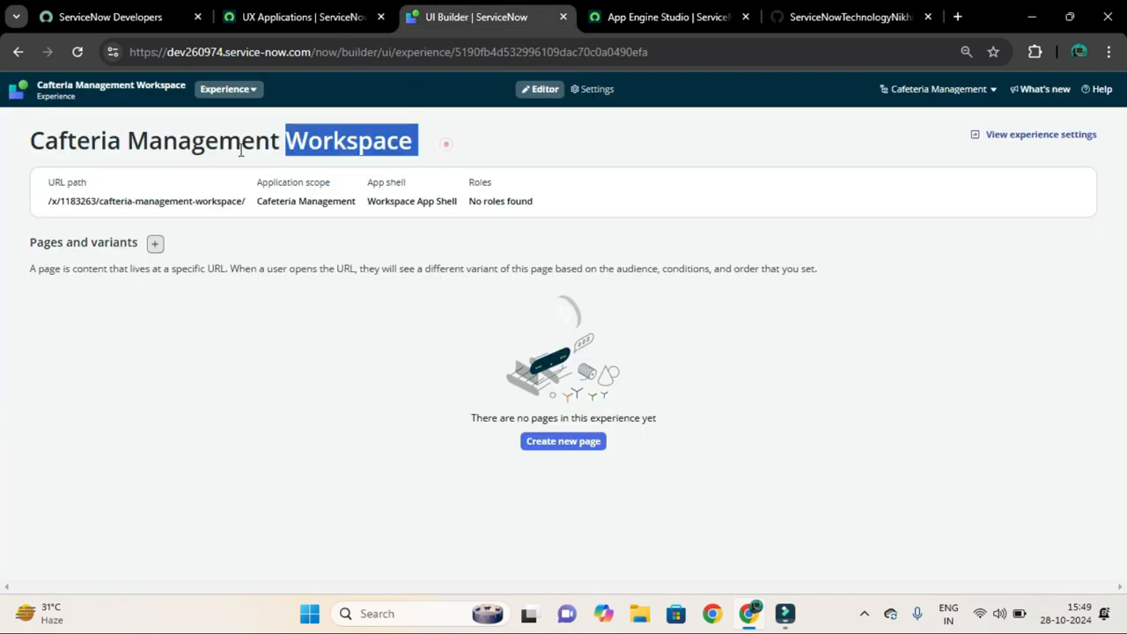
pyautogui.tripleClick(220, 140)
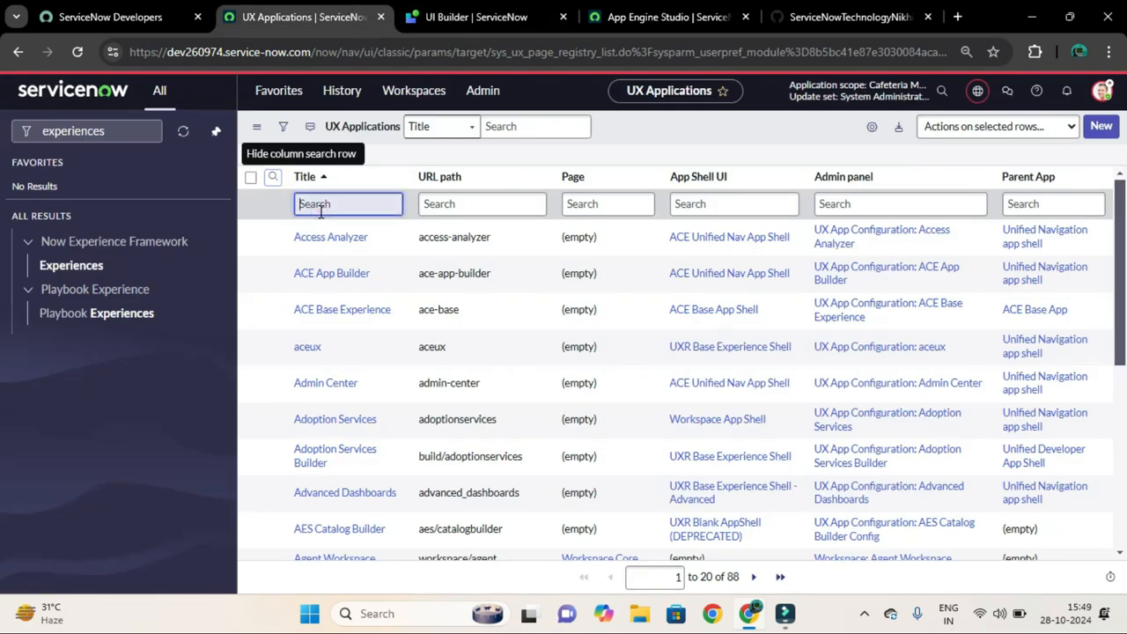
pyautogui.write('nagement Workspace')
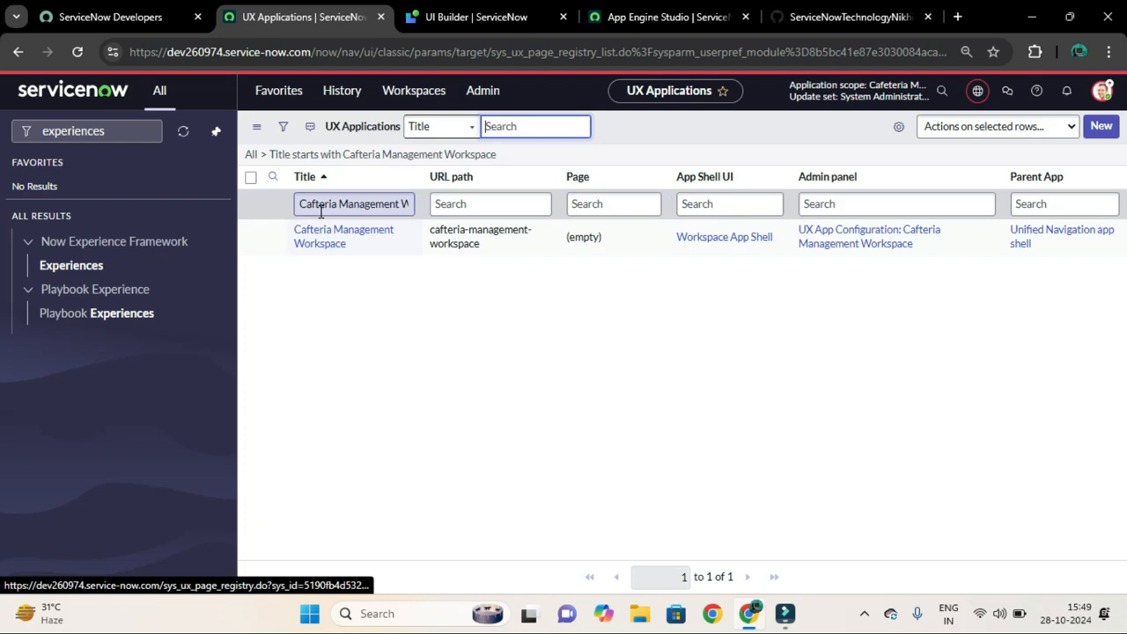
pyautogui.rightClick(343, 236)
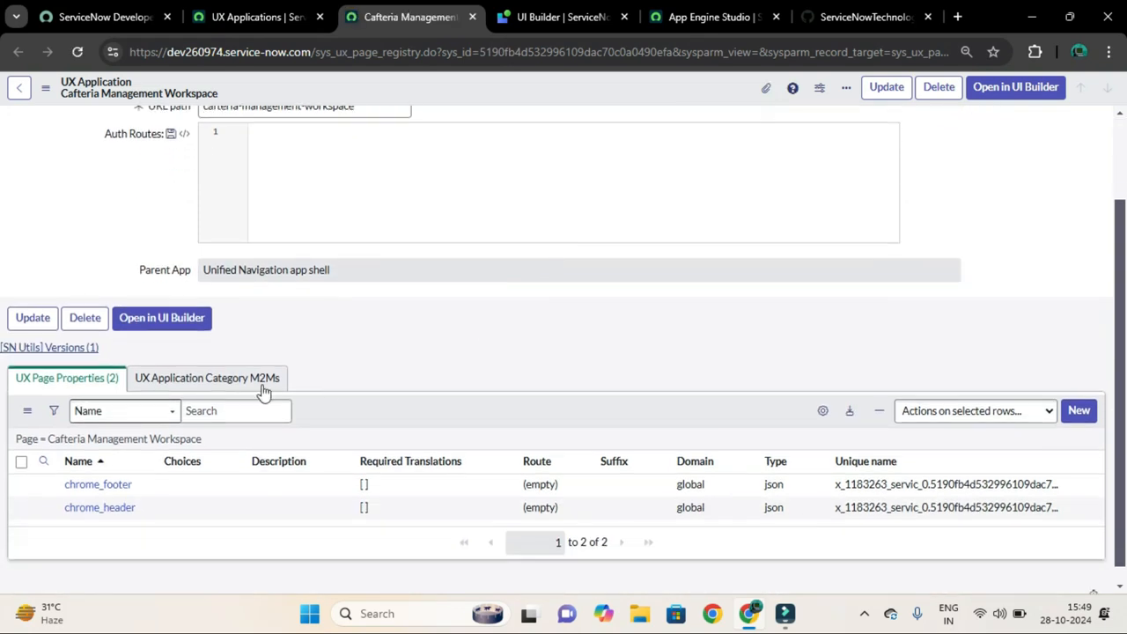
# Step: Compare the Page Properties and empty Category M2Ms tabs, then start a new category assignment
pyautogui.click(95, 378)
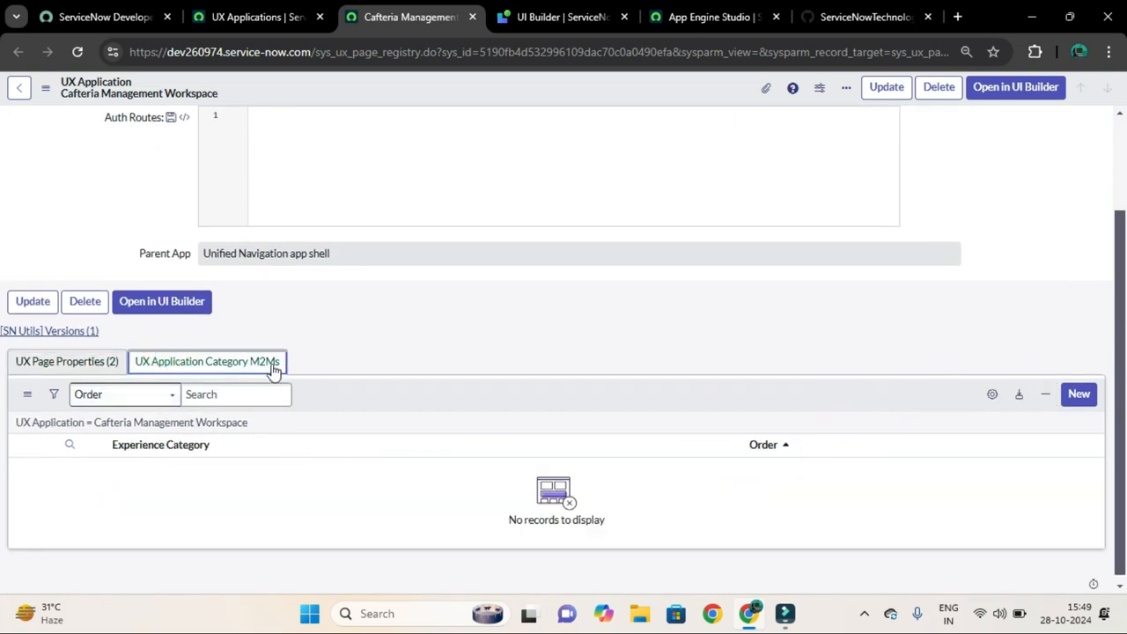
pyautogui.click(66, 361)
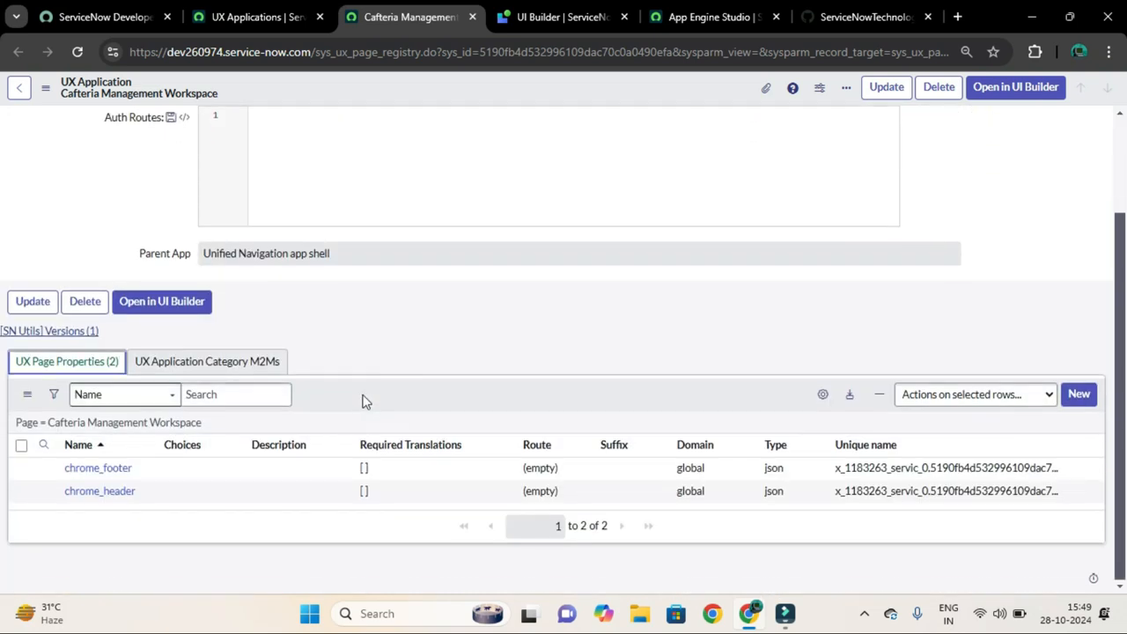
pyautogui.click(177, 484)
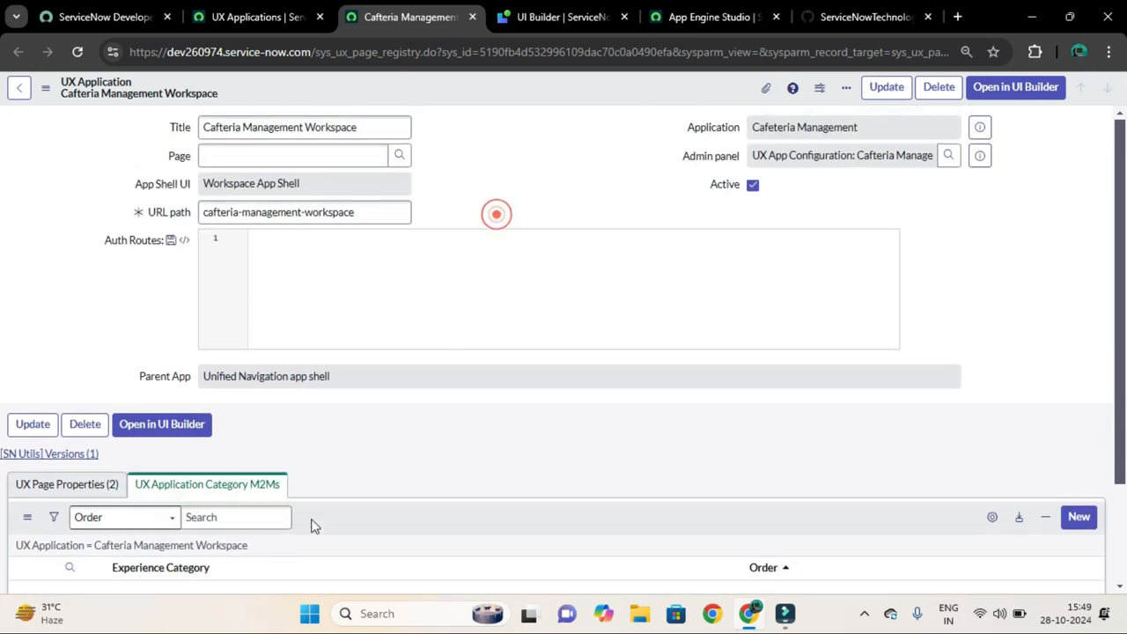
pyautogui.scroll(-3)
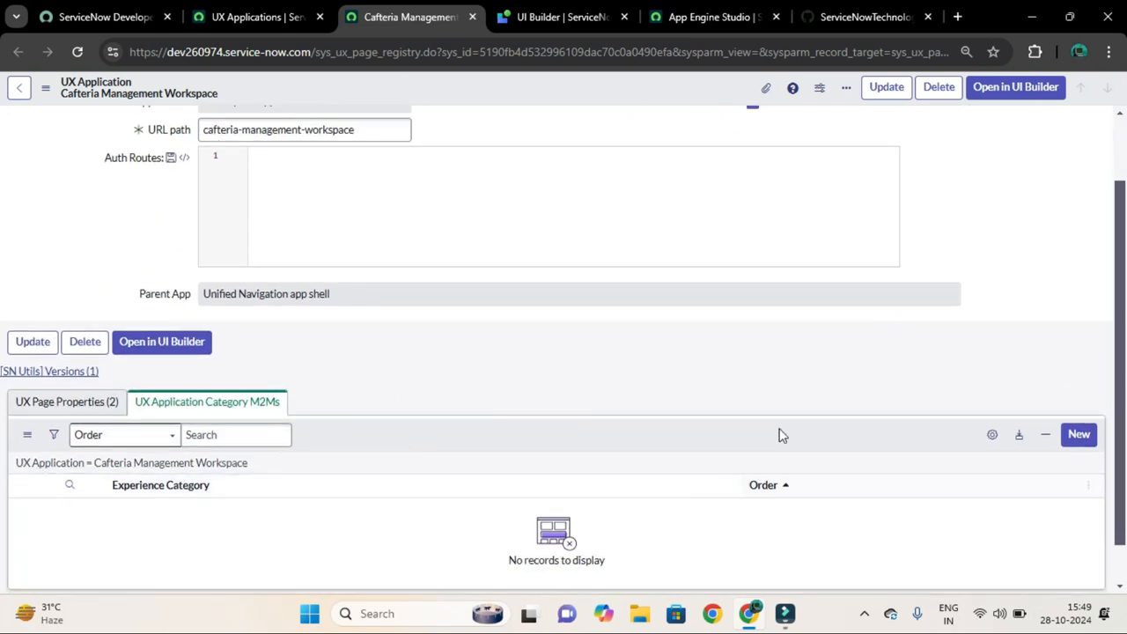
pyautogui.moveTo(175, 426)
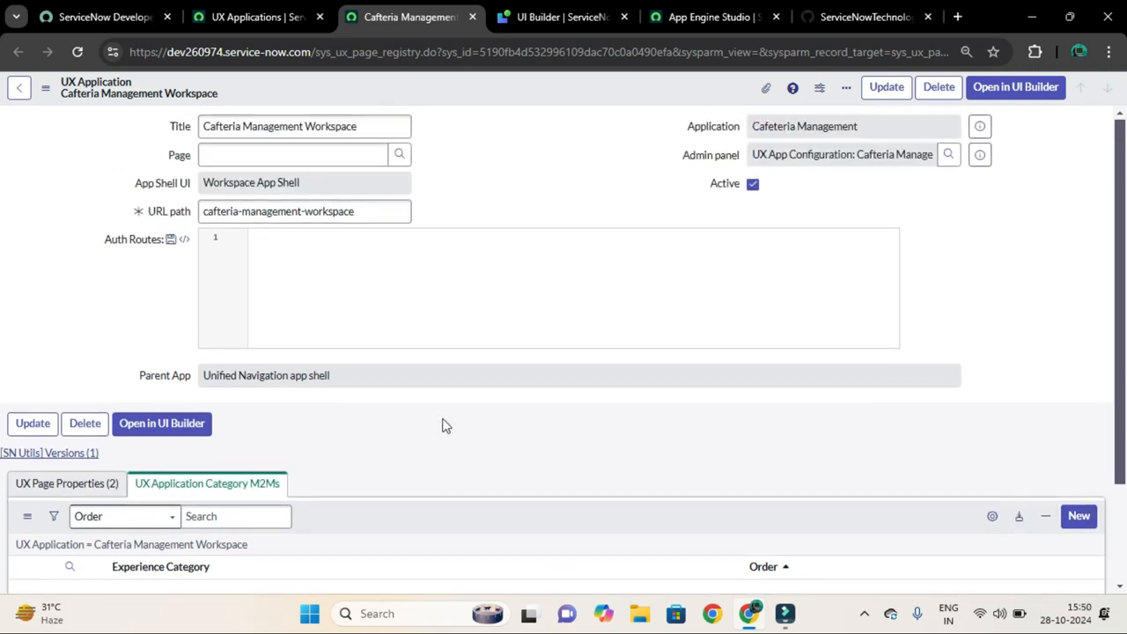
pyautogui.scroll(-3)
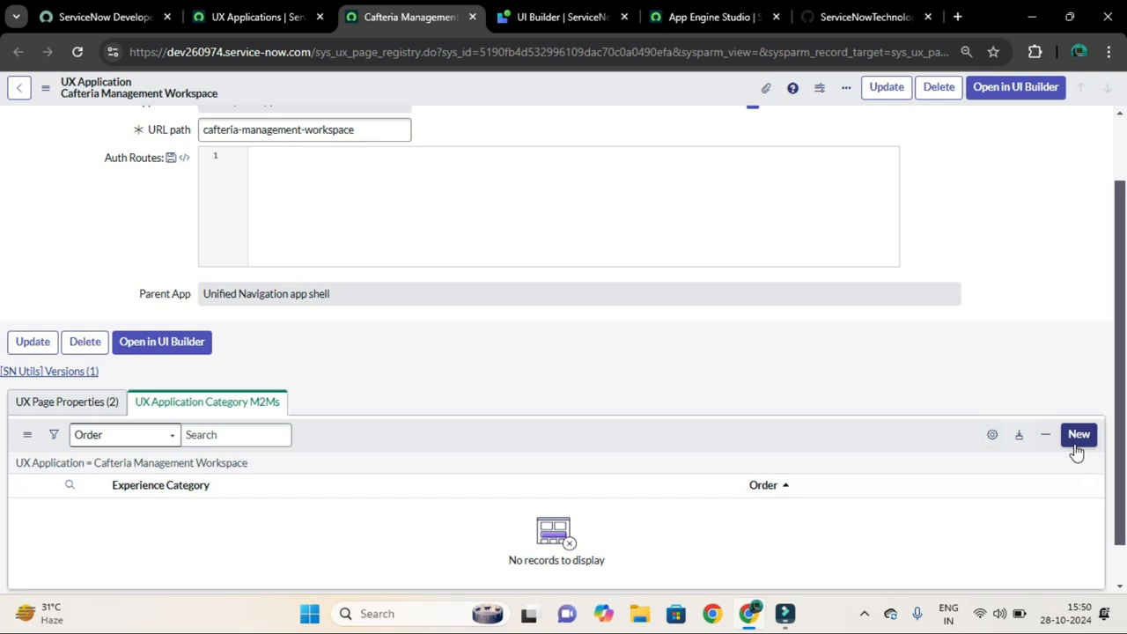
pyautogui.click(1081, 434)
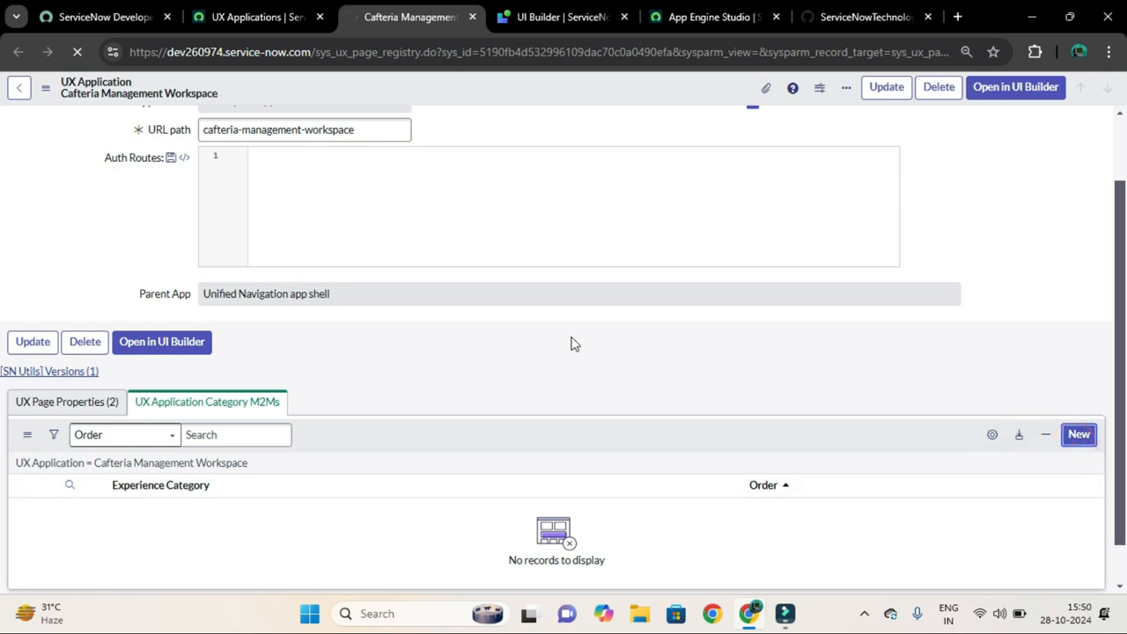
# Step: Set the new category record's Experience Category to Workspace
pyautogui.click(1080, 436)
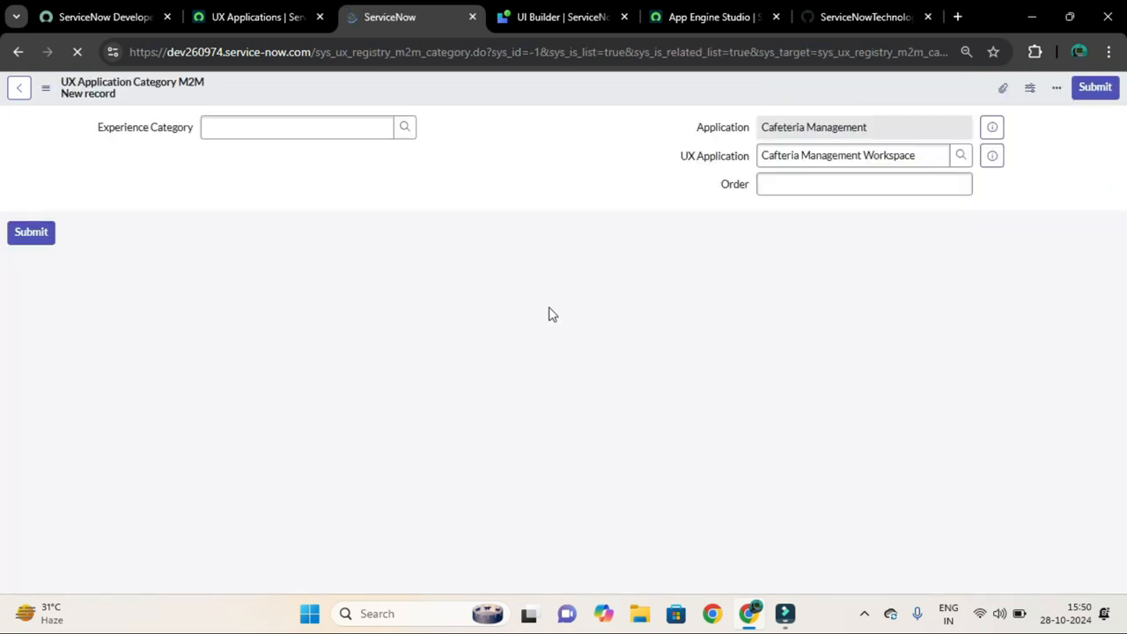
pyautogui.click(297, 127)
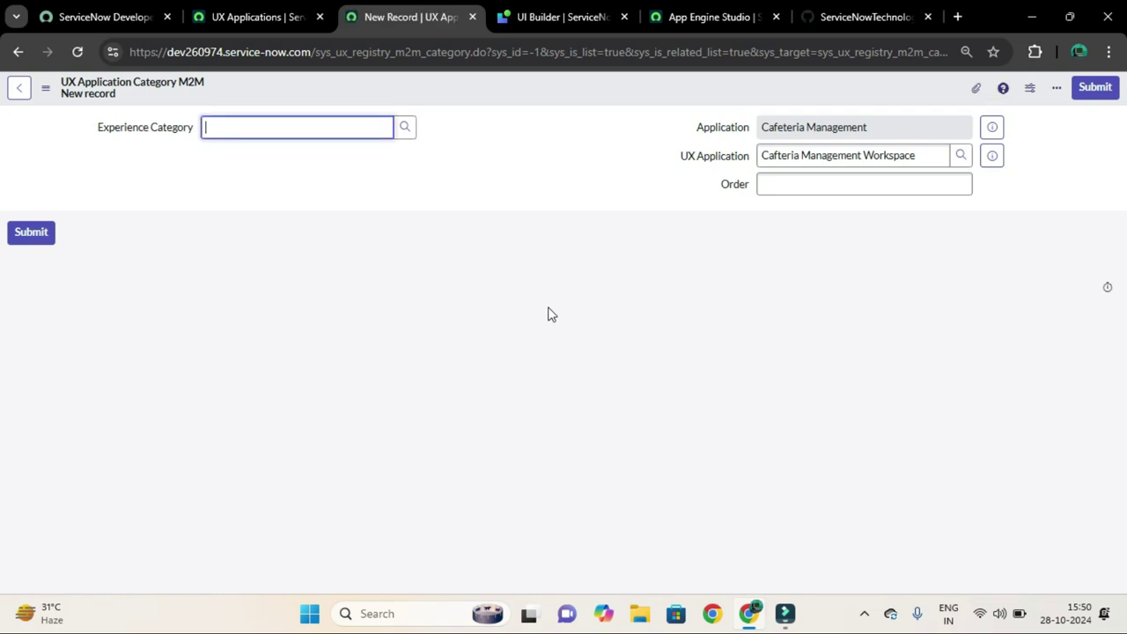
pyautogui.moveTo(418, 132)
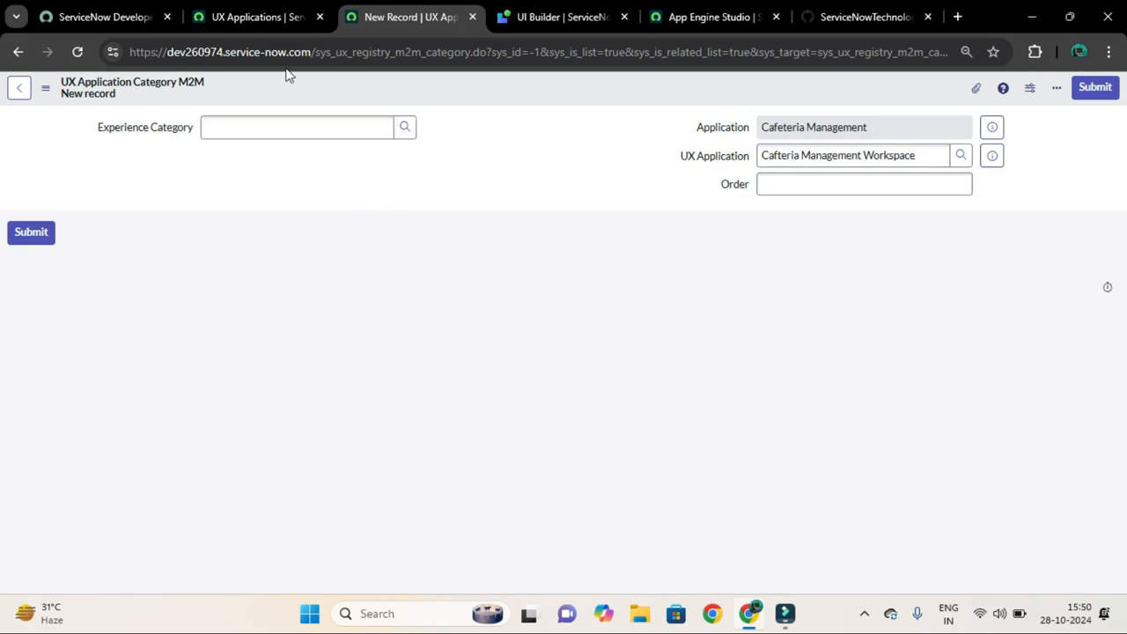
pyautogui.click(413, 90)
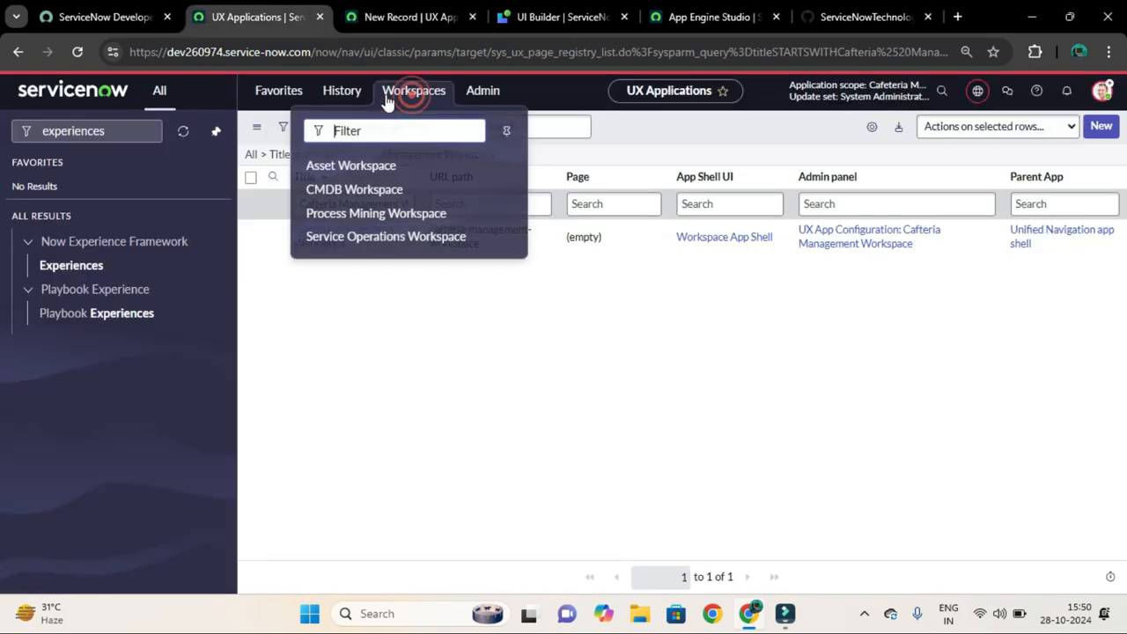
pyautogui.click(409, 16)
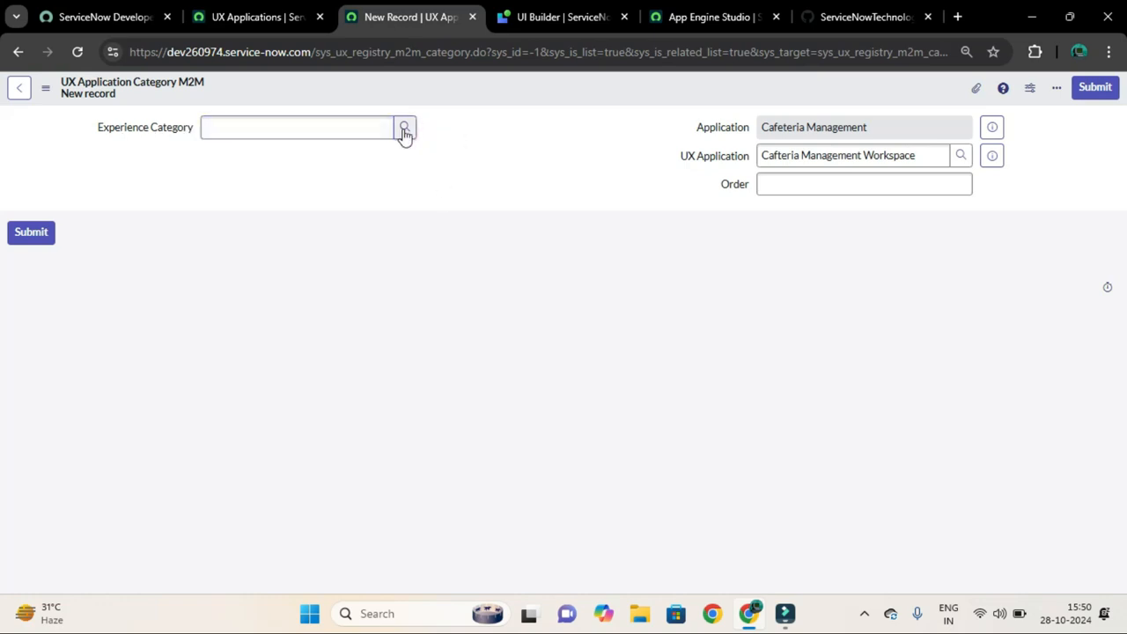
pyautogui.click(403, 127)
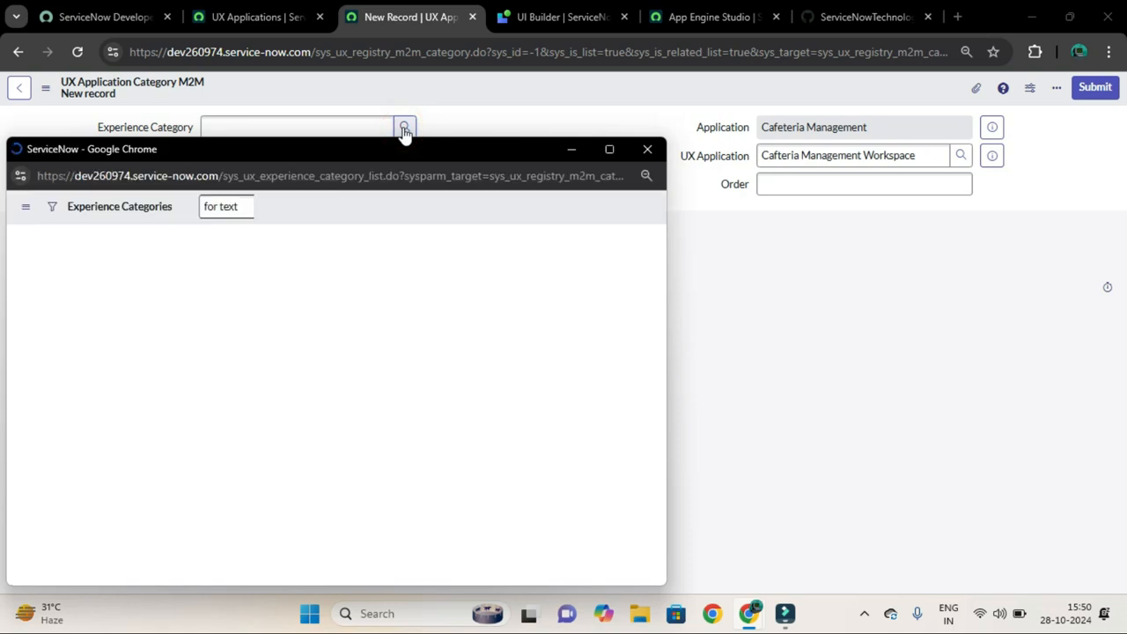
pyautogui.click(81, 335)
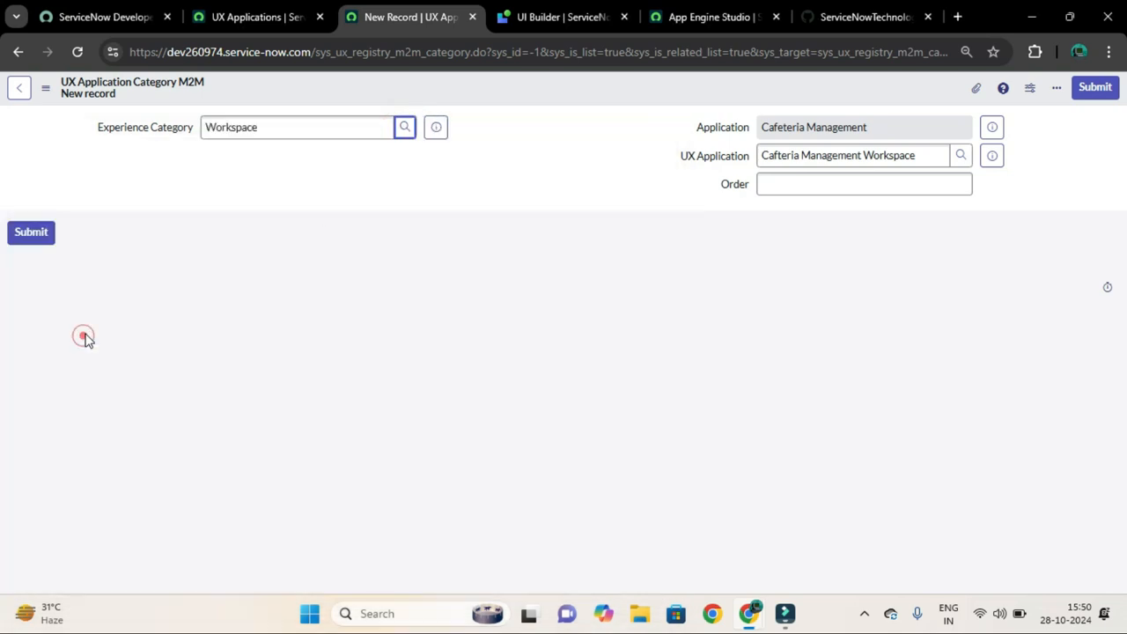
# Step: Recheck the Workspaces menu list, then return to the new category record
pyautogui.click(249, 17)
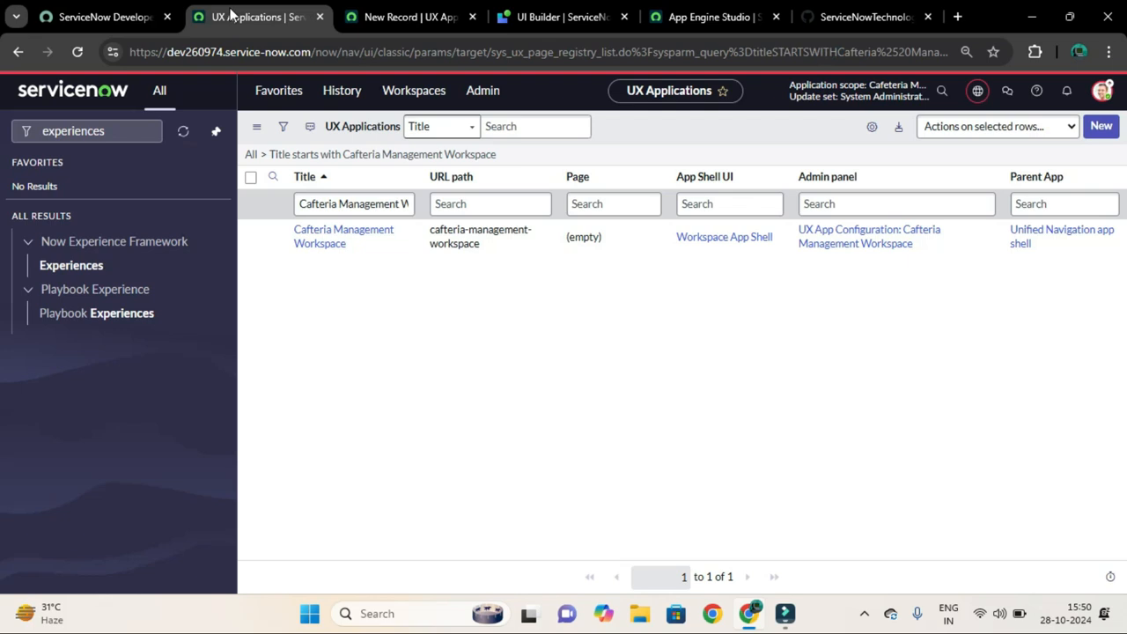
pyautogui.moveTo(387, 126)
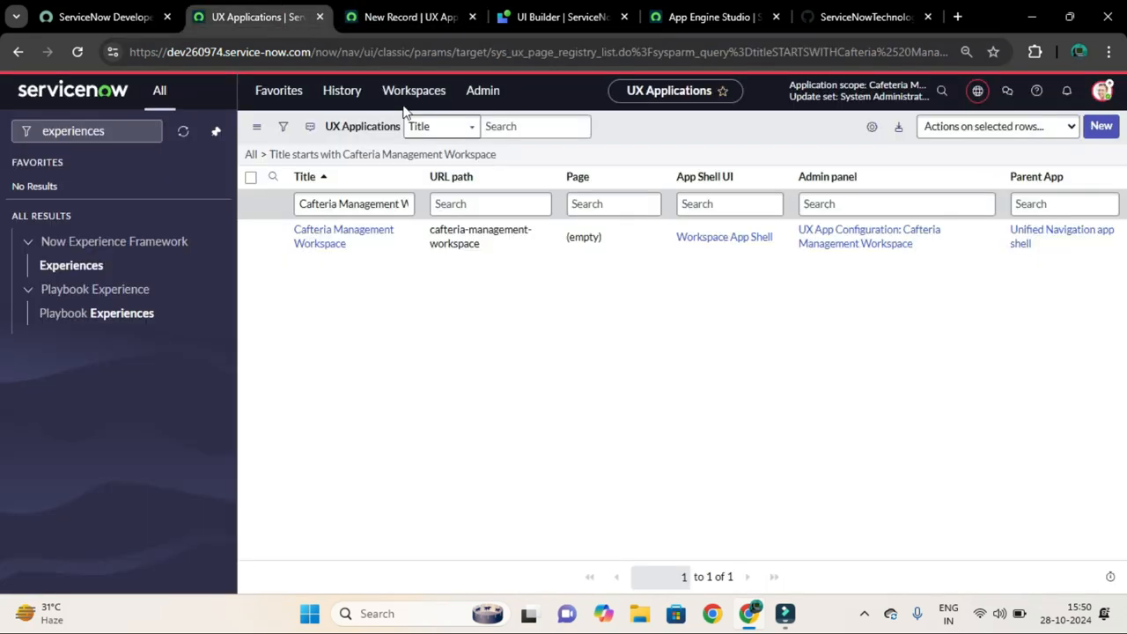
pyautogui.click(413, 90)
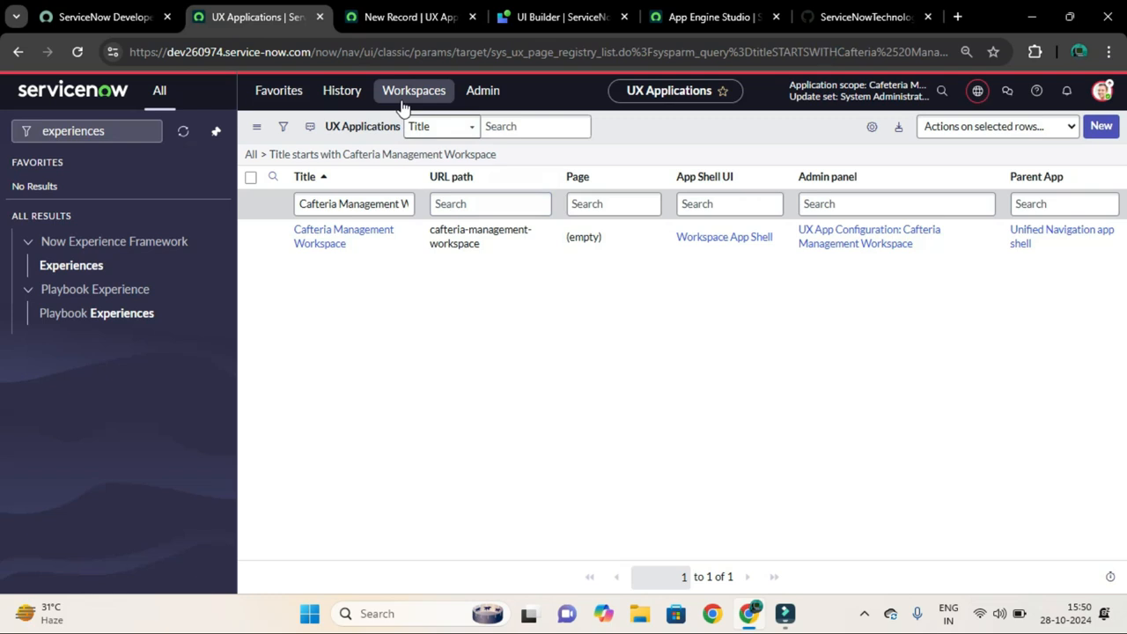
pyautogui.click(412, 90)
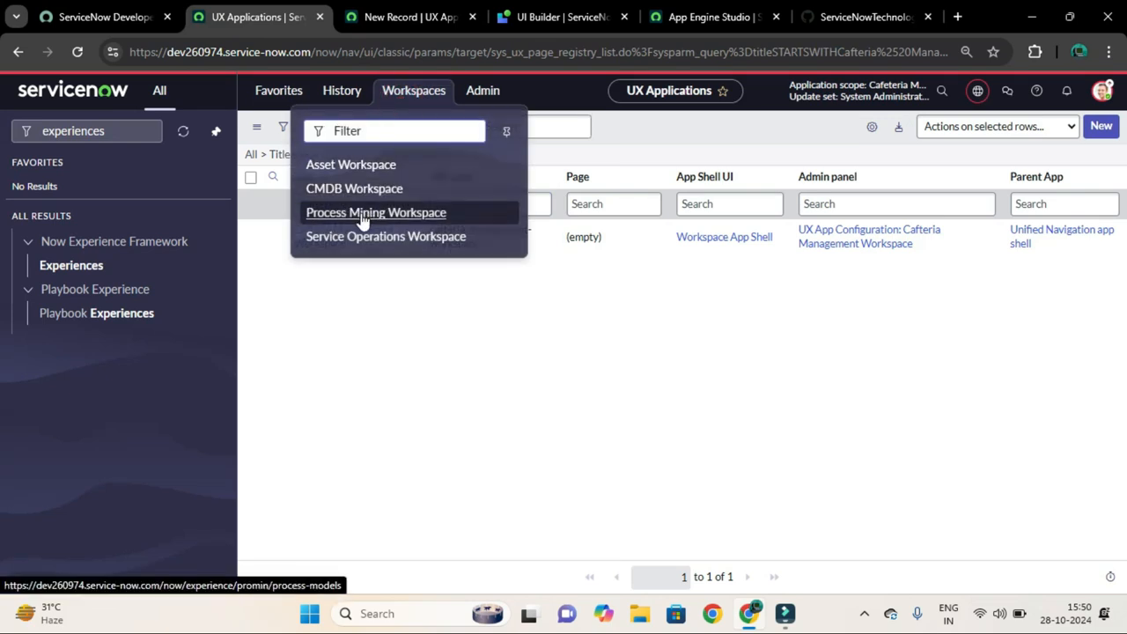
pyautogui.moveTo(343, 185)
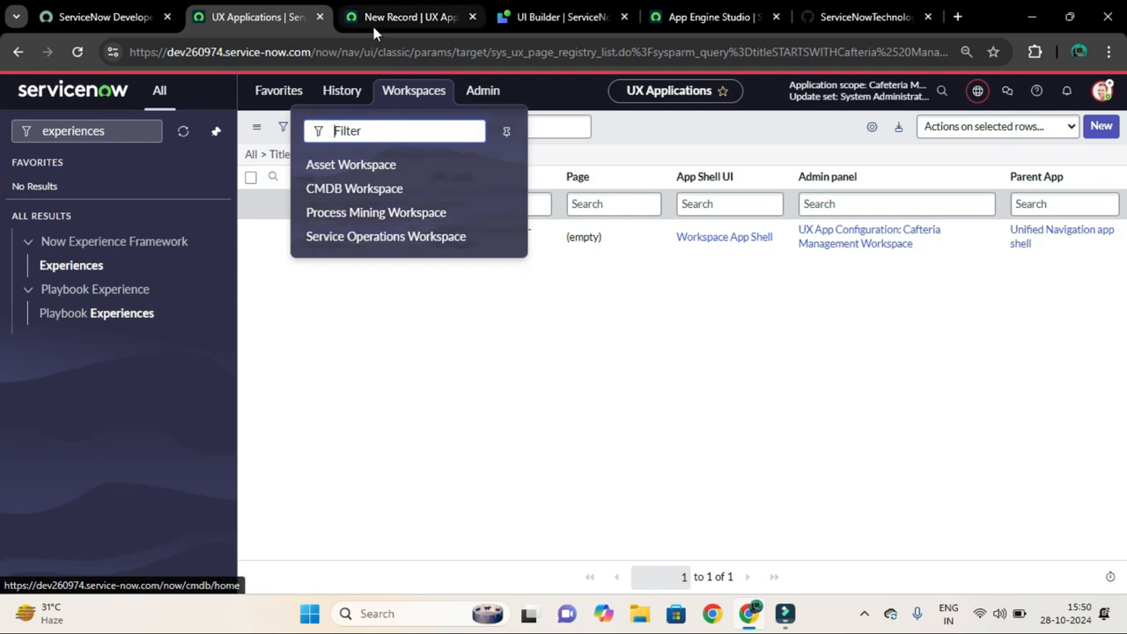
pyautogui.click(412, 17)
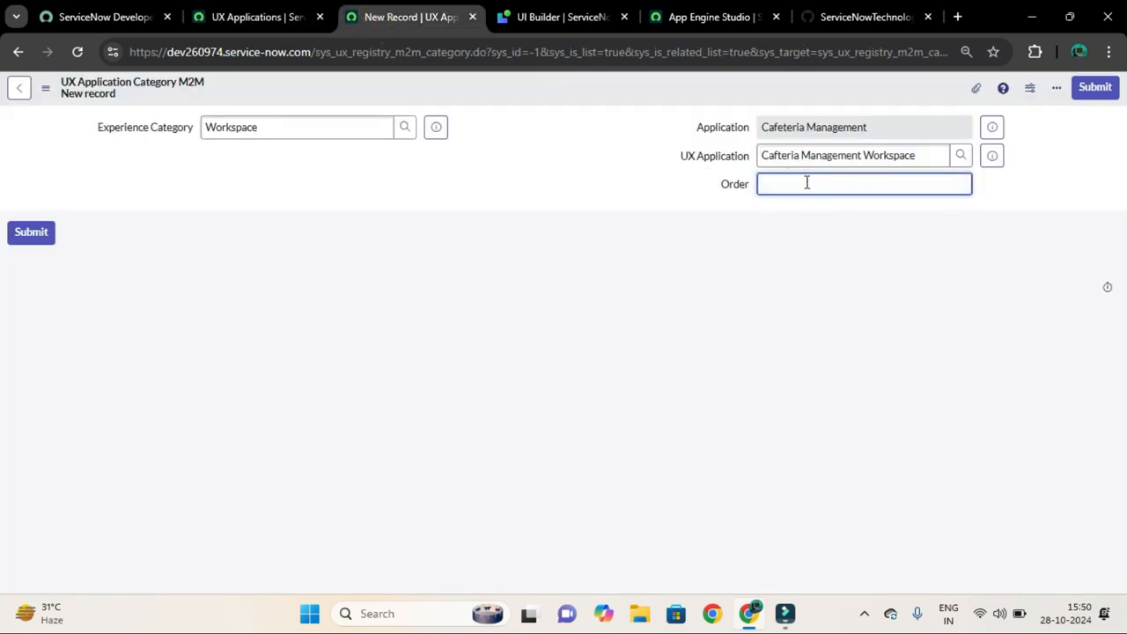
# Step: Submit the category record with Order 500 and return to the UX Applications page
pyautogui.write('500')
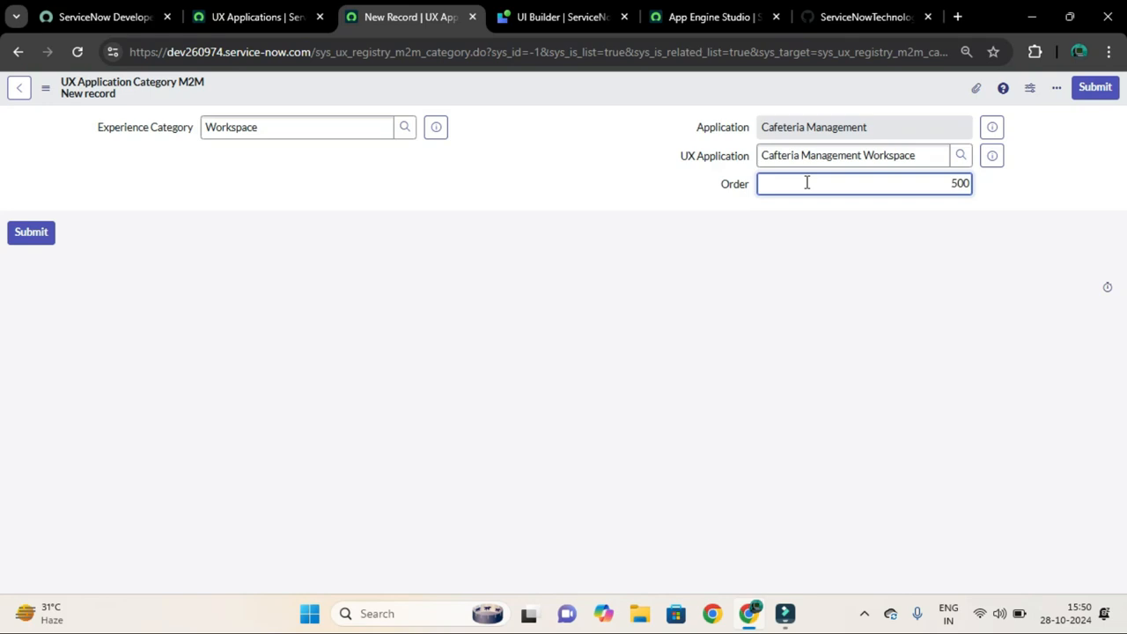
pyautogui.click(31, 231)
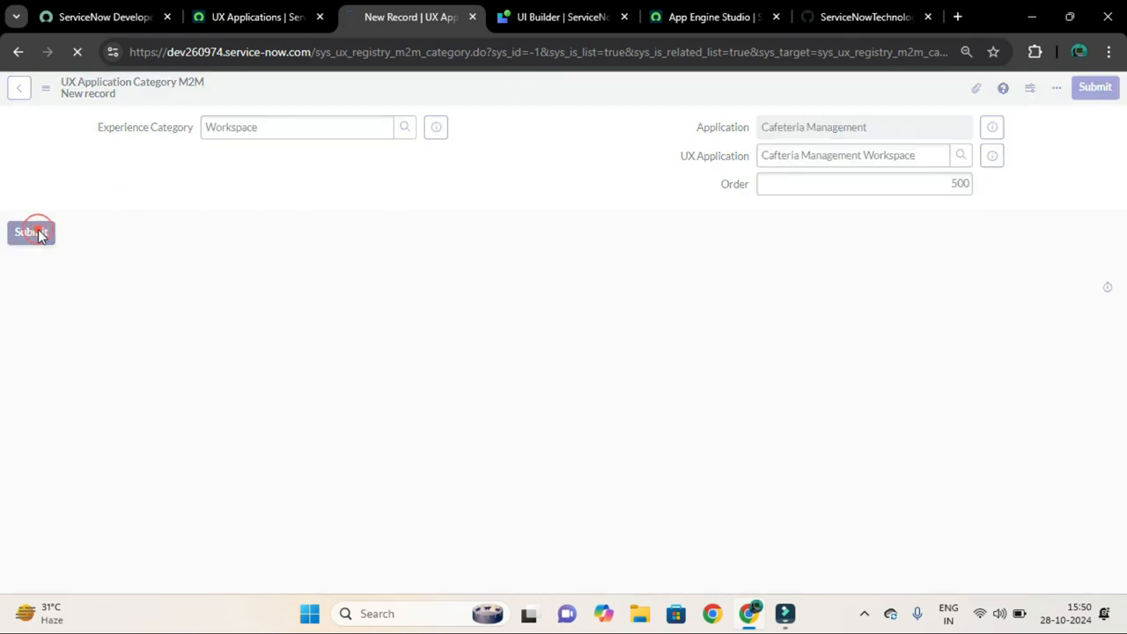
pyautogui.click(30, 232)
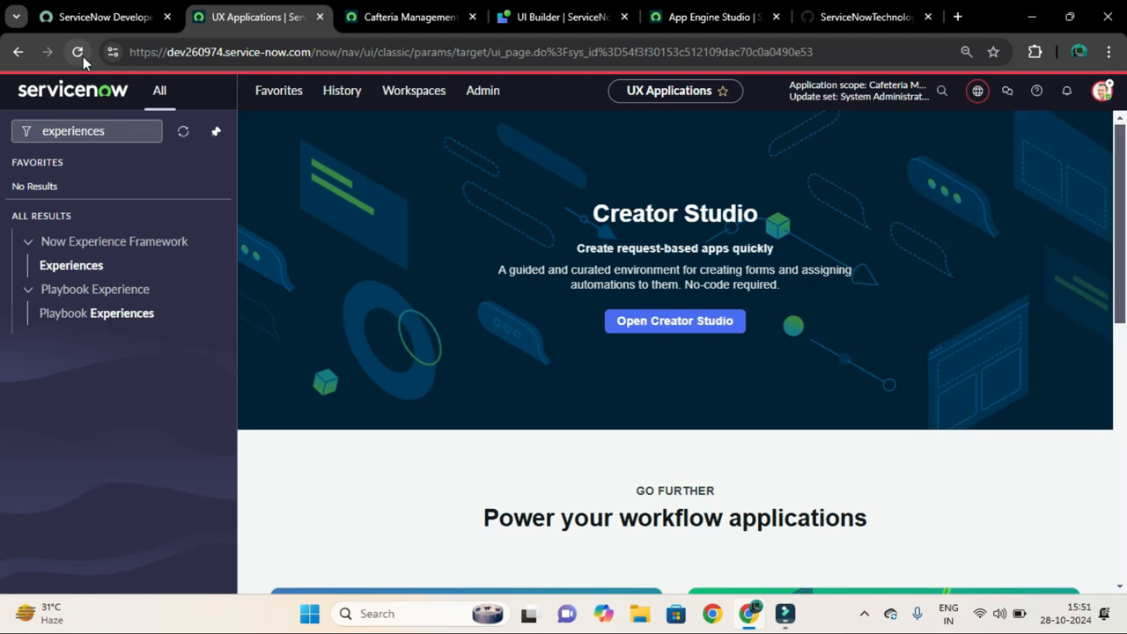
# Step: Reload and open Cafteria Management Workspace from the Workspaces menu, showing Page not found
pyautogui.click(78, 51)
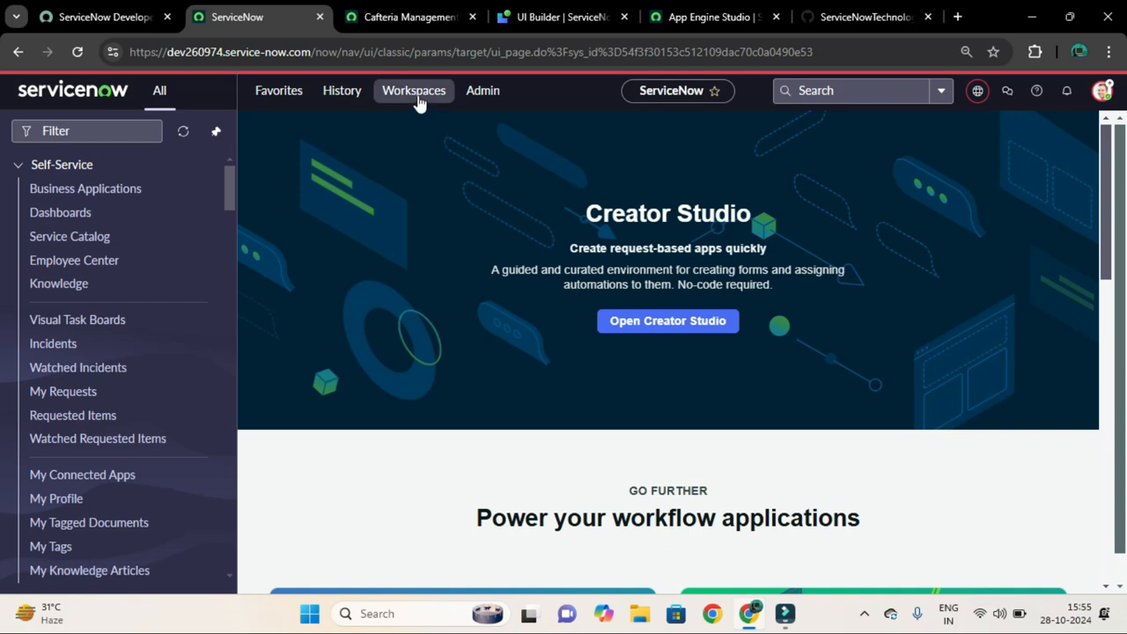
pyautogui.click(413, 90)
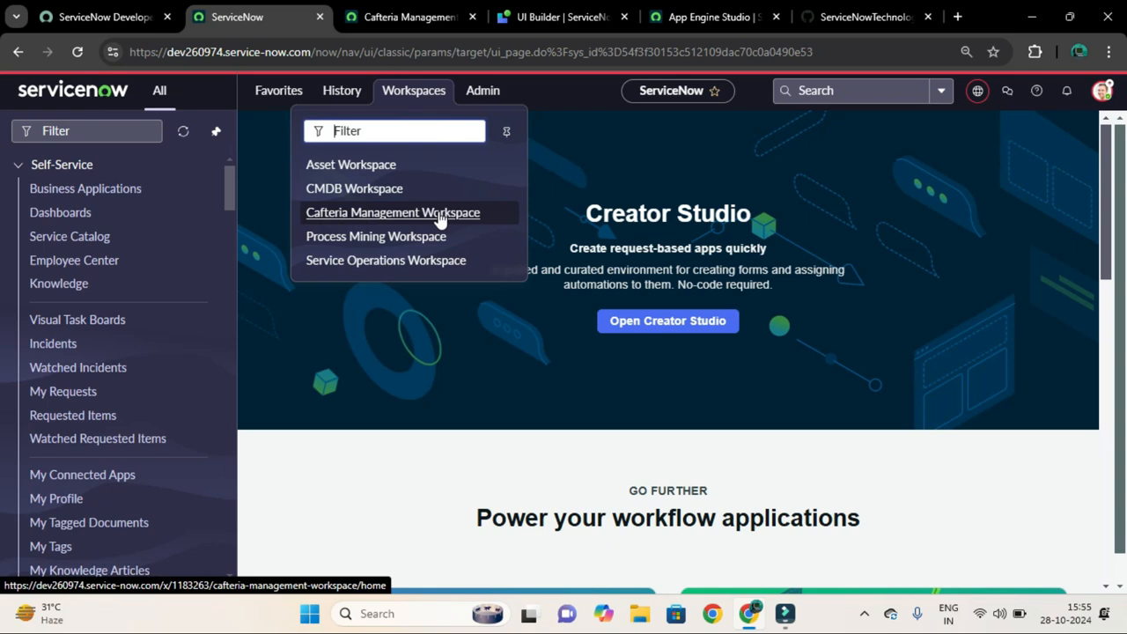
pyautogui.moveTo(485, 218)
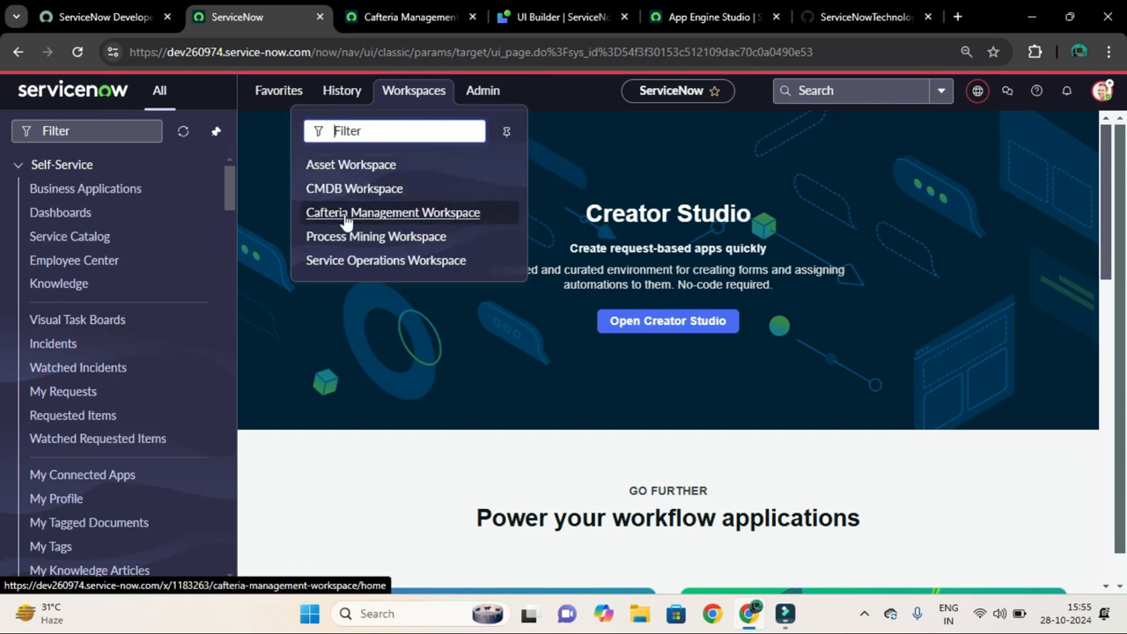
pyautogui.moveTo(335, 226)
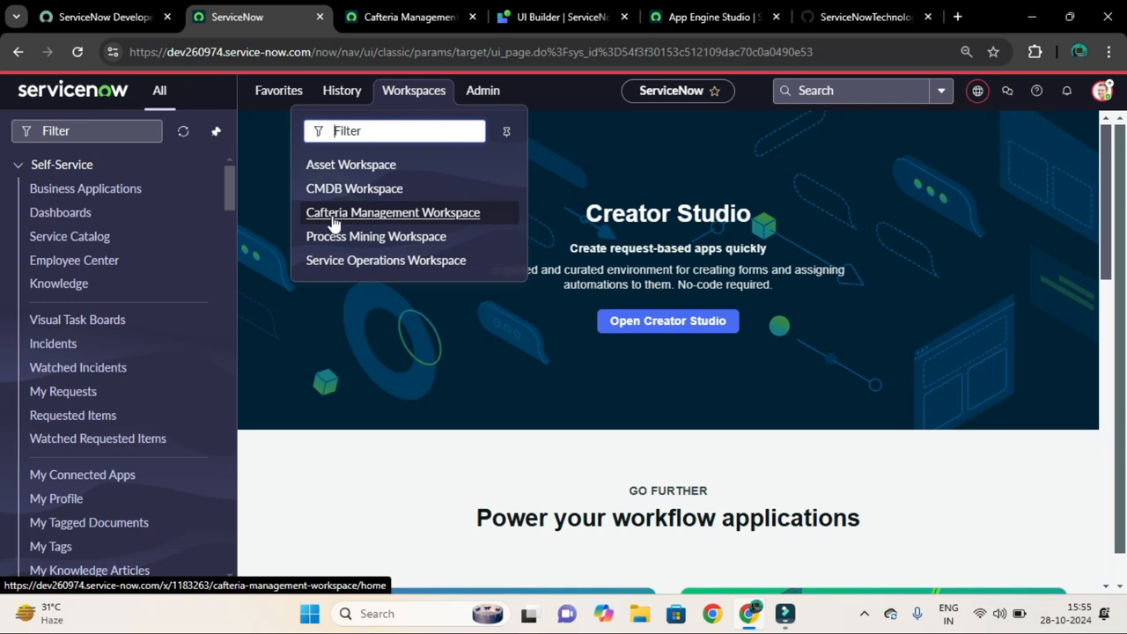
pyautogui.click(391, 212)
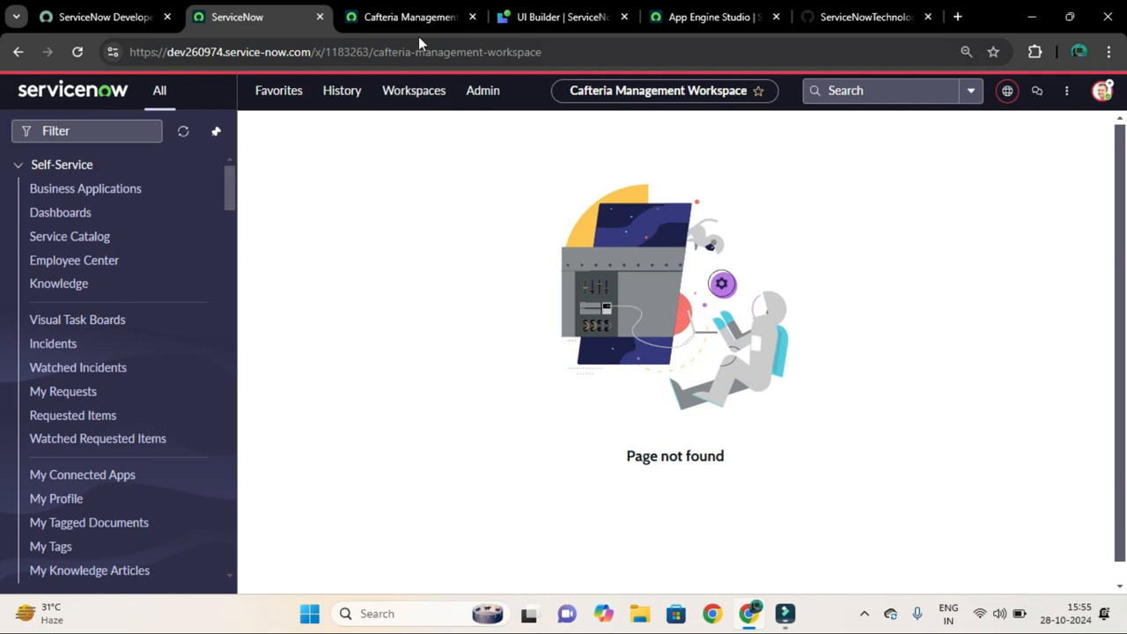
# Step: Show the empty Cafteria Management Workspace experience in the UI Builder tab
pyautogui.click(562, 17)
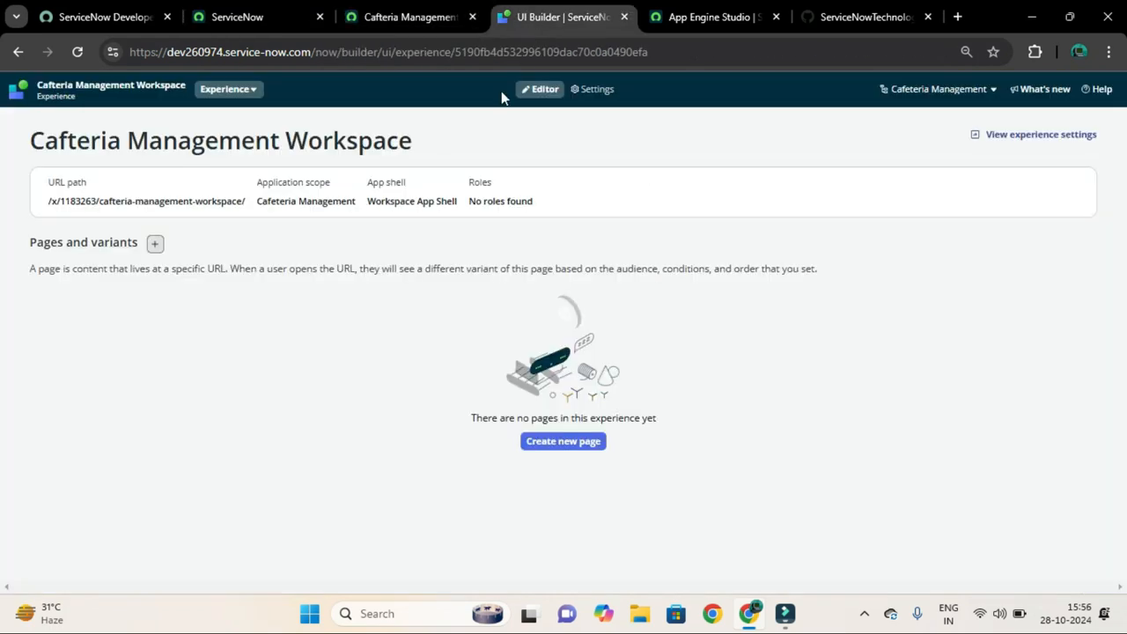
pyautogui.moveTo(64, 120)
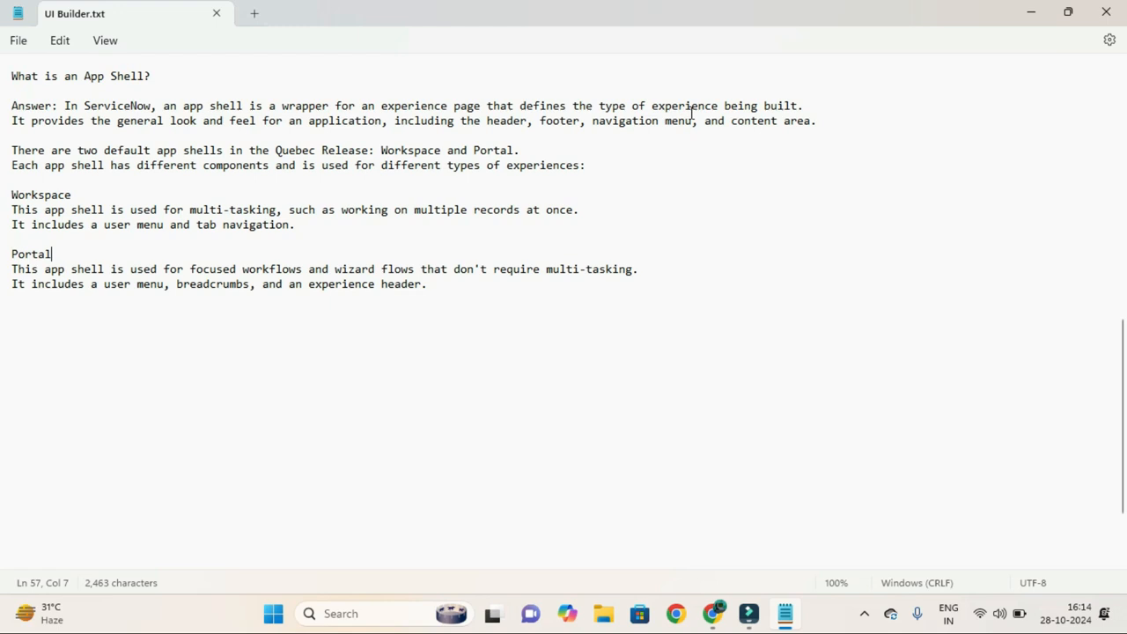
pyautogui.moveTo(111, 138)
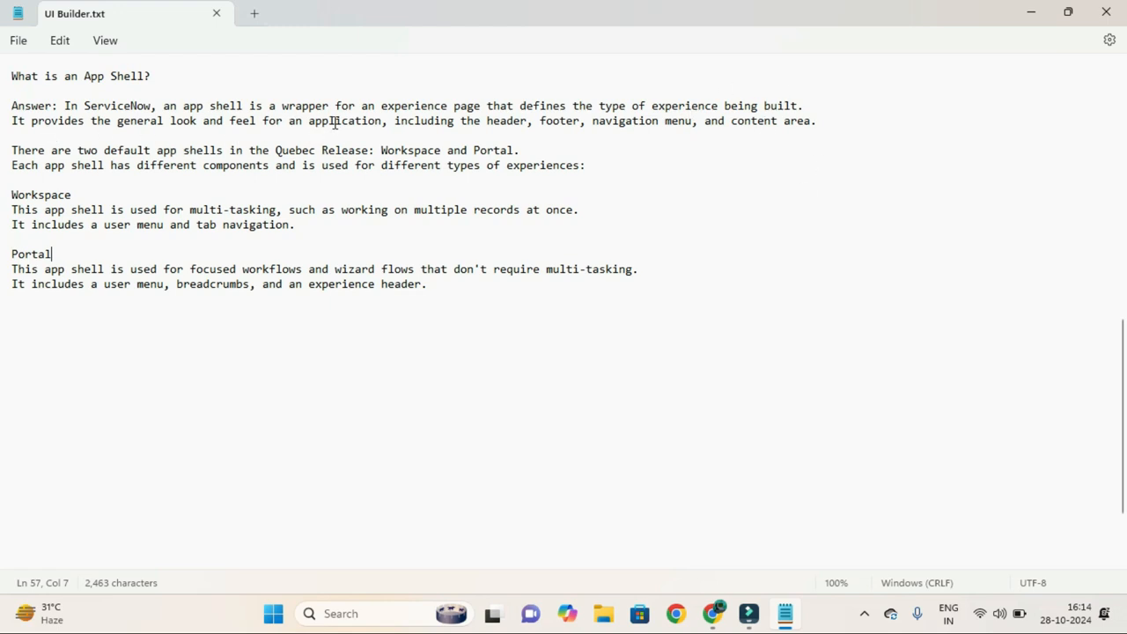
pyautogui.moveTo(564, 121)
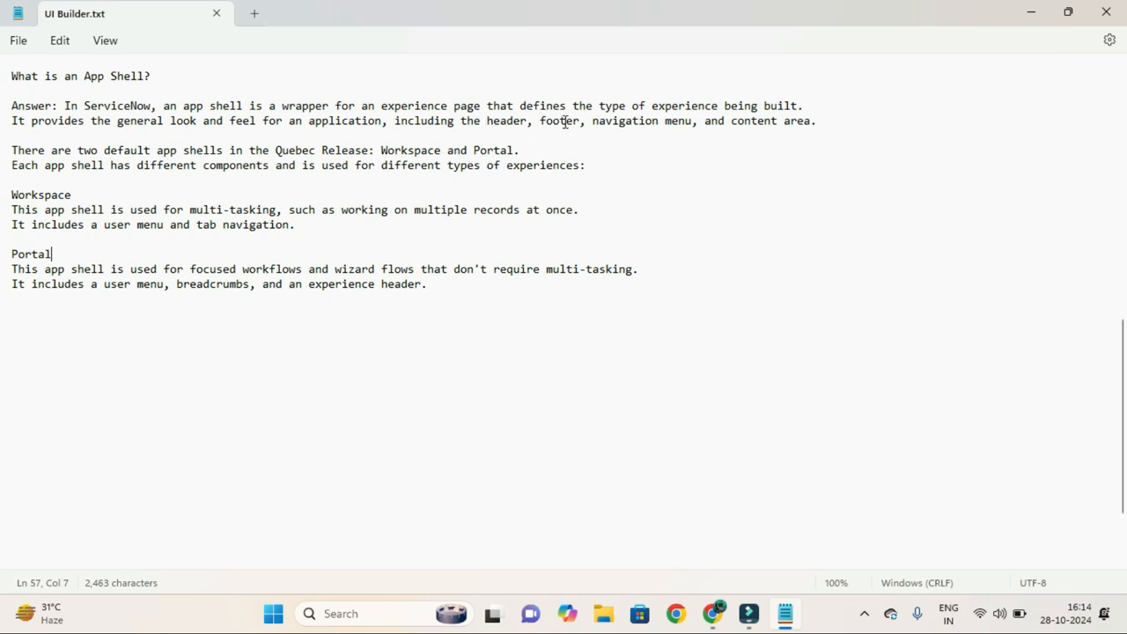
pyautogui.moveTo(335, 232)
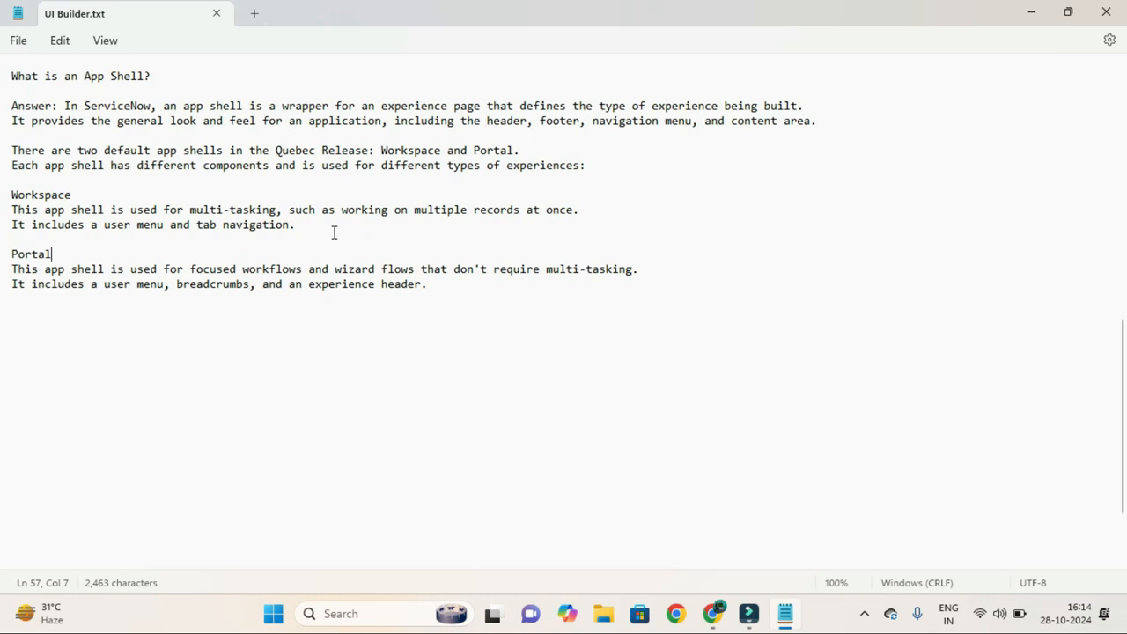
pyautogui.moveTo(187, 413)
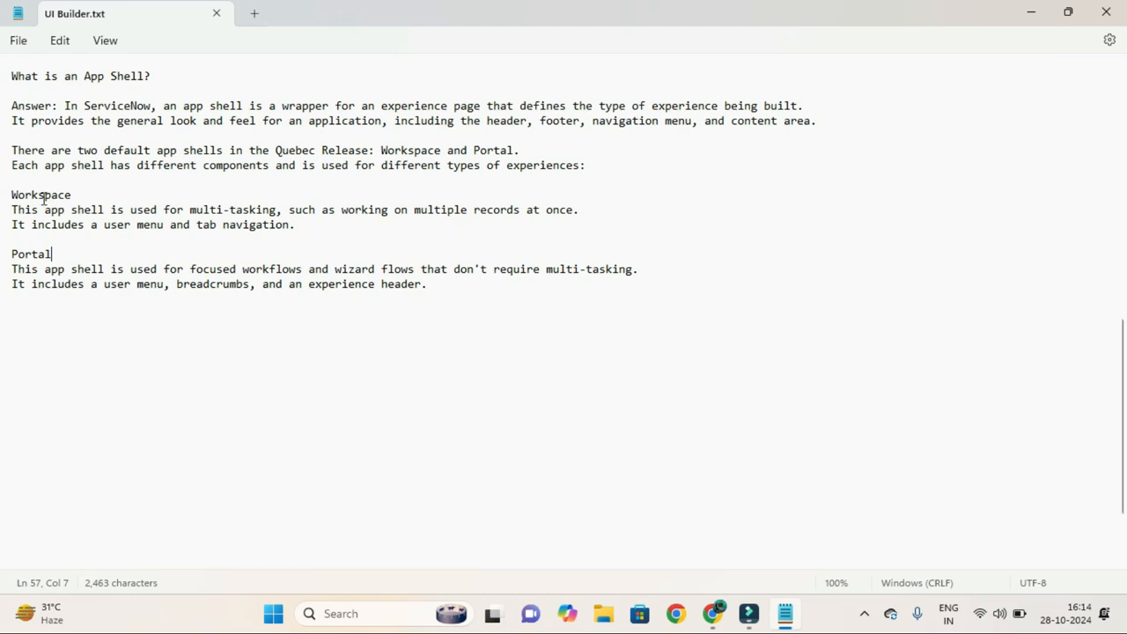
pyautogui.moveTo(299, 186)
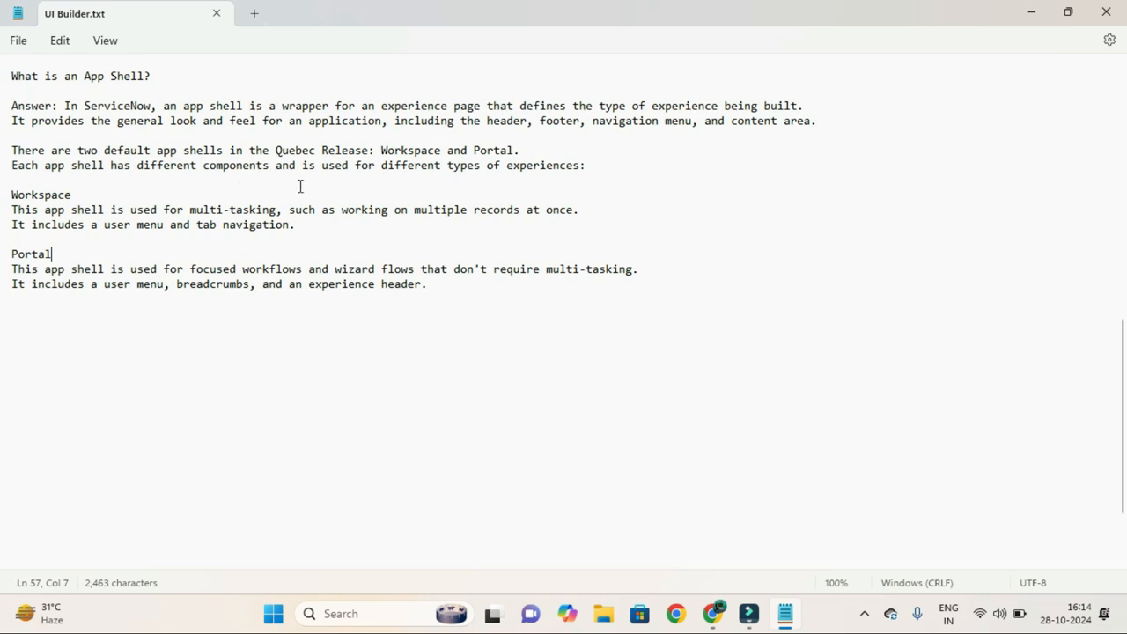
pyautogui.moveTo(577, 184)
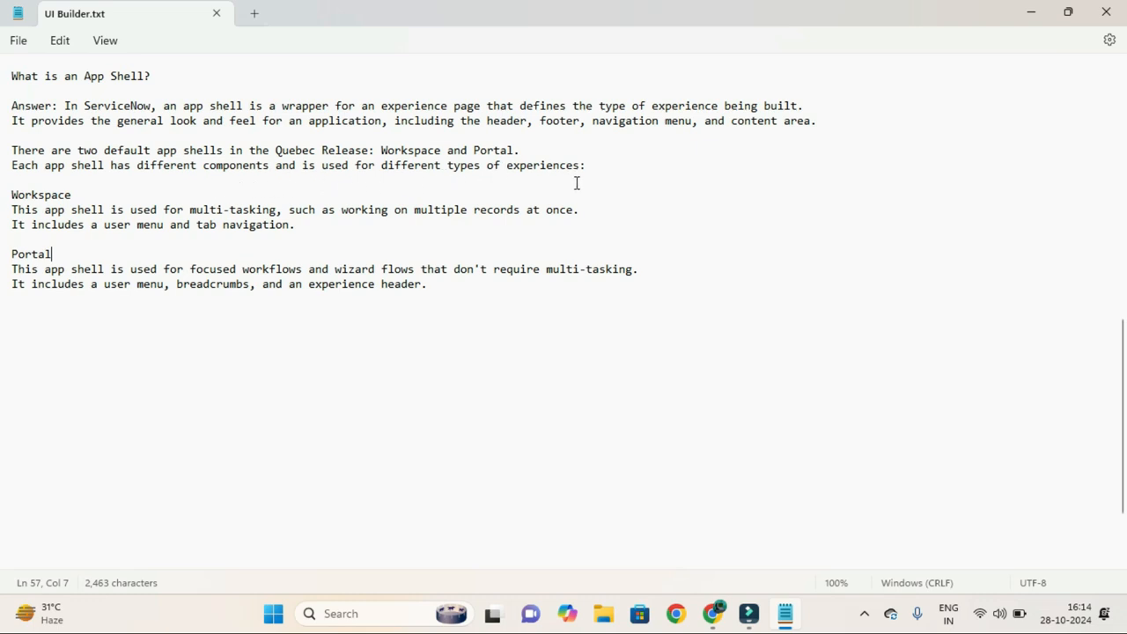
pyautogui.moveTo(26, 209)
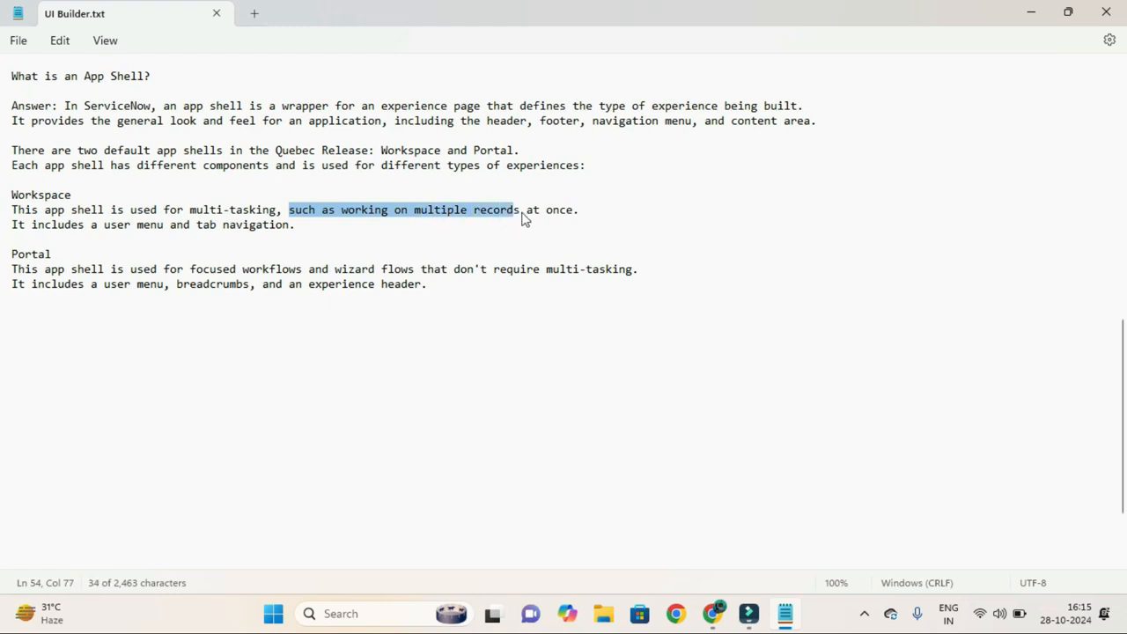
pyautogui.click(94, 242)
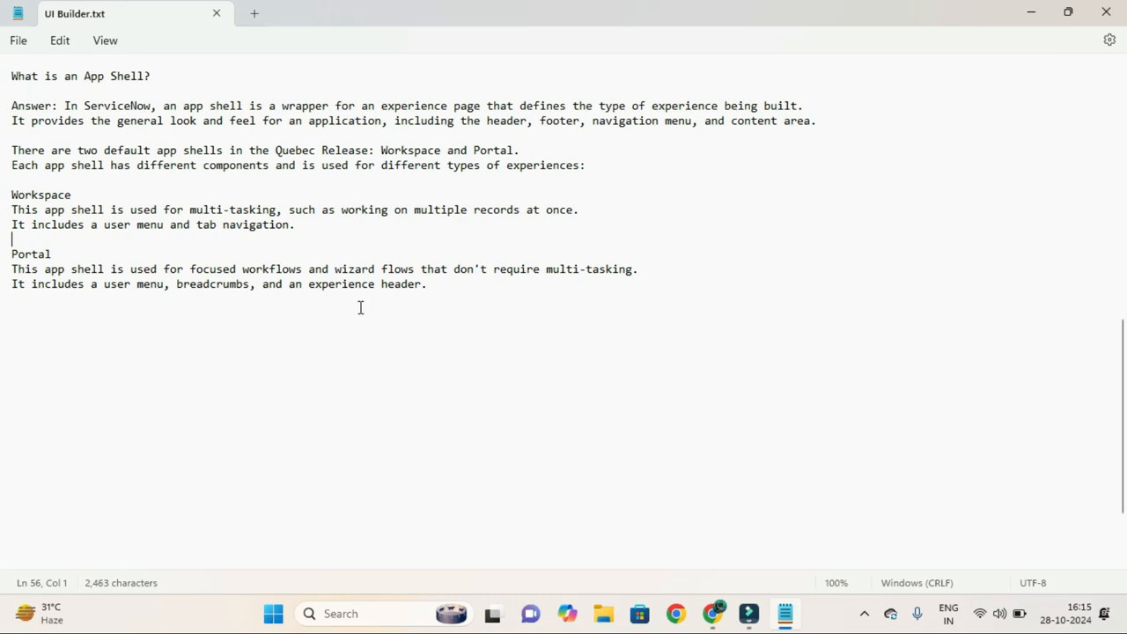
pyautogui.moveTo(408, 306)
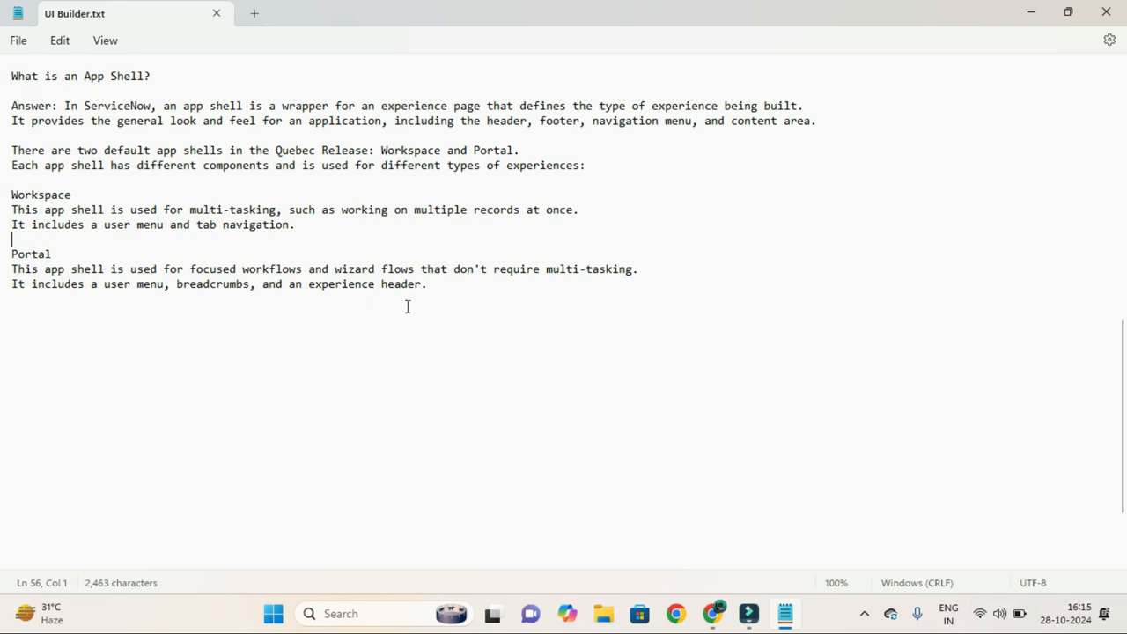
pyautogui.moveTo(615, 269)
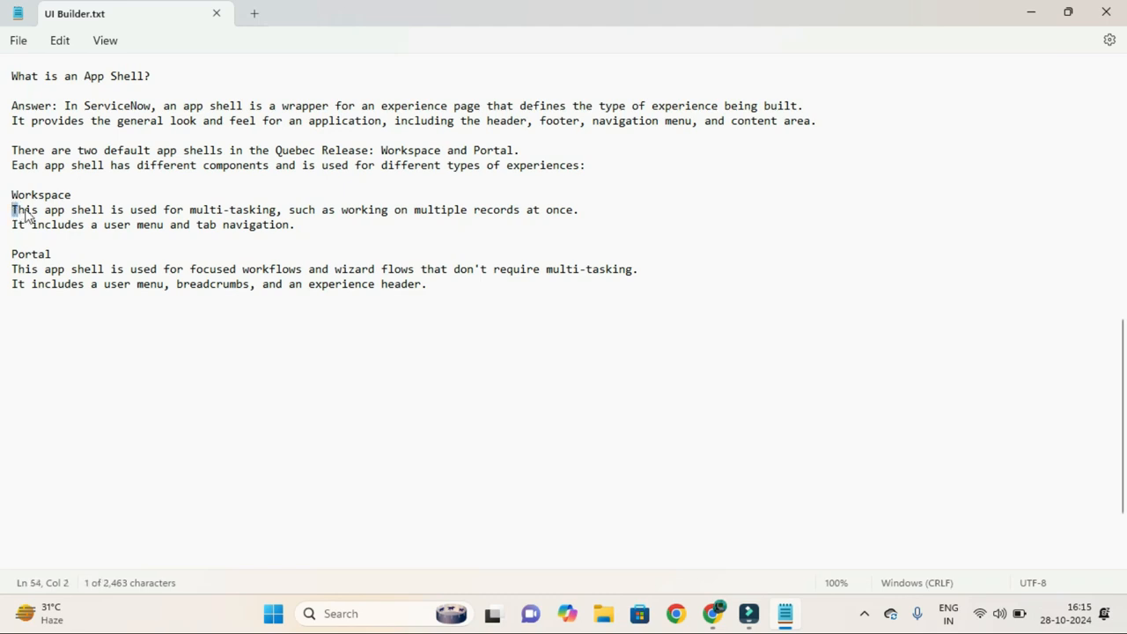
pyautogui.moveTo(12, 209); pyautogui.dragTo(105, 210)
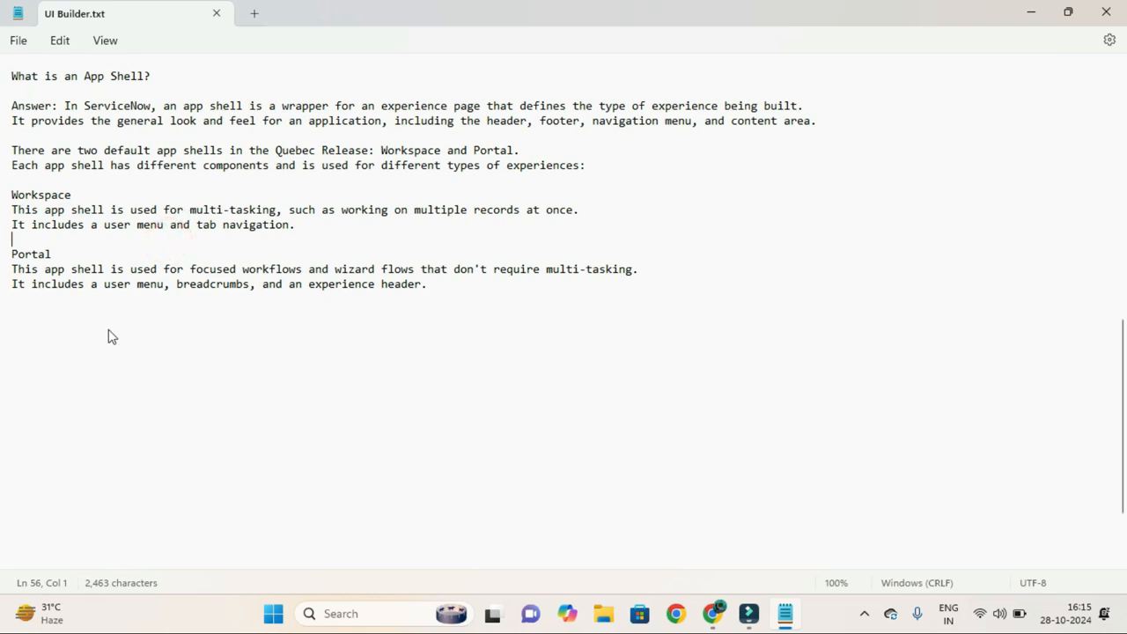
pyautogui.click(135, 284)
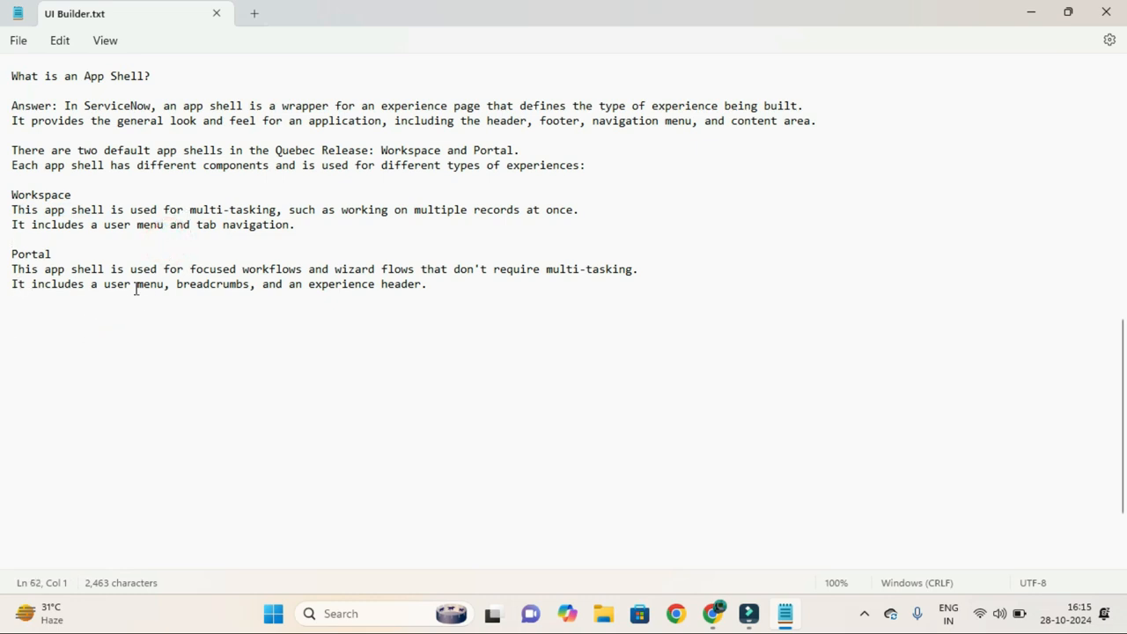